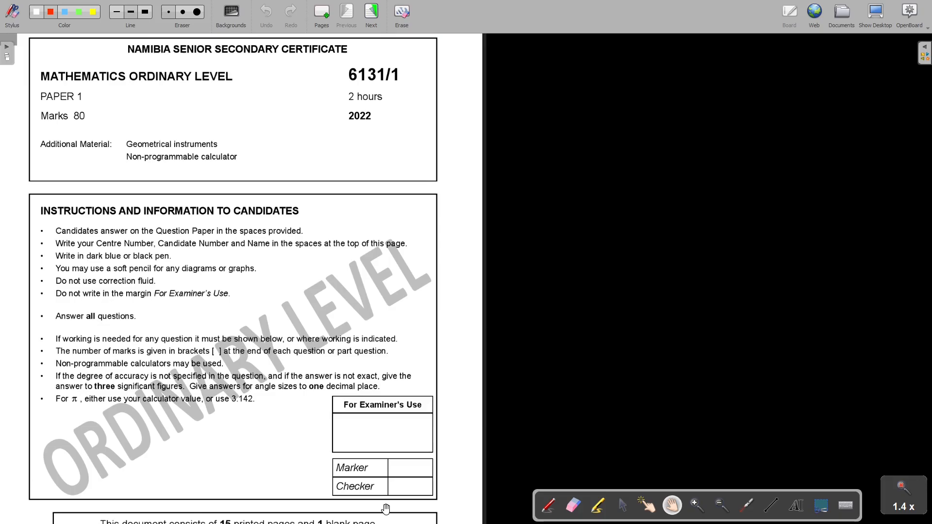
Underline in red the three significant figures, angle accuracy and π instructions on the cover page
click(771, 506)
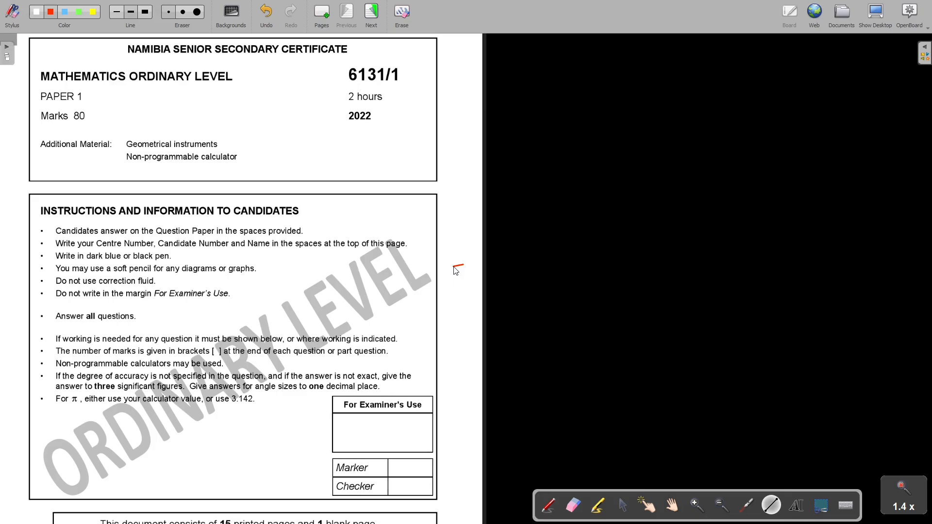
mouse_move(173, 370)
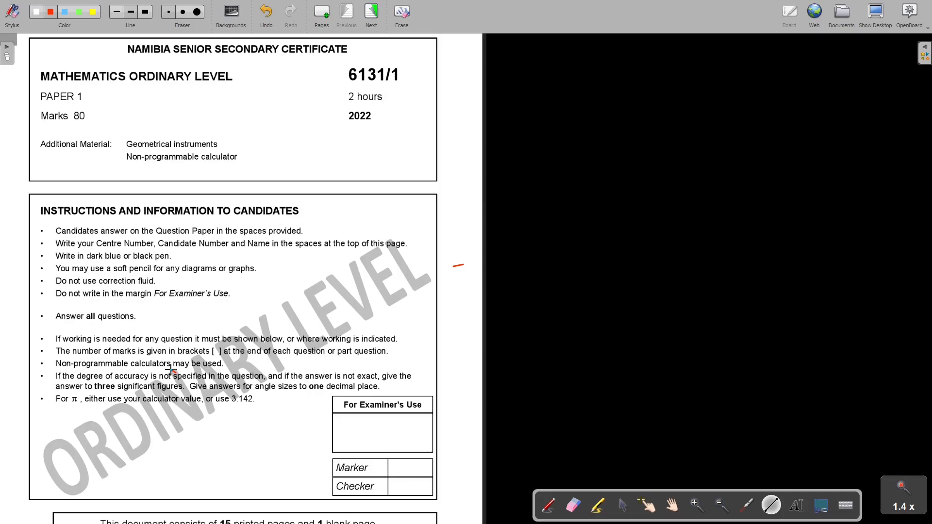
drag(53, 393, 118, 393)
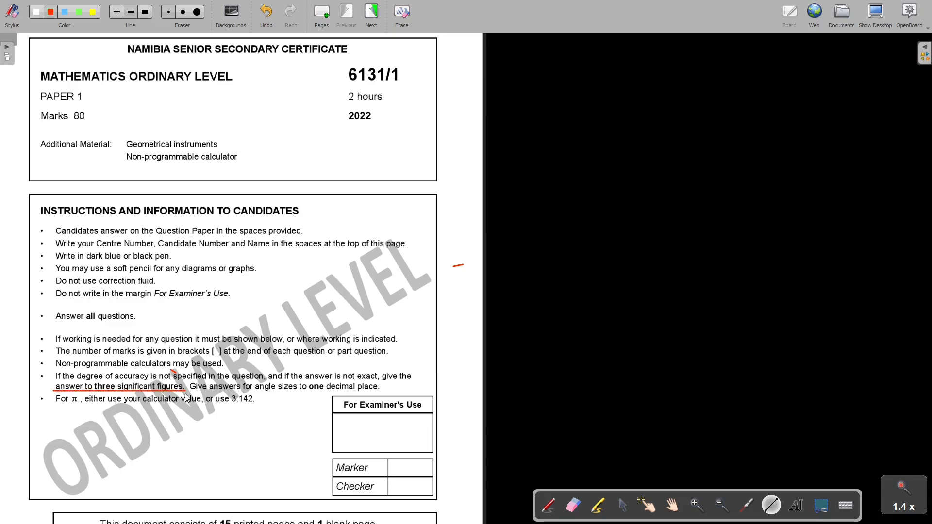
drag(188, 393, 381, 392)
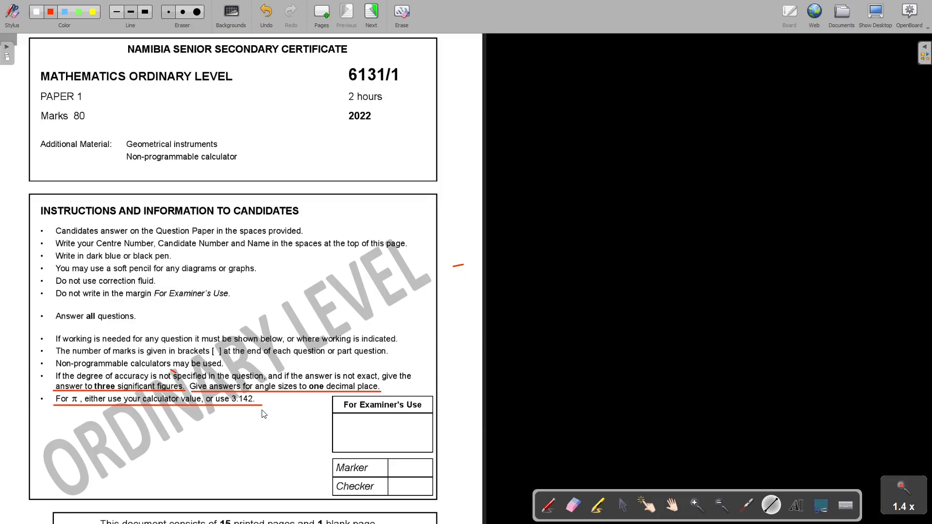
Move to the question page and write 8.86 or 443/50 on question 1's answer line, undoing a stray mark
click(371, 12)
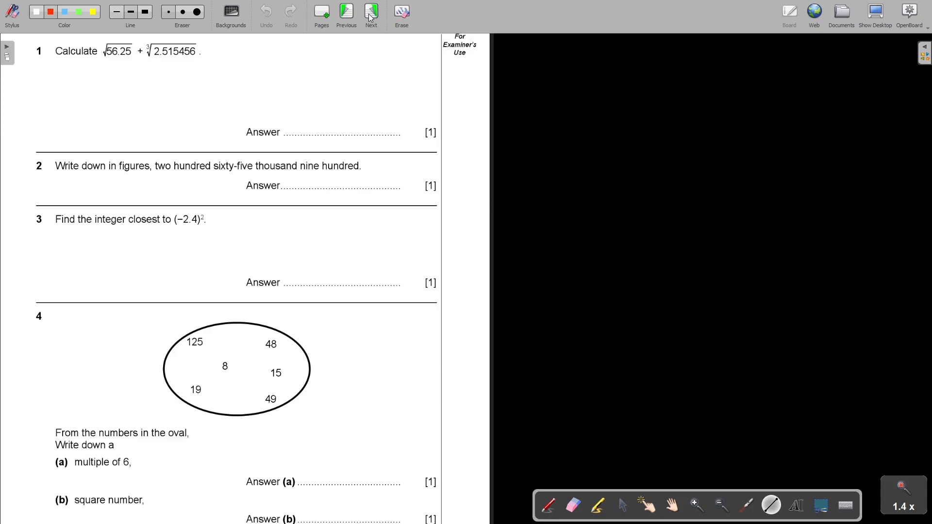
drag(301, 131, 308, 122)
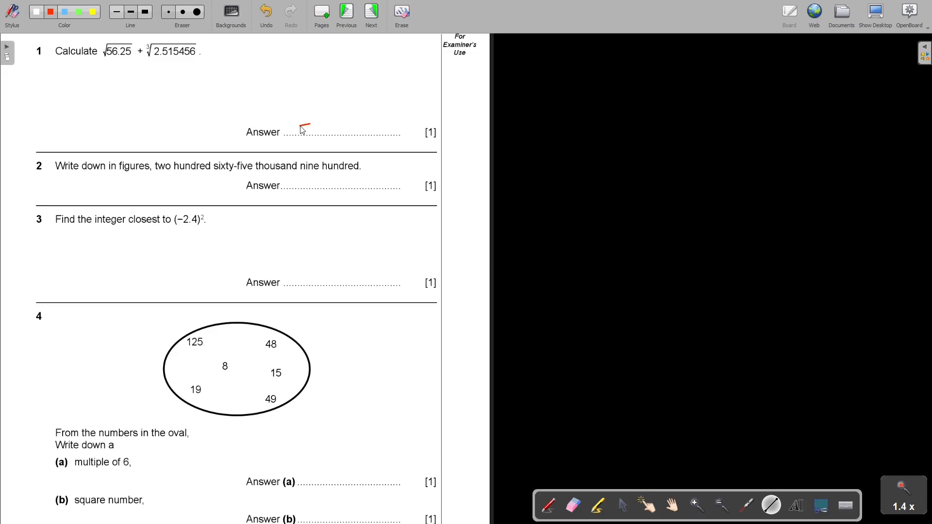
click(266, 11)
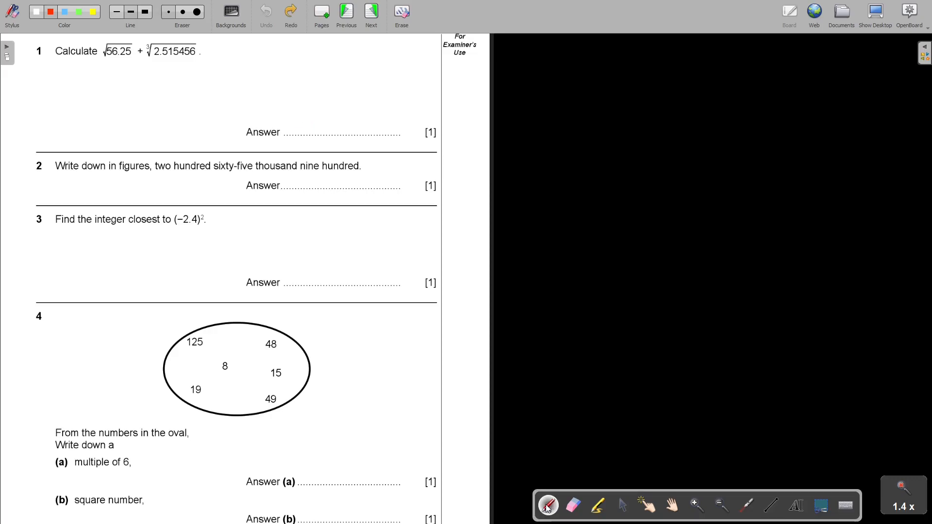
drag(296, 136, 326, 125)
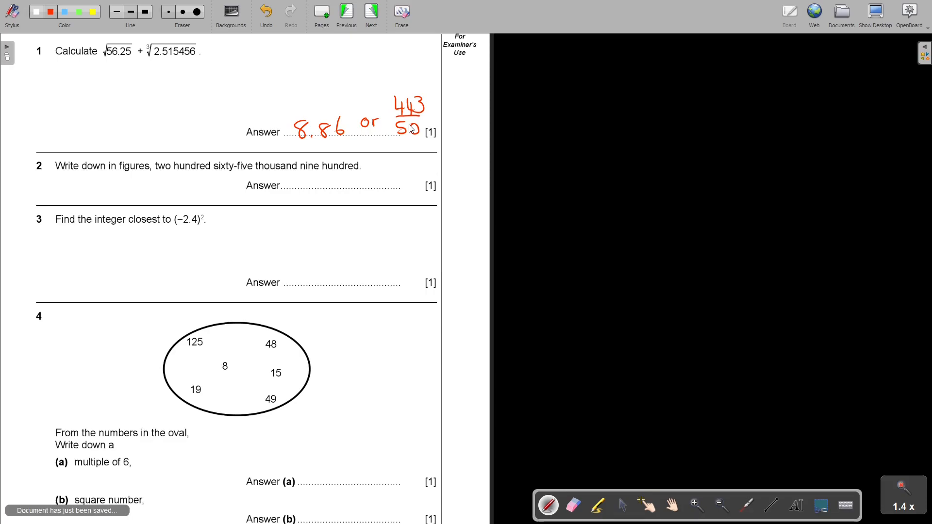
Write 265 over dashed digit placeholders on question 2's answer line
drag(291, 190, 297, 178)
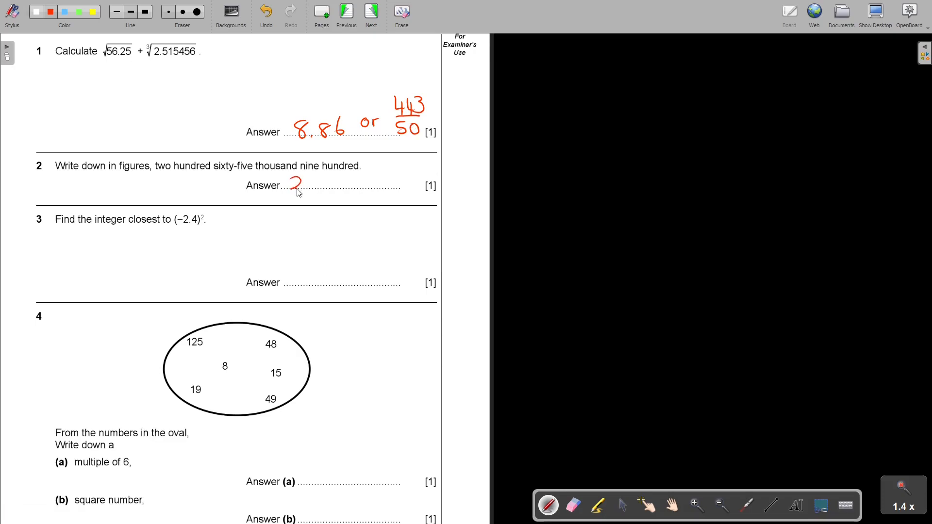
mouse_move(304, 194)
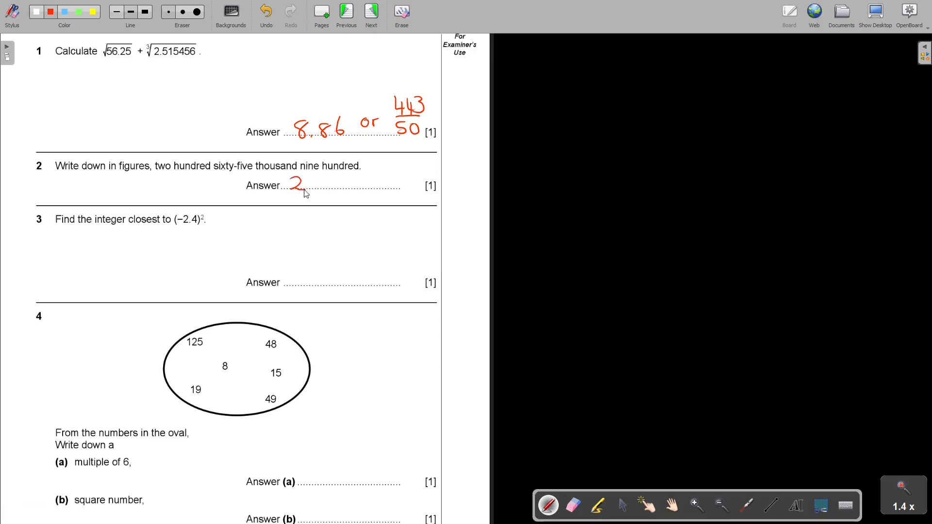
drag(291, 197, 357, 198)
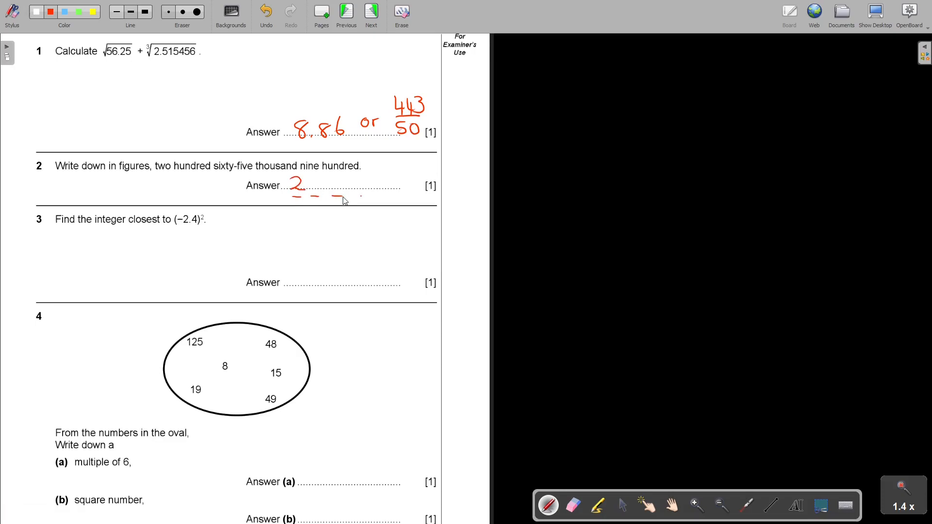
drag(342, 199, 417, 199)
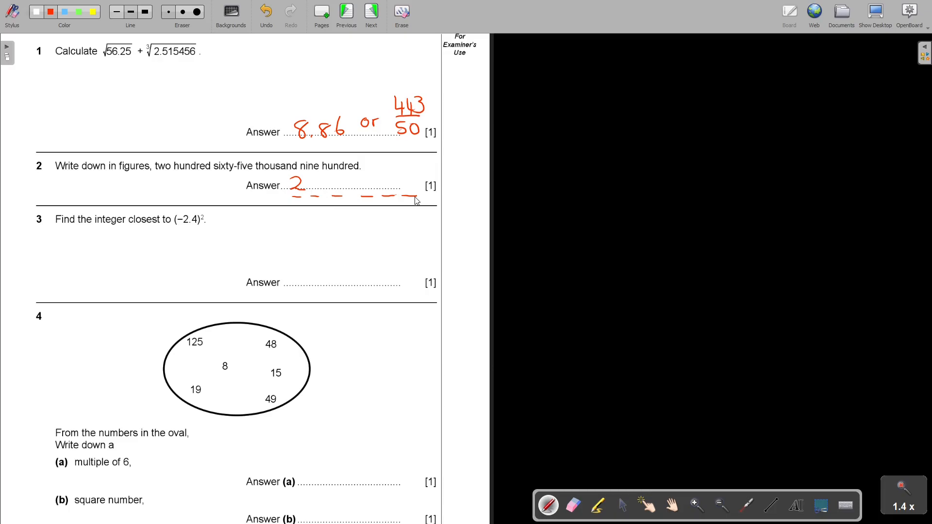
text(65)
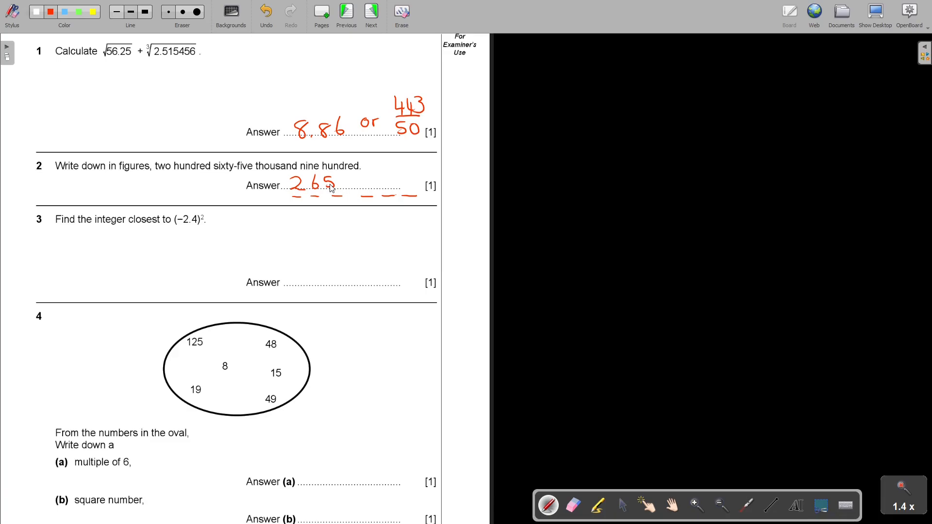
drag(359, 189, 362, 176)
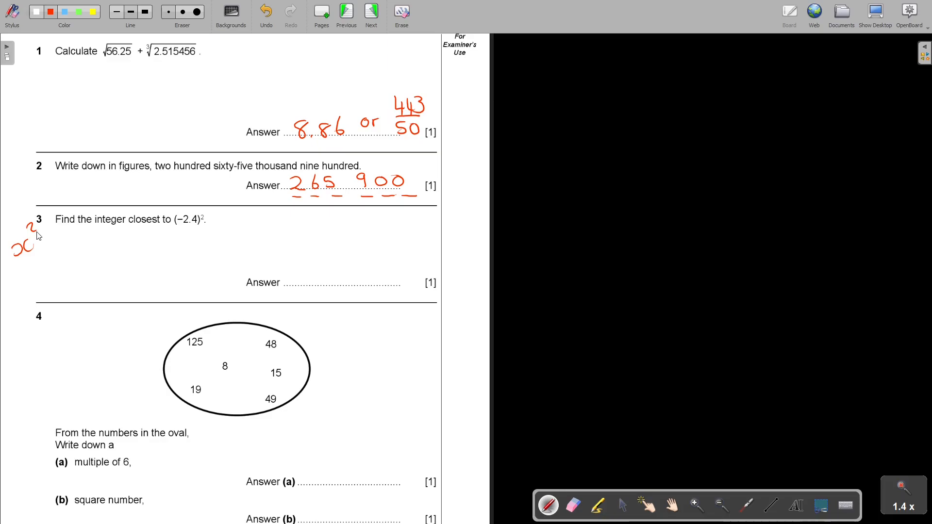
Show 5.76 between 5 and 6 as working for question 3 and write 6 as its answer
drag(27, 256, 42, 270)
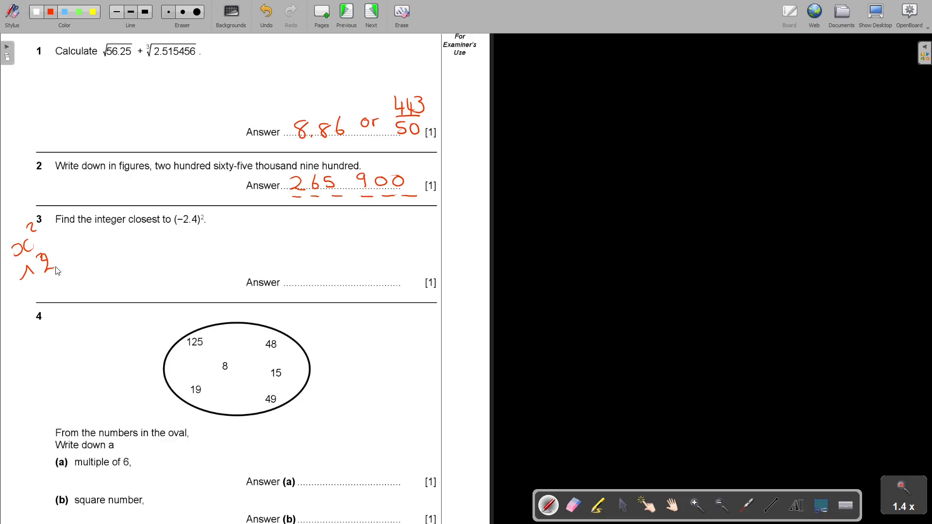
drag(96, 228, 126, 226)
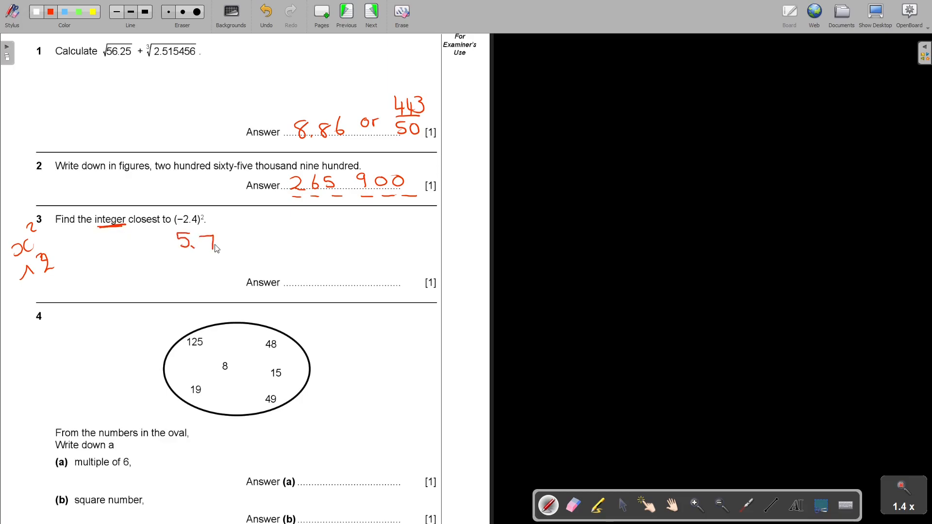
drag(211, 243, 229, 250)
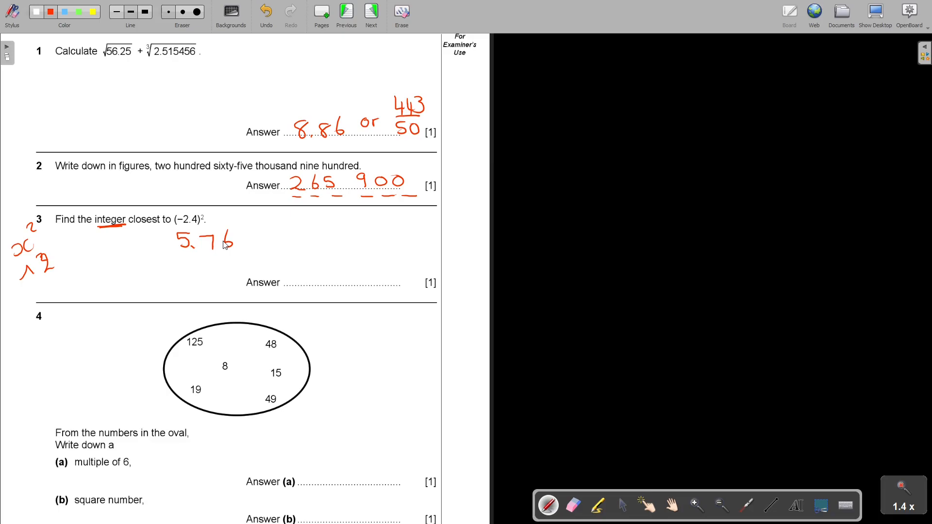
drag(124, 230, 134, 252)
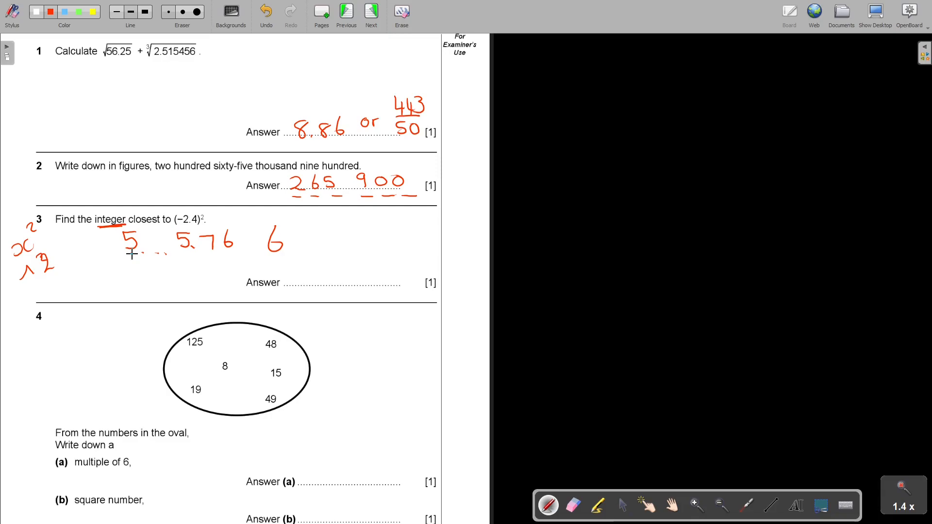
drag(306, 259, 321, 286)
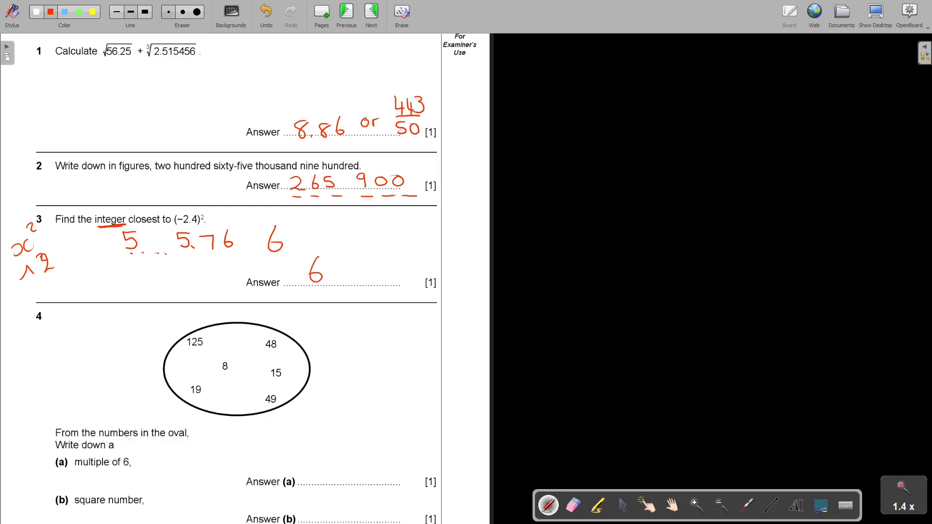
mouse_move(308, 279)
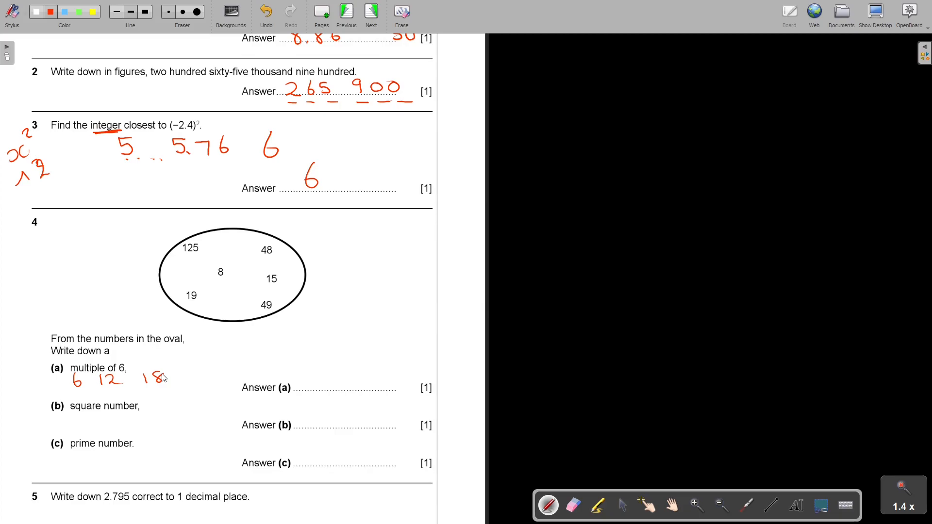
List multiples of 6, write 48 for part (a) and circle 49 as the square number
drag(181, 384, 188, 372)
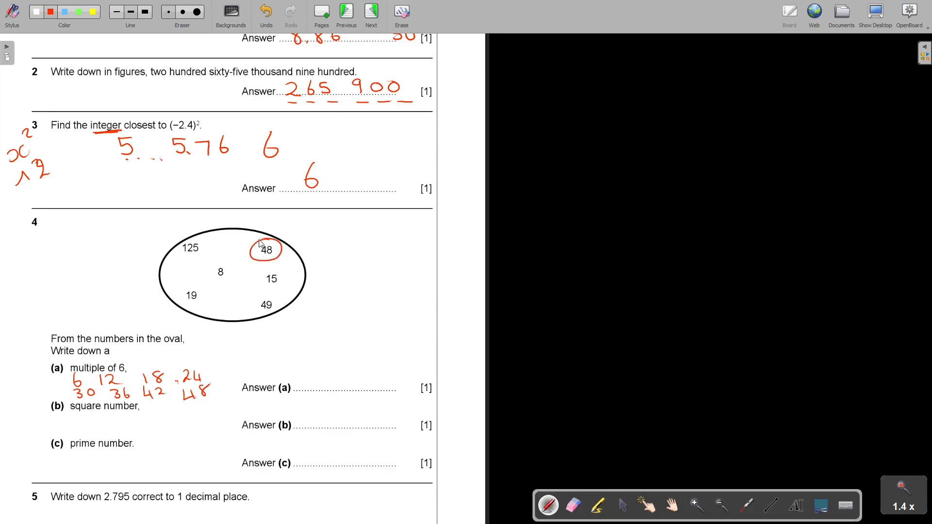
text(48)
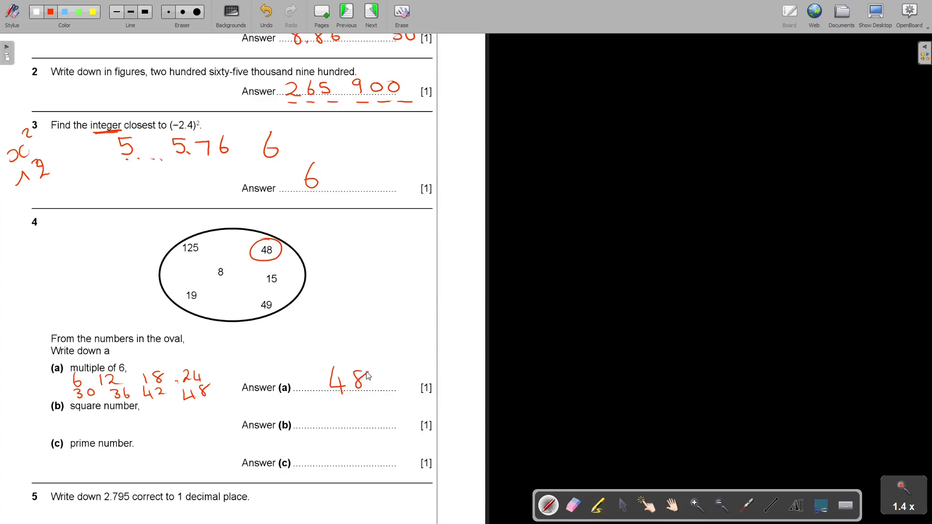
drag(70, 415, 73, 428)
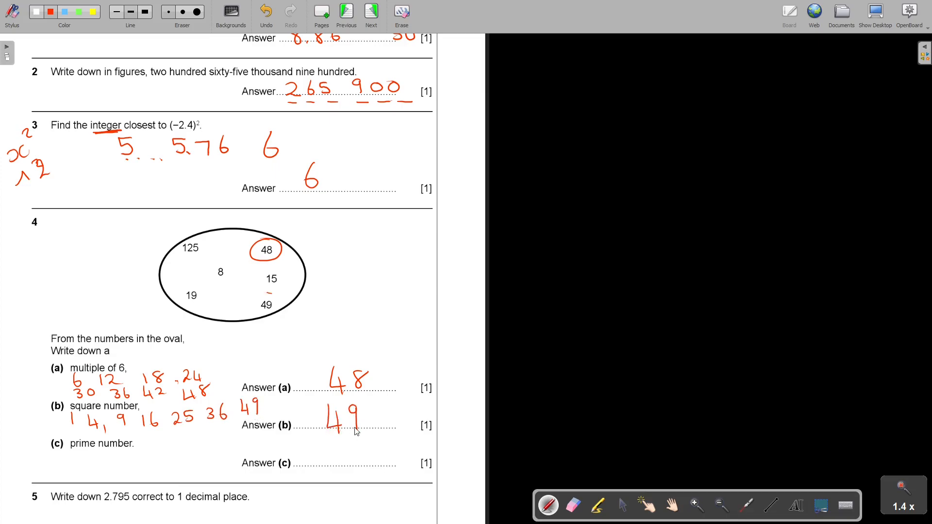
drag(253, 292, 282, 312)
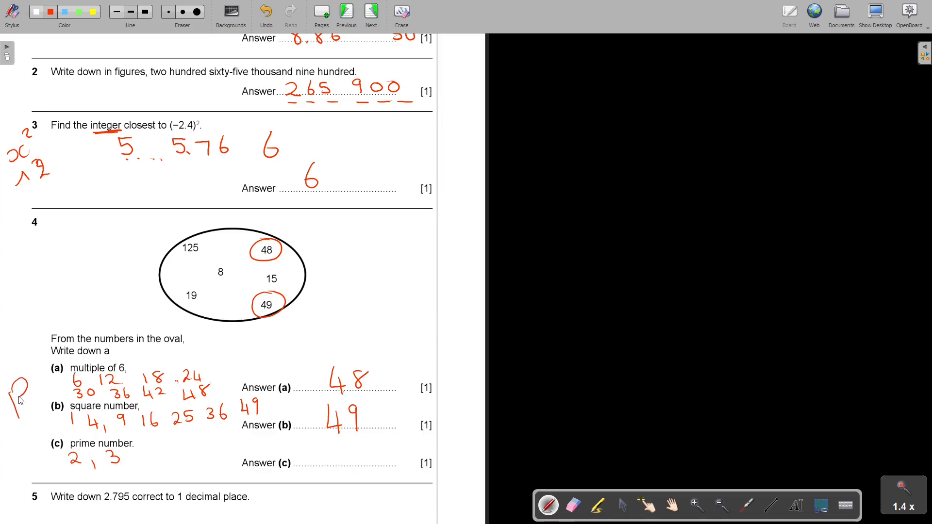
Write out prime numbers under part (c) and give 19 as the prime answer
drag(39, 396, 30, 443)
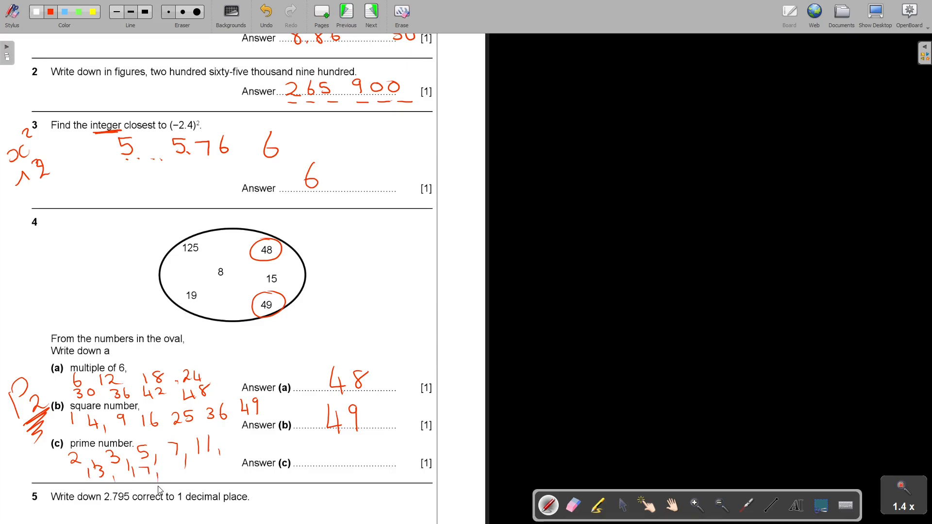
drag(179, 452, 193, 476)
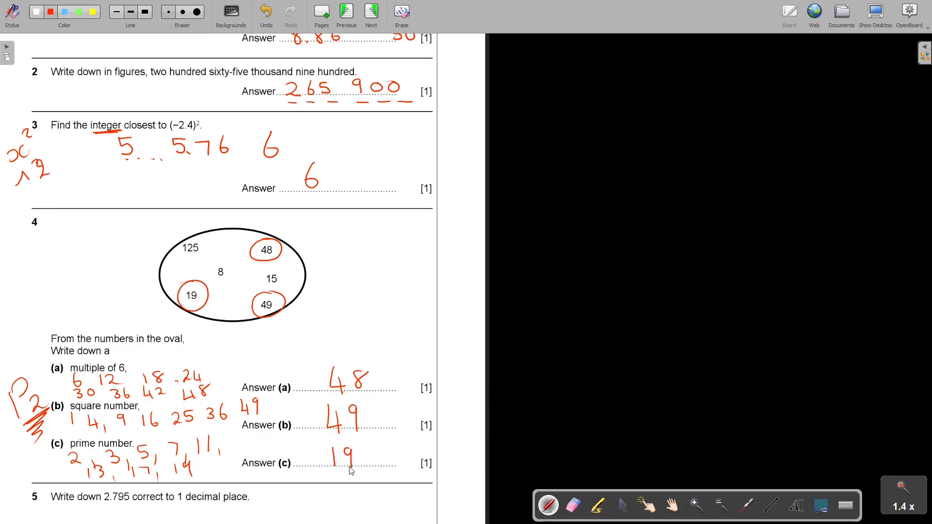
drag(134, 364, 216, 366)
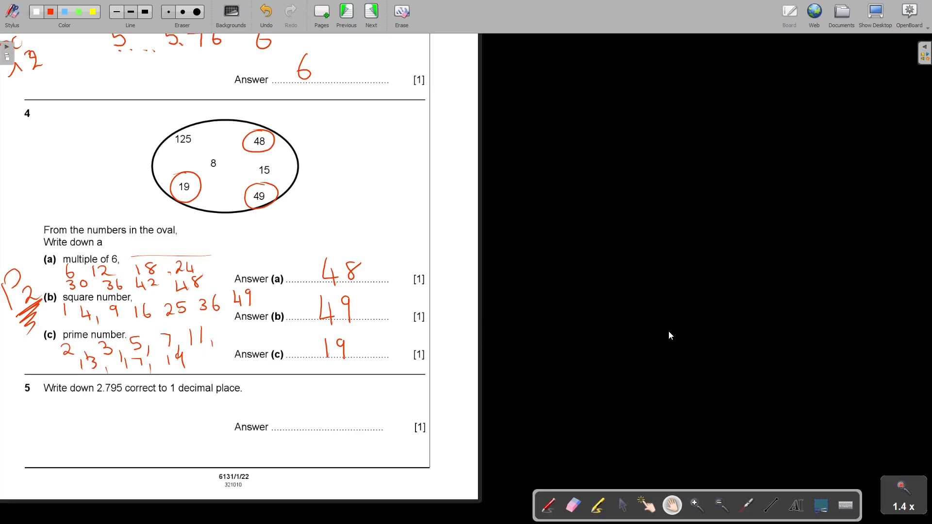
mouse_move(106, 392)
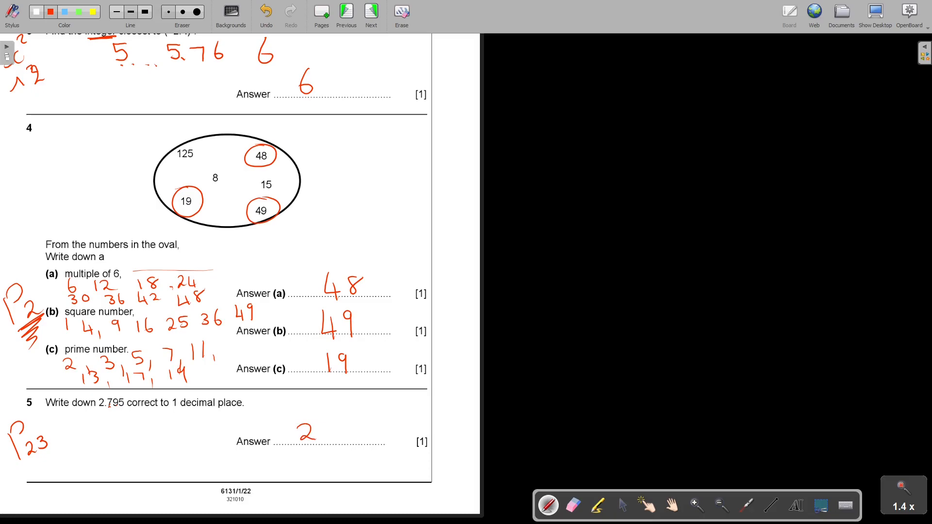
Write 2.8 on question 5's answer line
drag(321, 434, 338, 443)
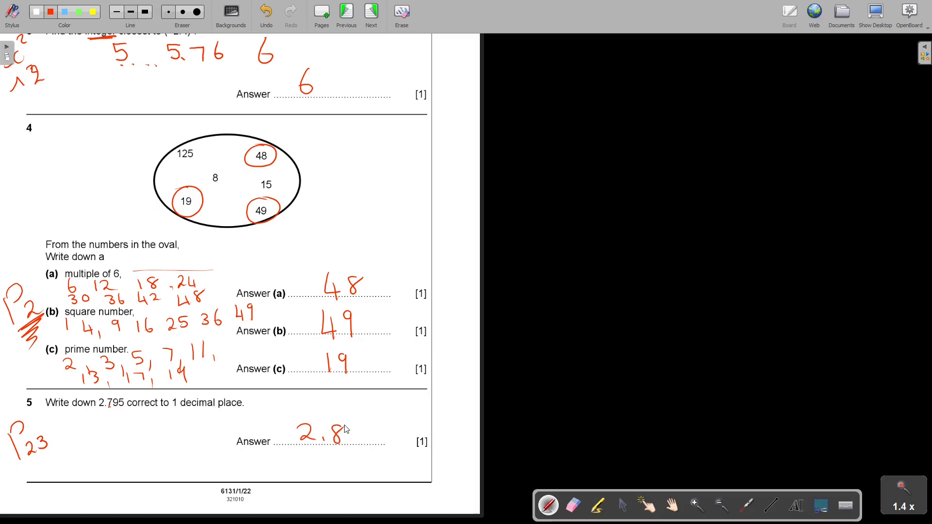
mouse_move(850, 23)
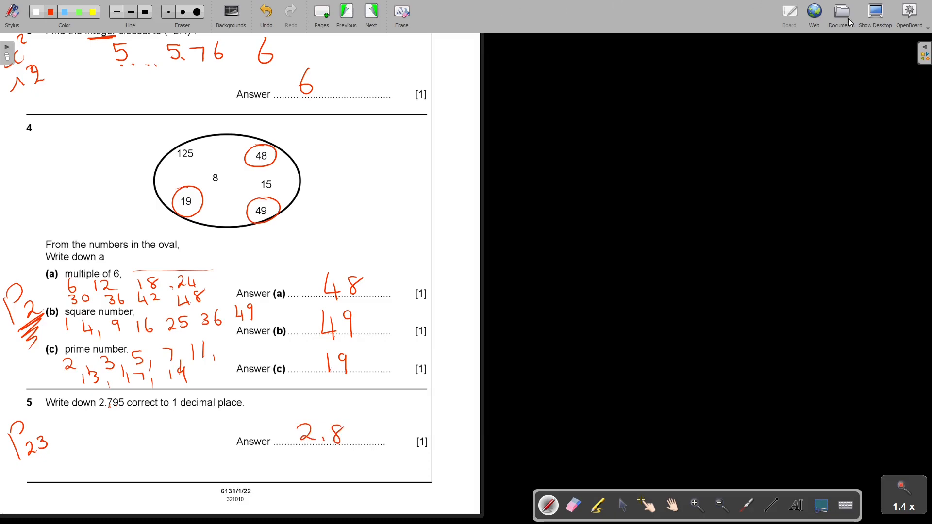
Open the examiner's report for Mathematics Paper 1 and enlarge it for reading
click(841, 12)
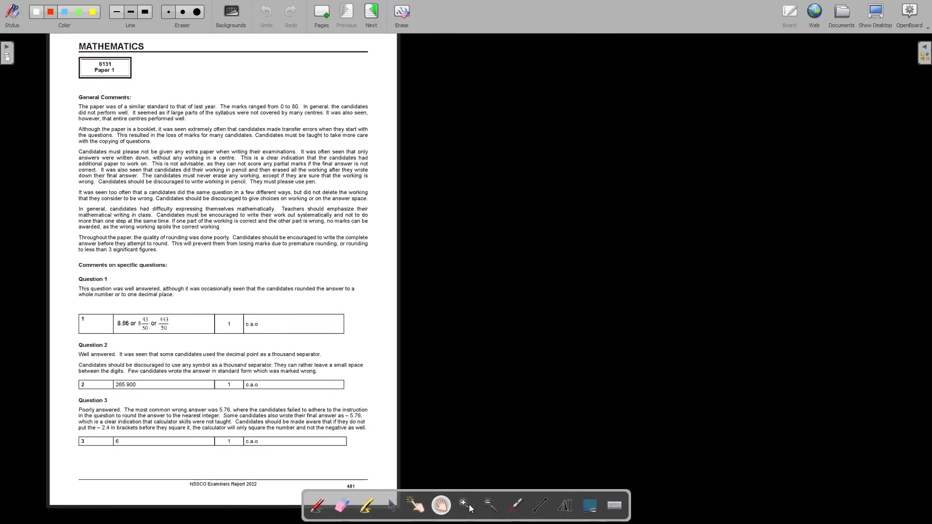
click(465, 505)
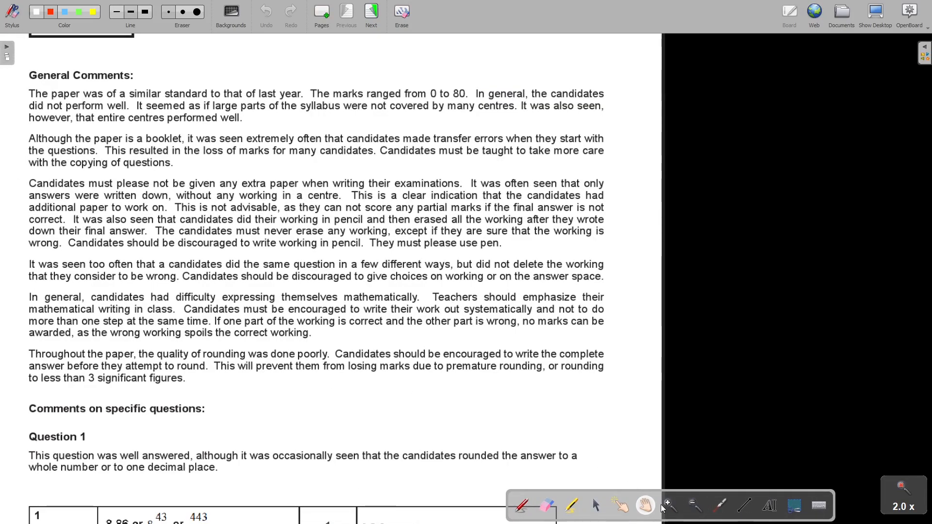
click(668, 506)
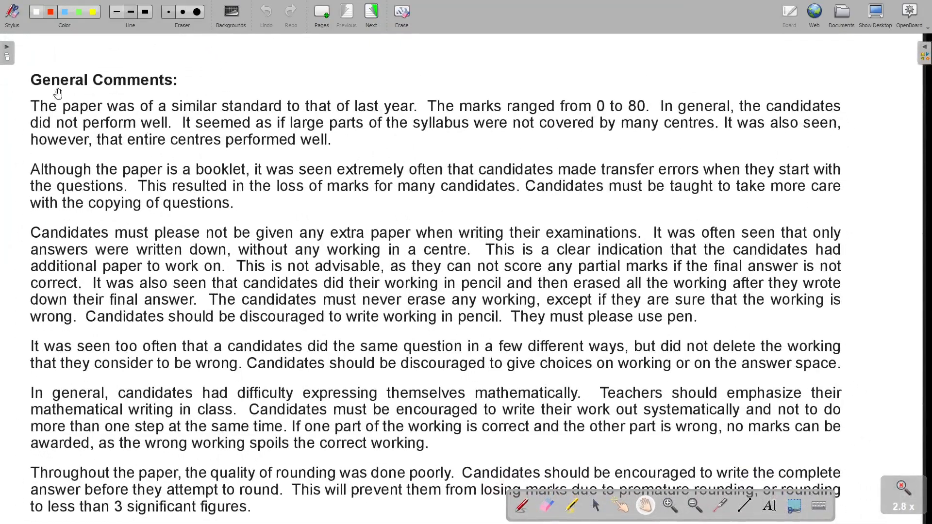
mouse_move(257, 117)
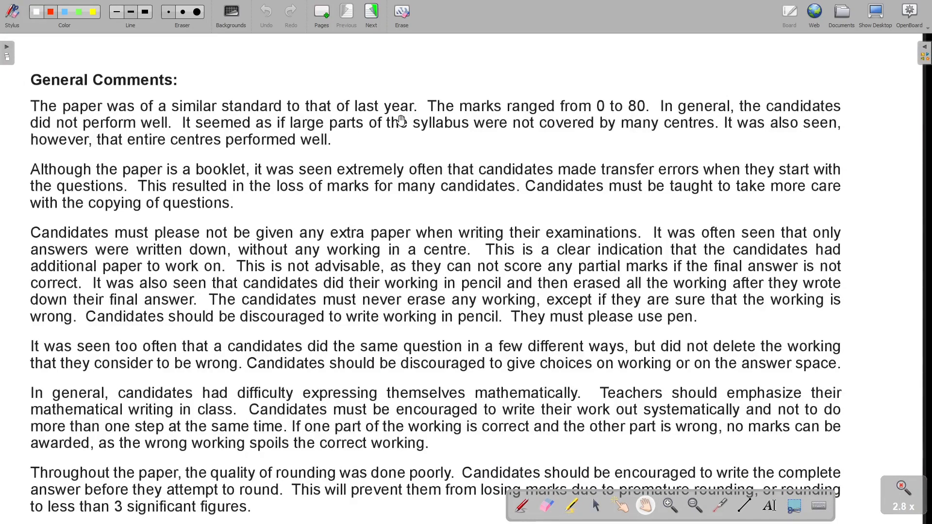
mouse_move(640, 115)
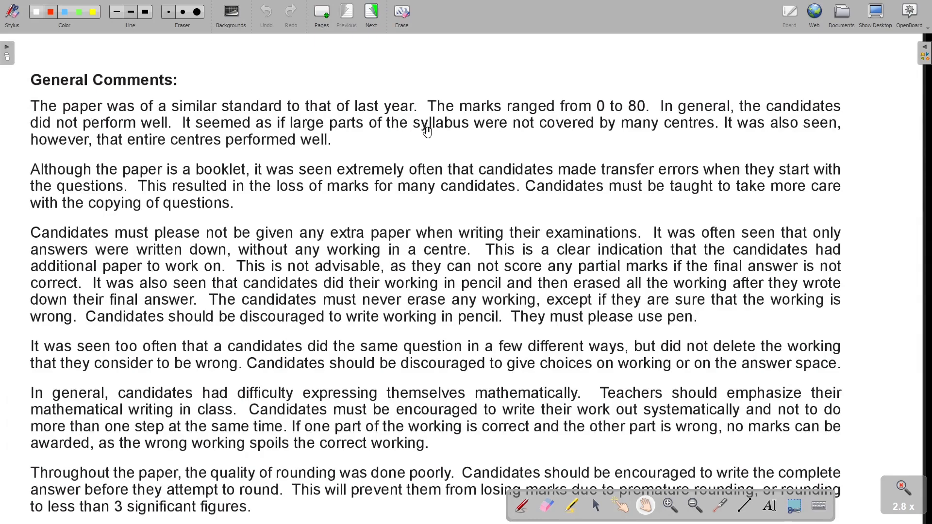
mouse_move(672, 129)
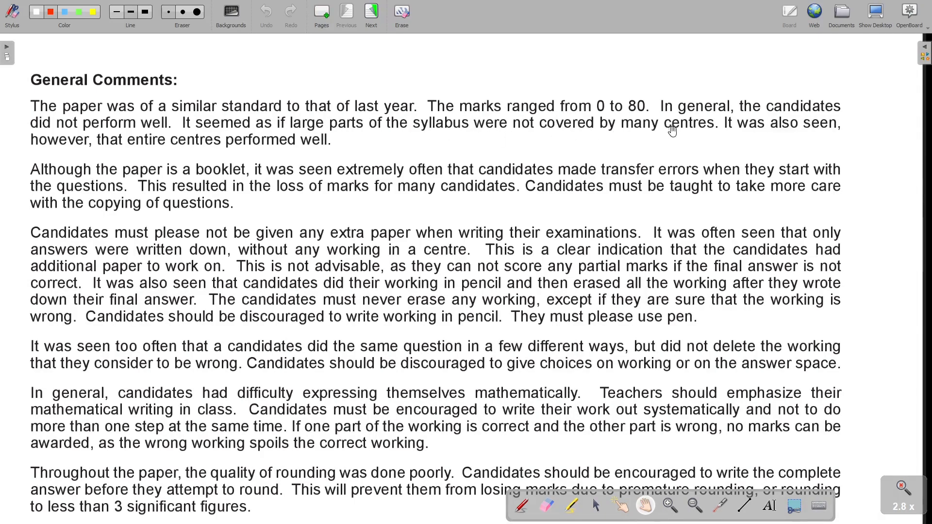
mouse_move(71, 139)
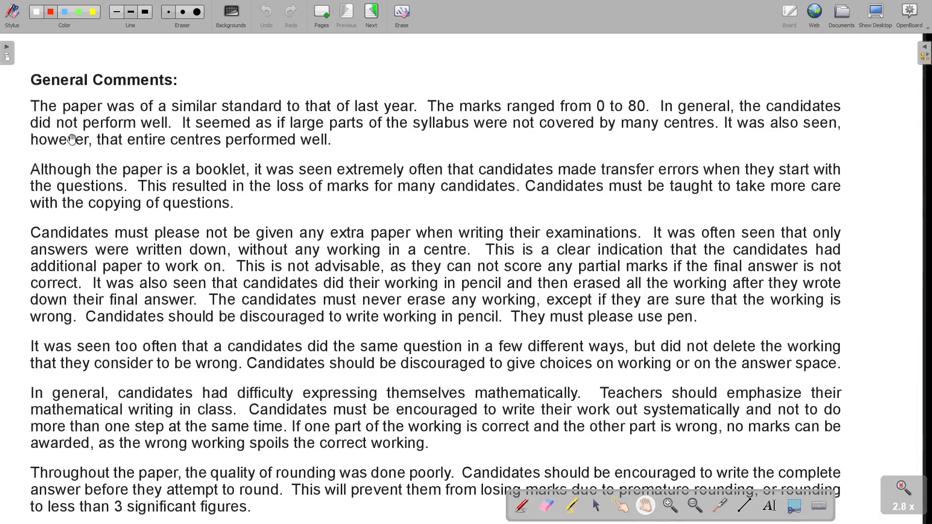
mouse_move(156, 148)
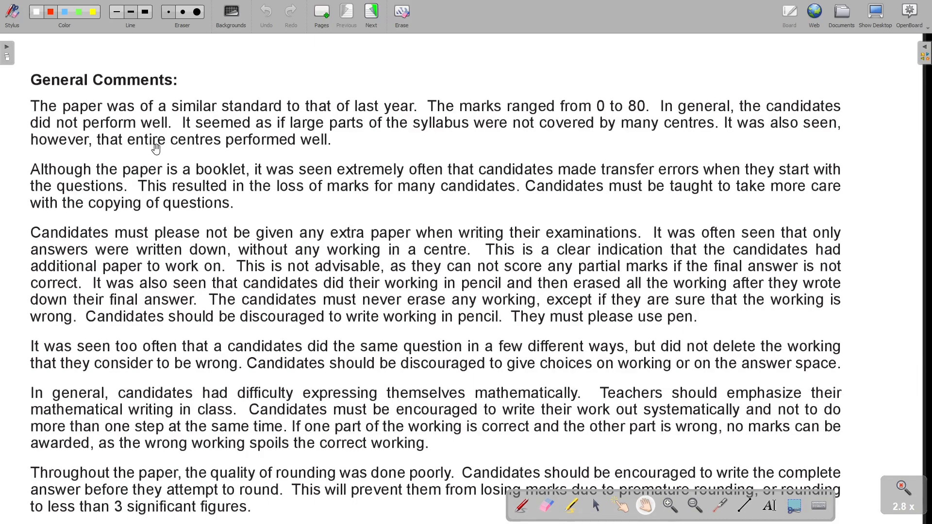
mouse_move(346, 174)
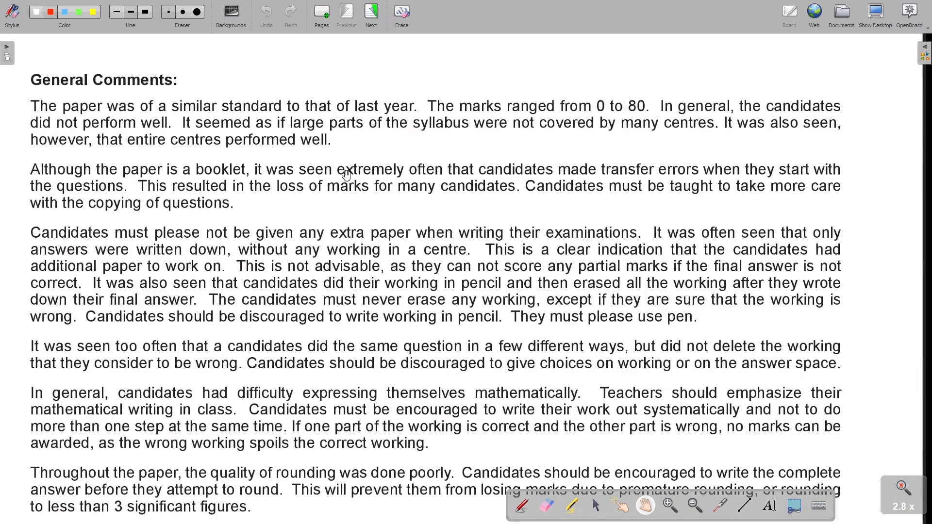
mouse_move(173, 175)
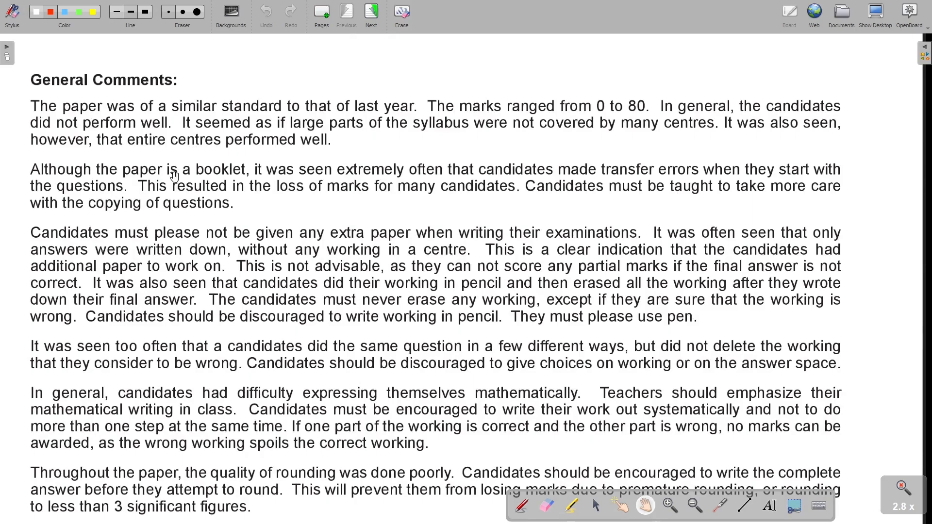
mouse_move(338, 187)
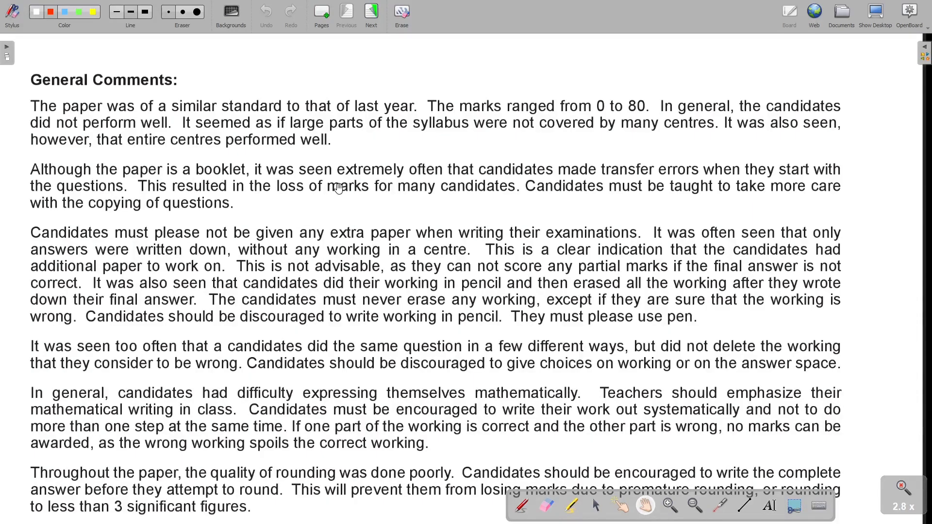
mouse_move(547, 181)
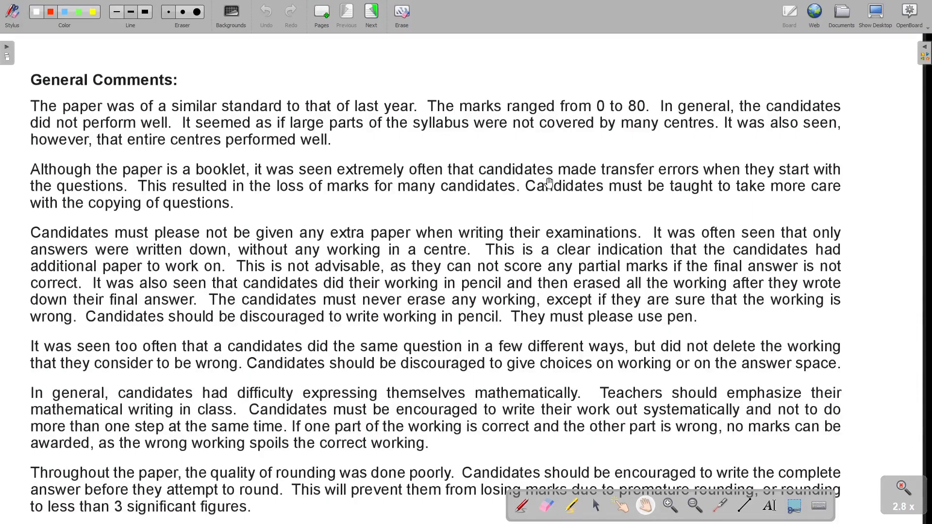
mouse_move(703, 180)
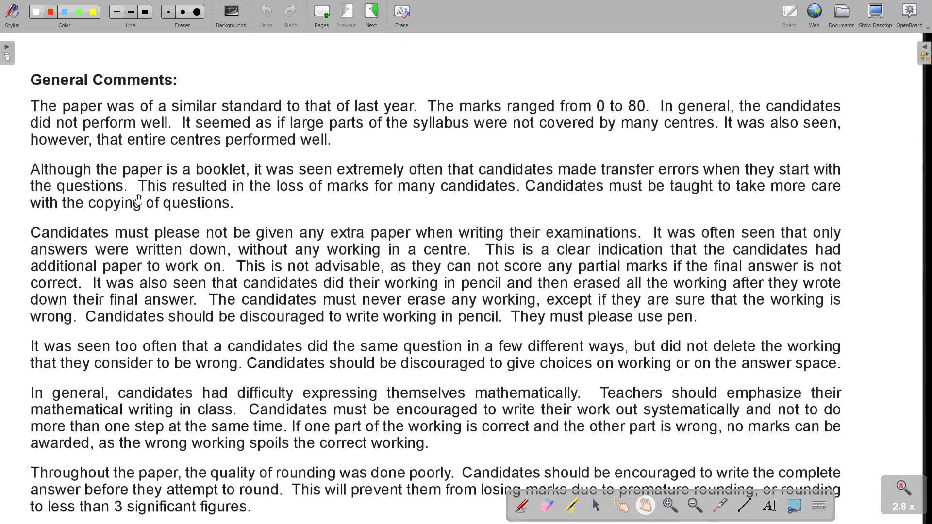
mouse_move(369, 196)
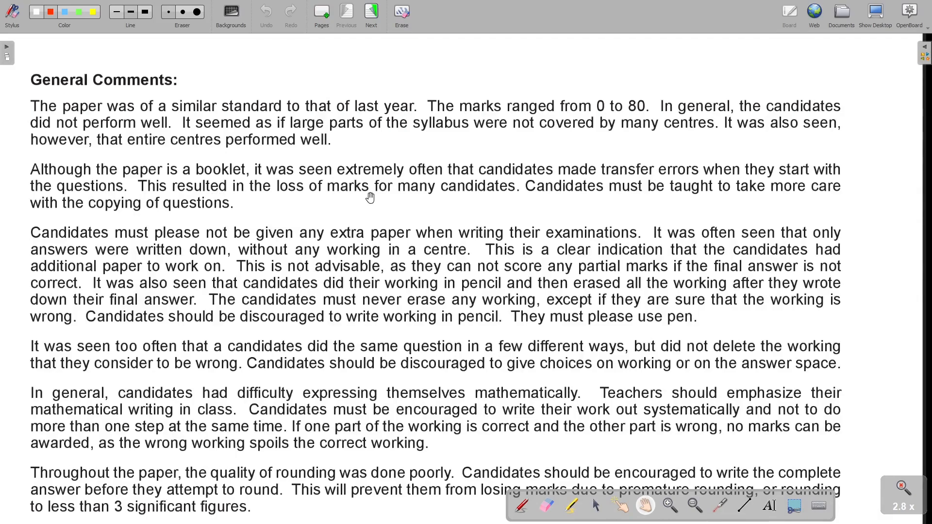
mouse_move(630, 192)
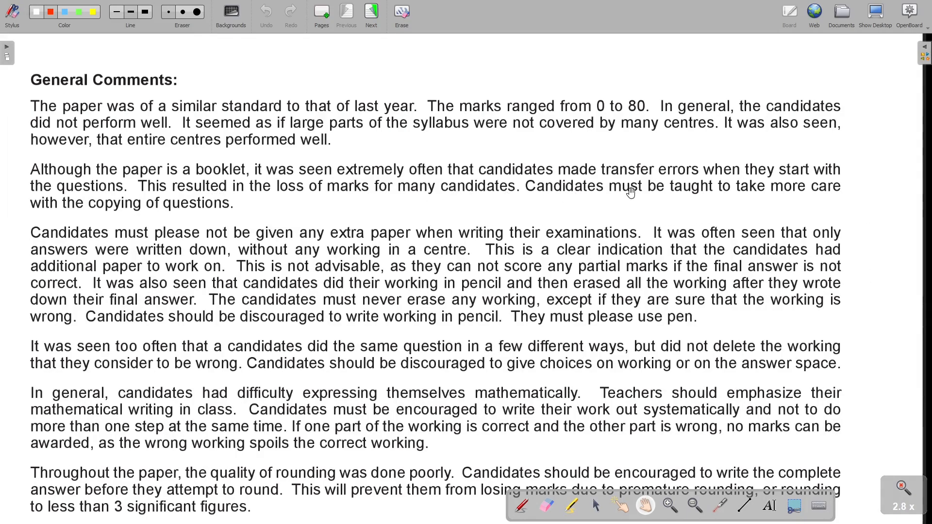
mouse_move(43, 222)
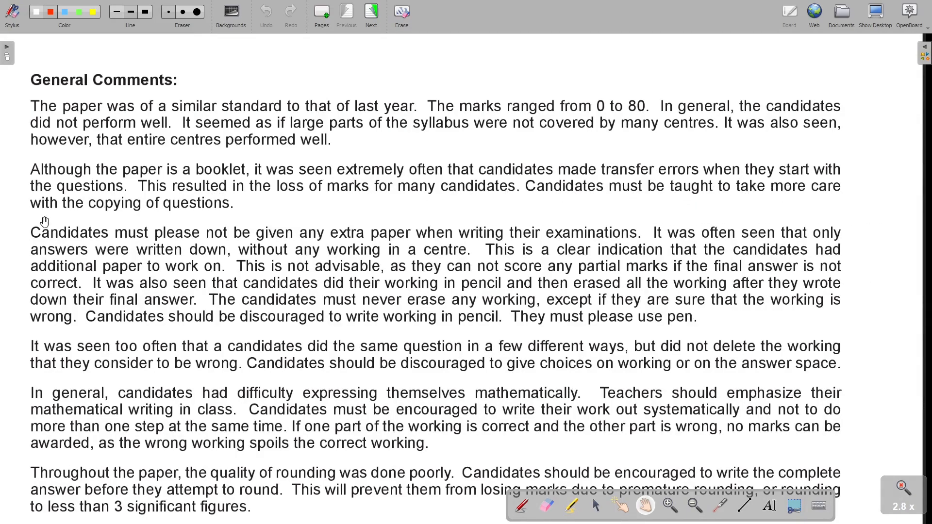
mouse_move(192, 213)
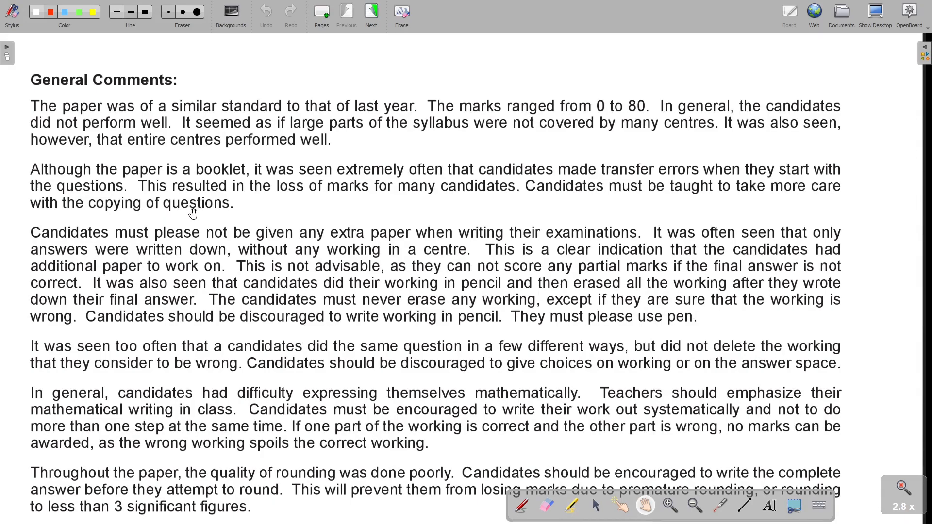
mouse_move(155, 71)
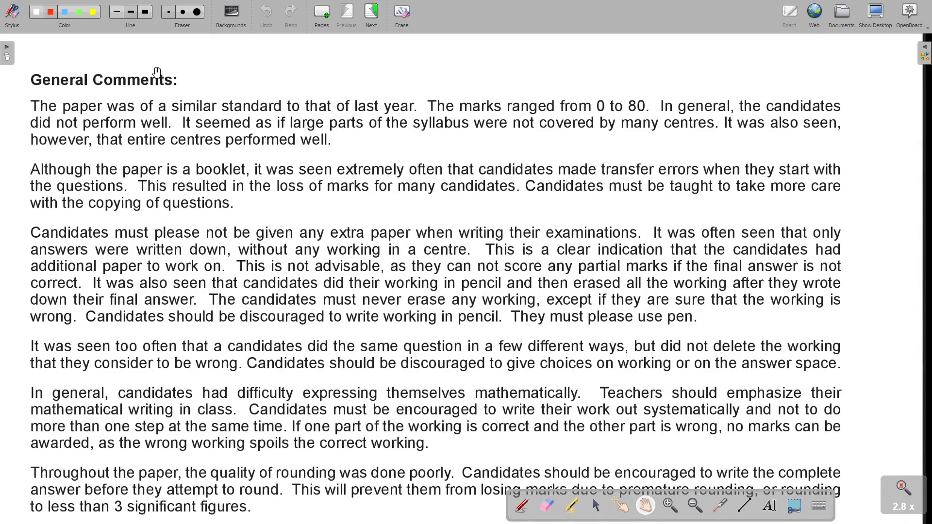
mouse_move(162, 231)
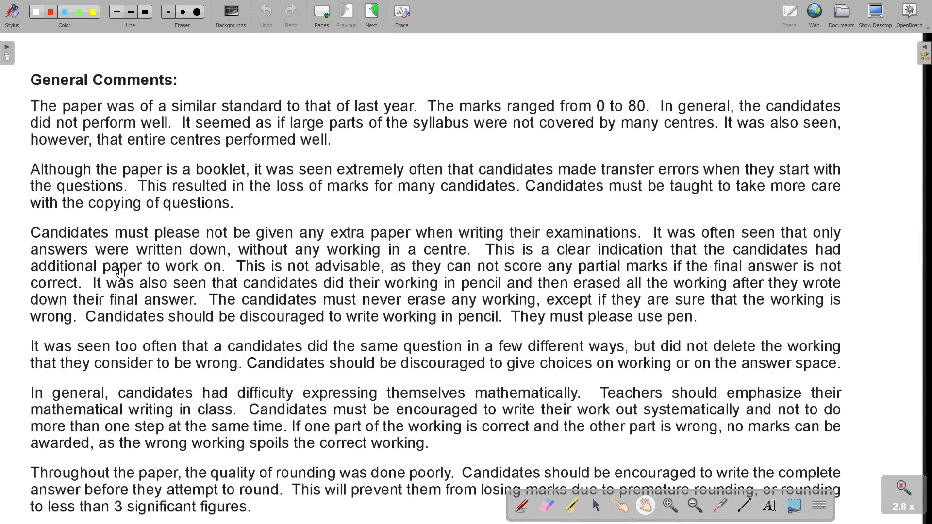
mouse_move(50, 274)
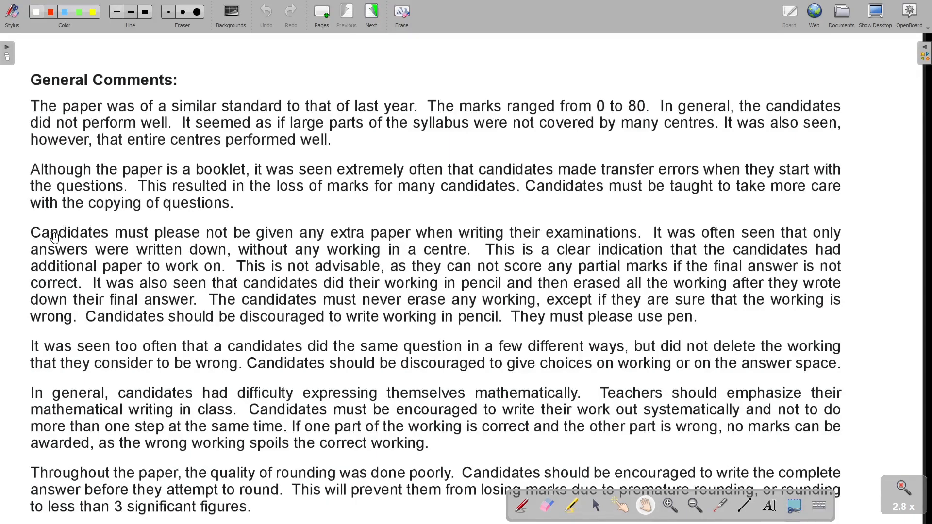
mouse_move(297, 244)
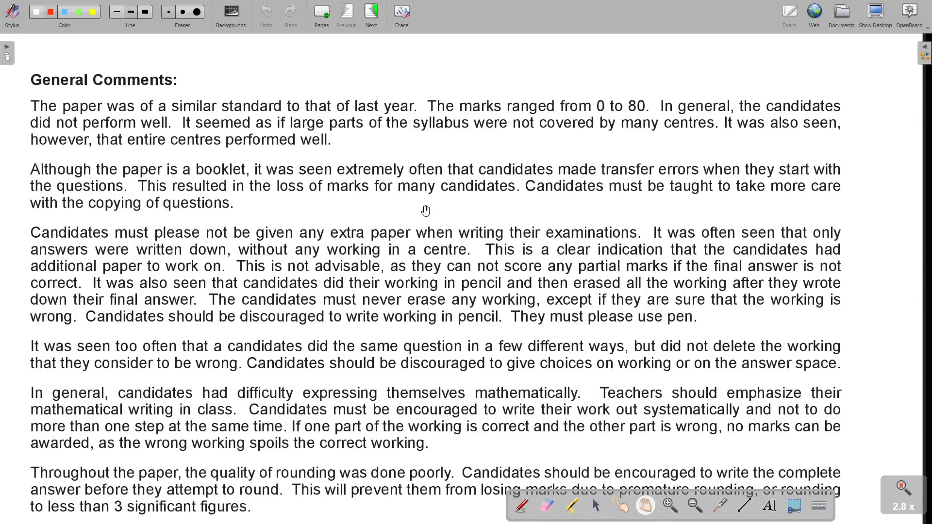
mouse_move(613, 245)
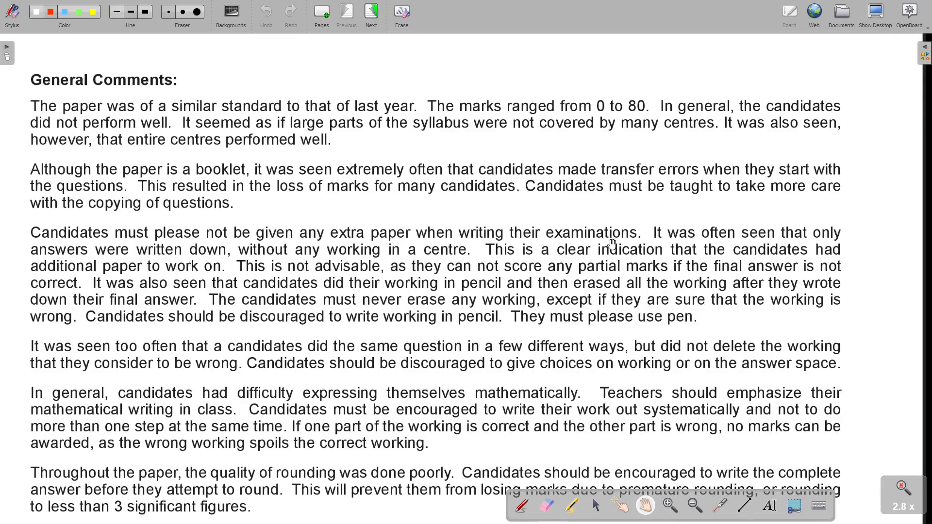
mouse_move(835, 224)
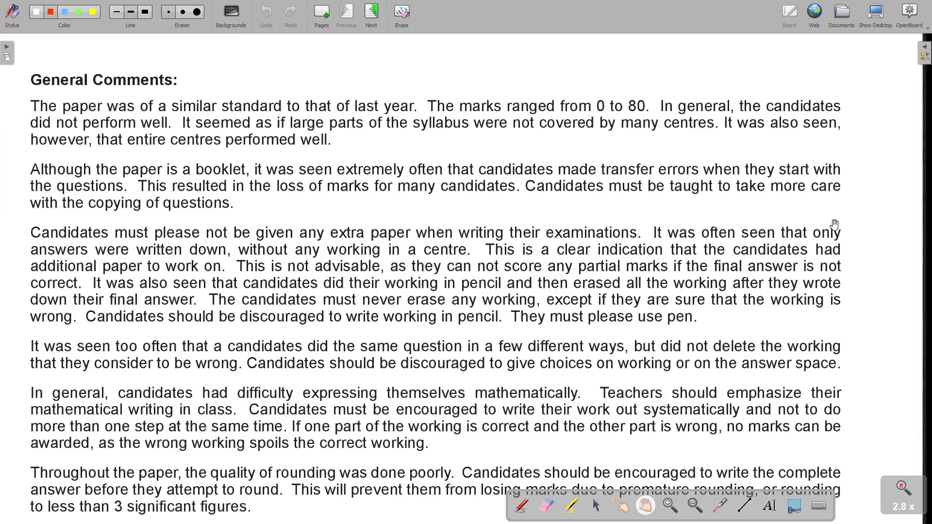
mouse_move(215, 261)
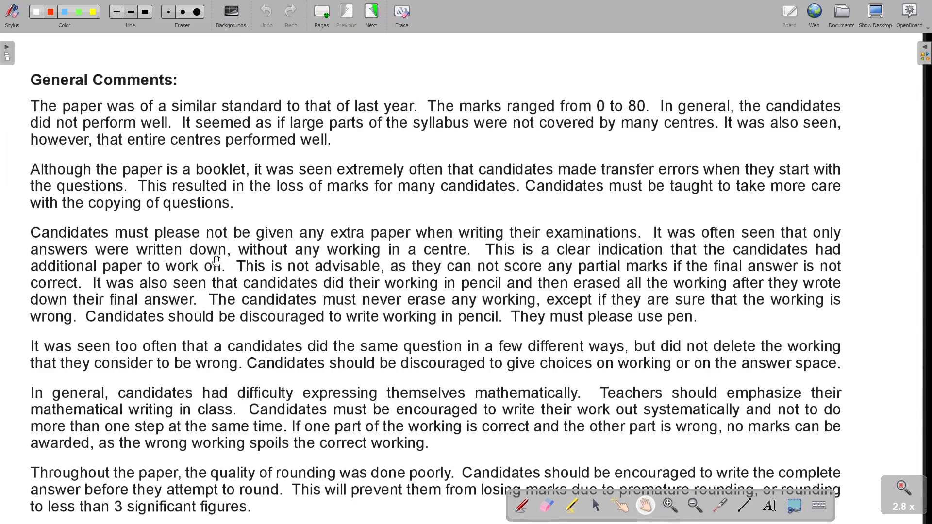
mouse_move(441, 257)
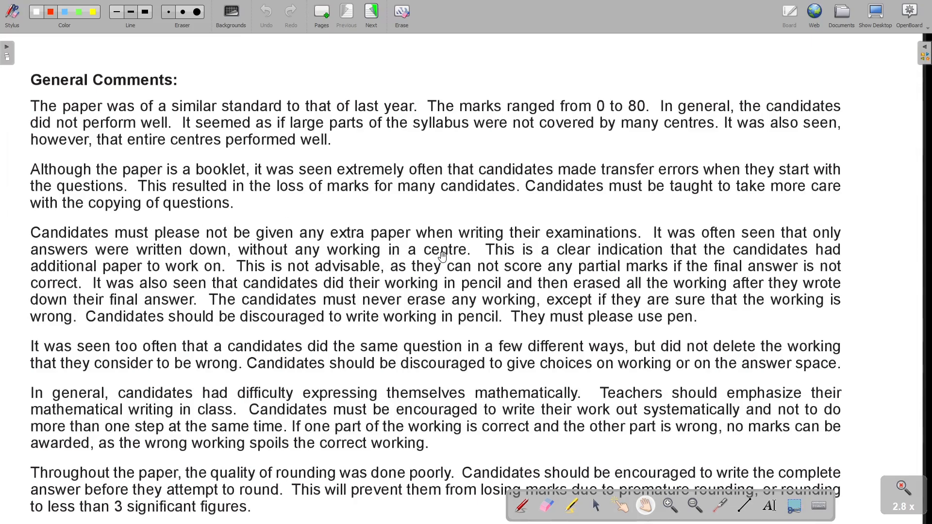
mouse_move(647, 255)
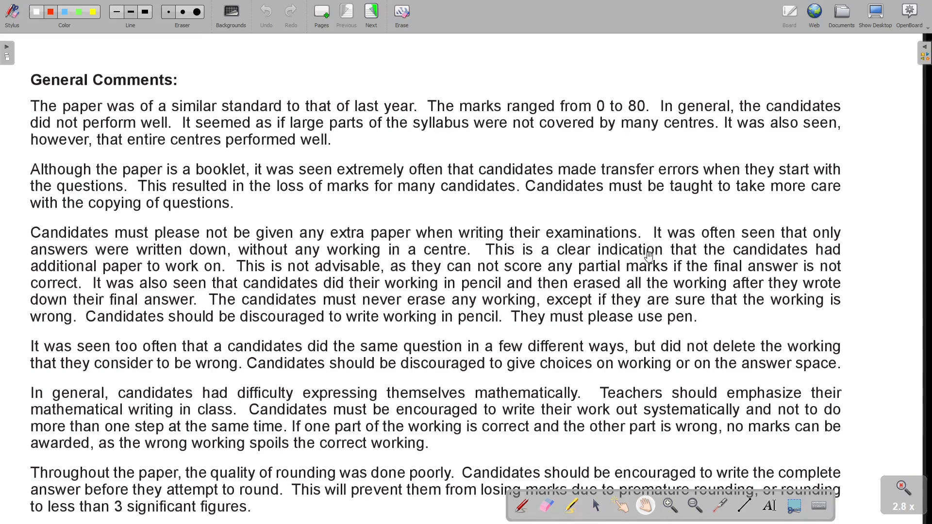
mouse_move(75, 291)
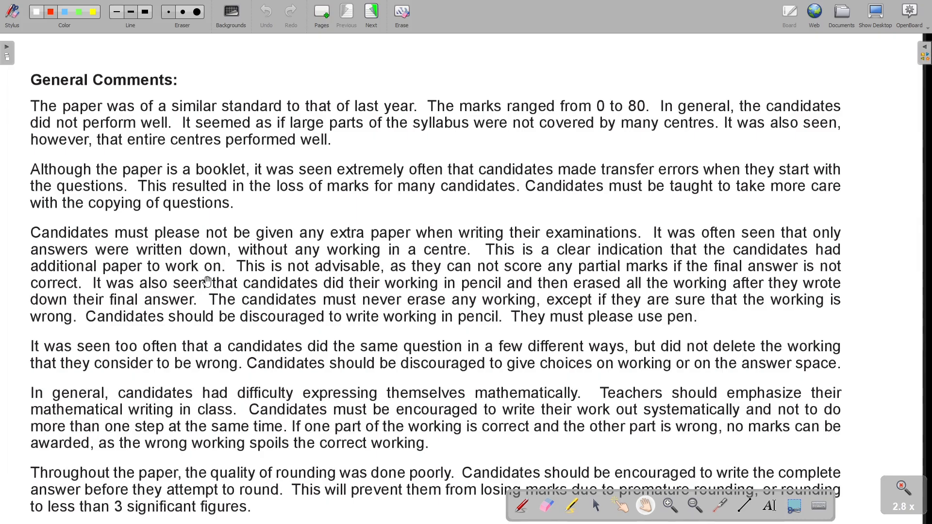
mouse_move(353, 277)
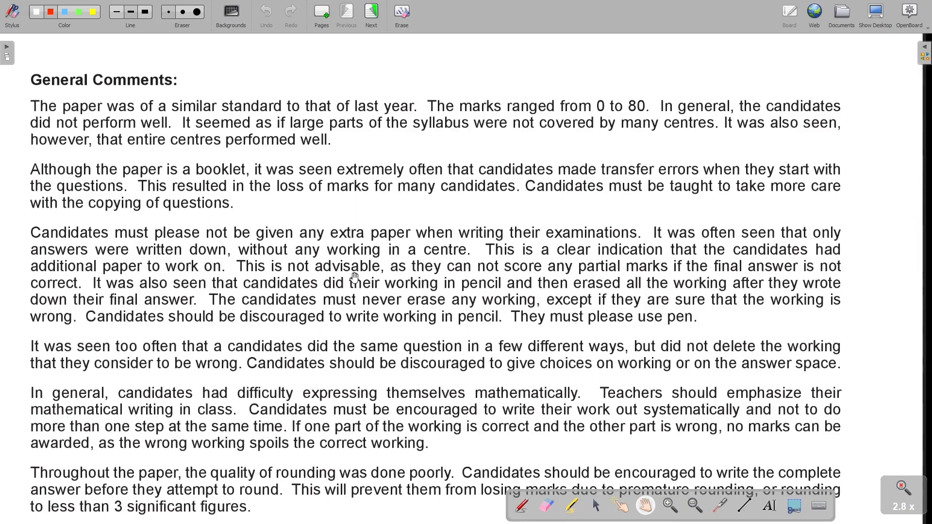
mouse_move(505, 274)
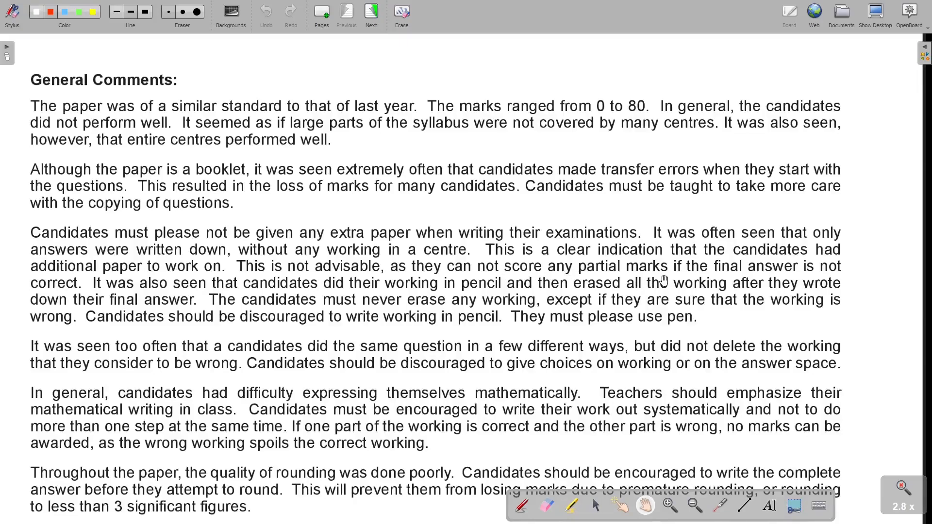
mouse_move(812, 269)
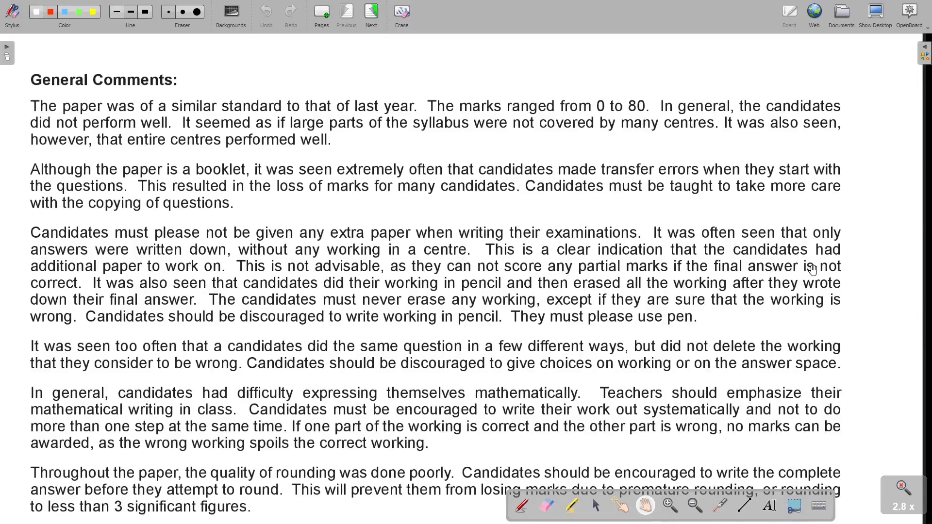
mouse_move(70, 294)
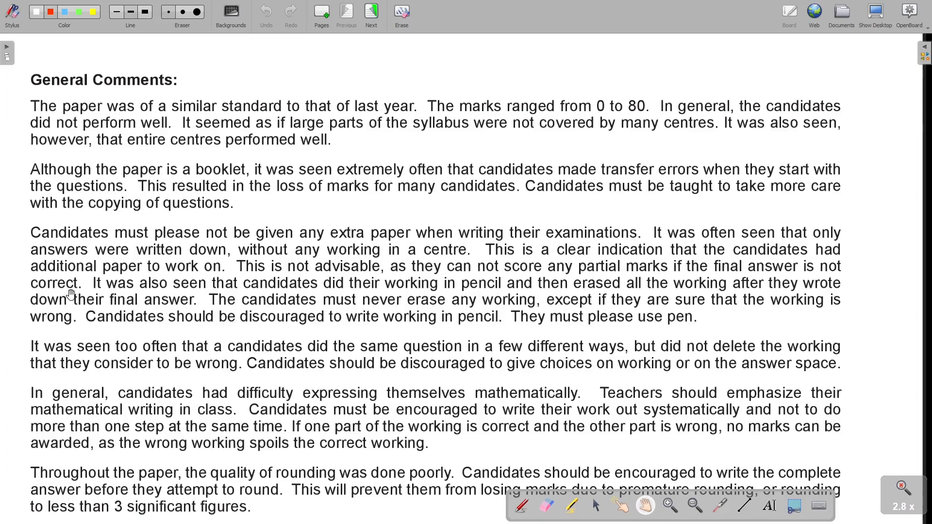
mouse_move(232, 292)
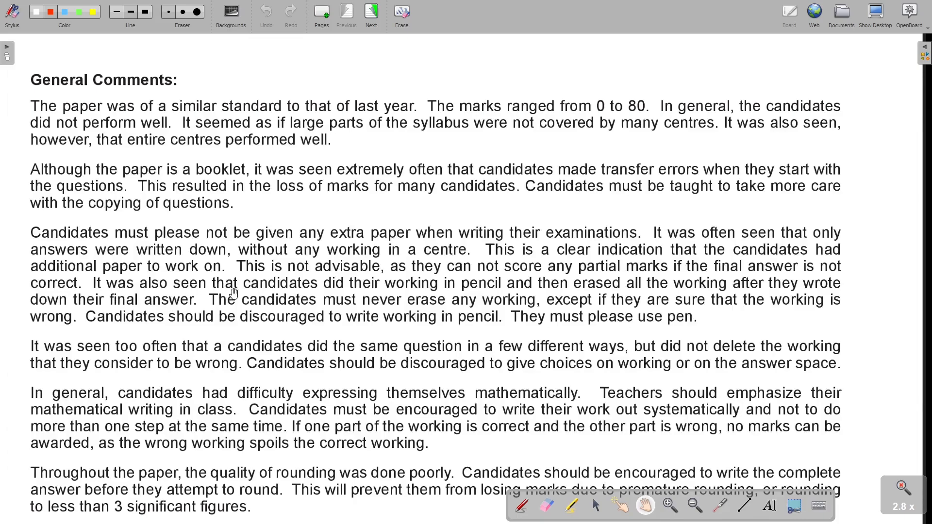
mouse_move(416, 295)
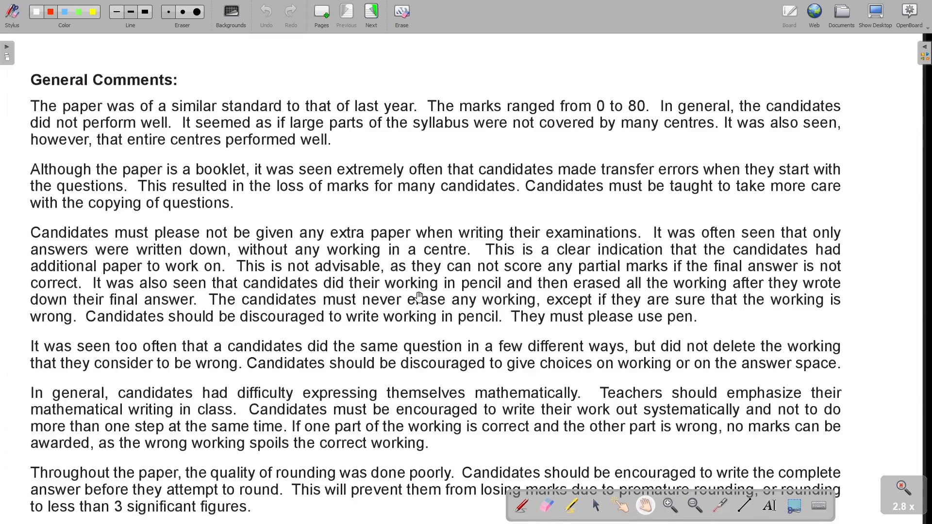
mouse_move(555, 298)
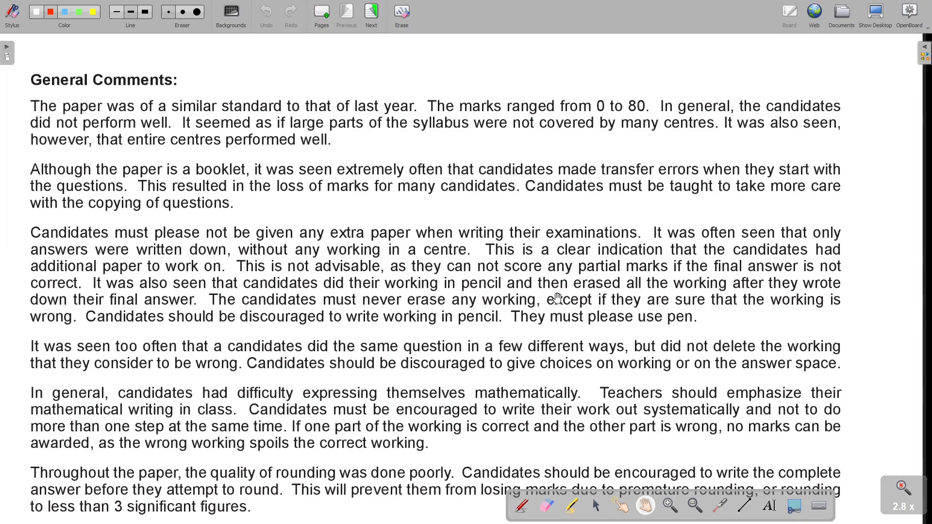
mouse_move(755, 295)
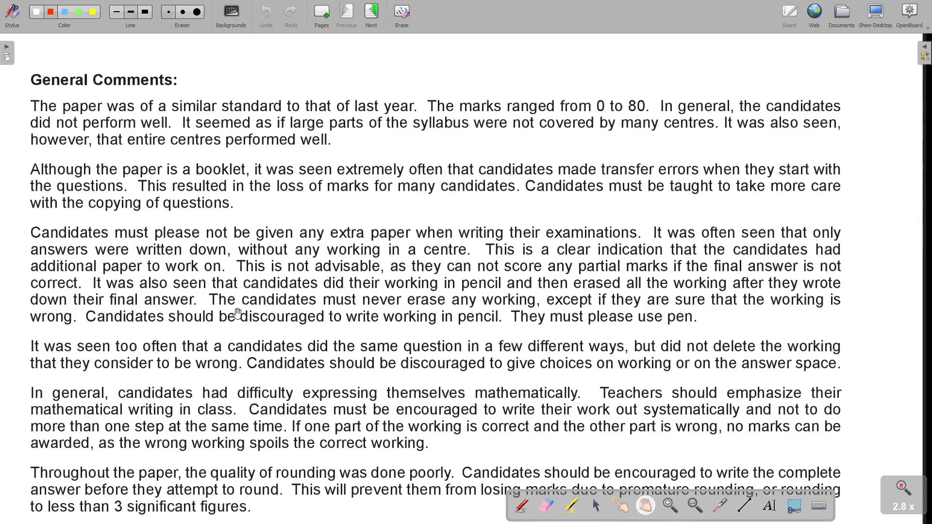
mouse_move(446, 314)
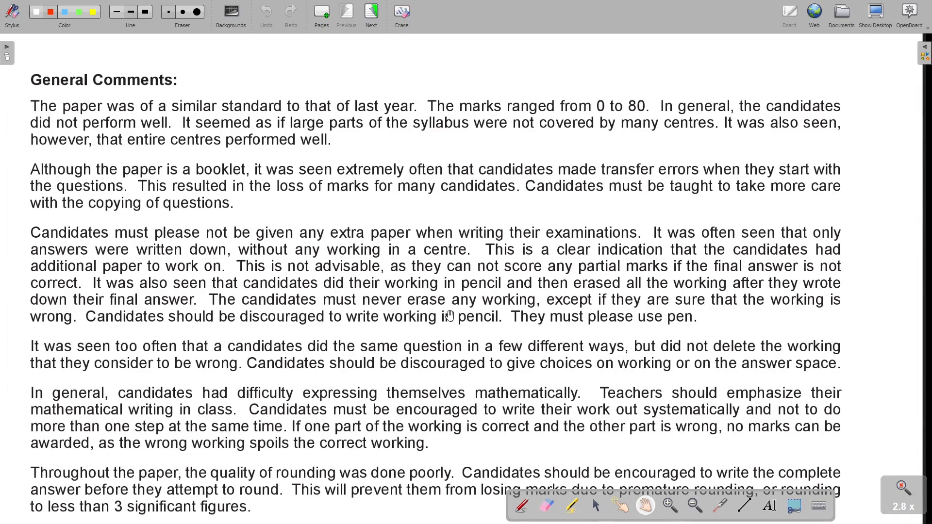
mouse_move(606, 310)
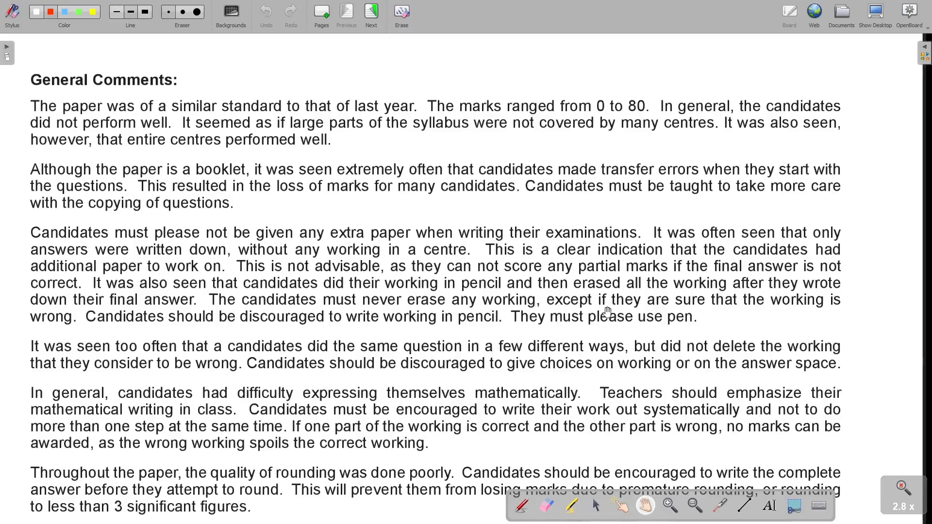
mouse_move(6, 317)
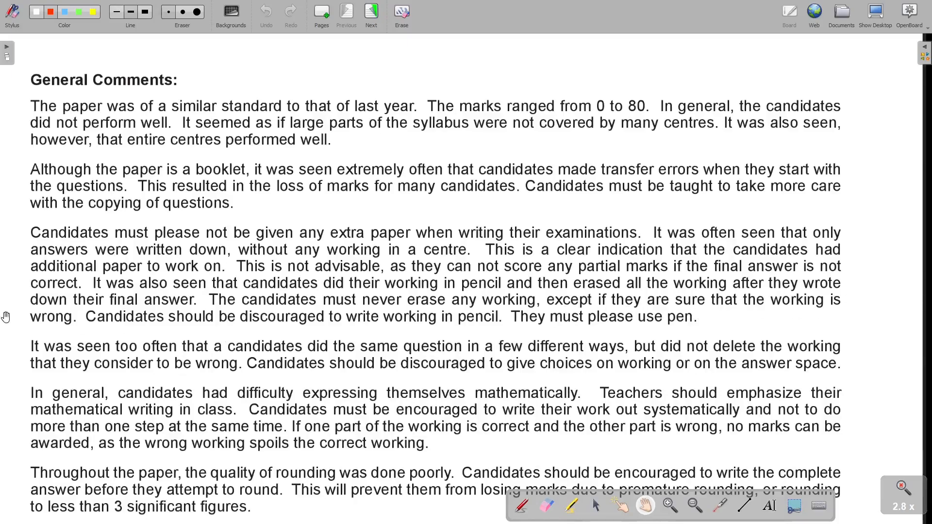
mouse_move(218, 322)
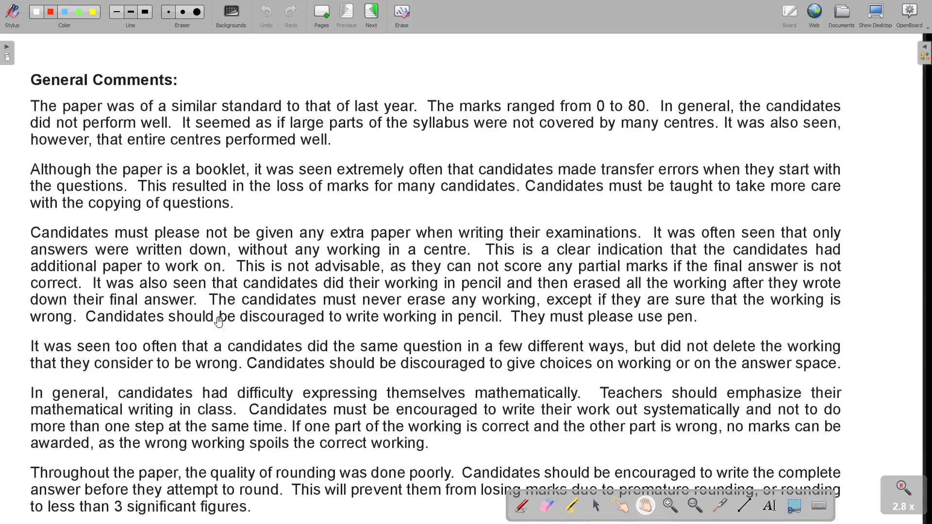
mouse_move(425, 330)
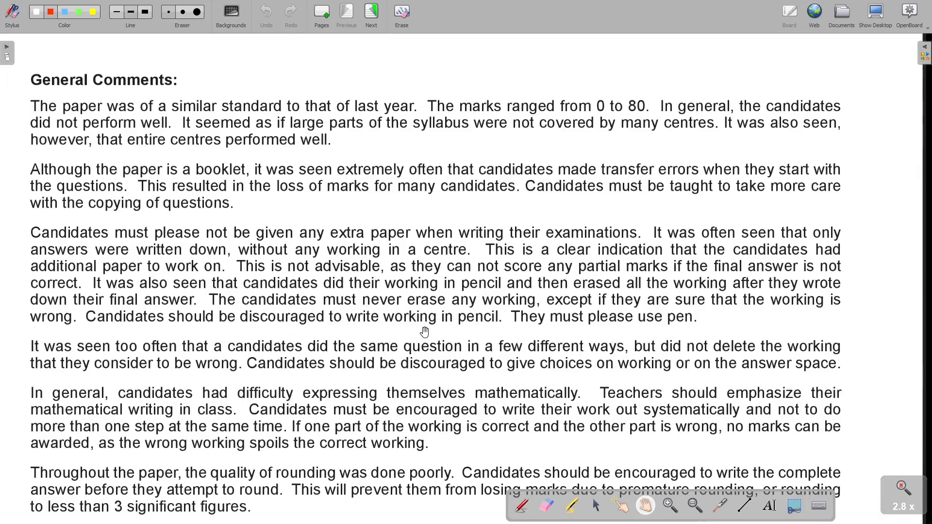
mouse_move(623, 330)
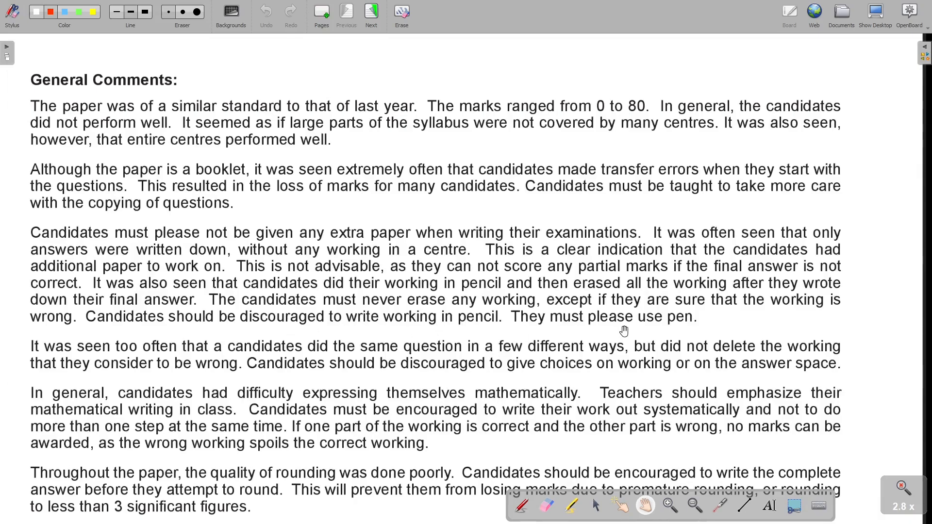
mouse_move(563, 329)
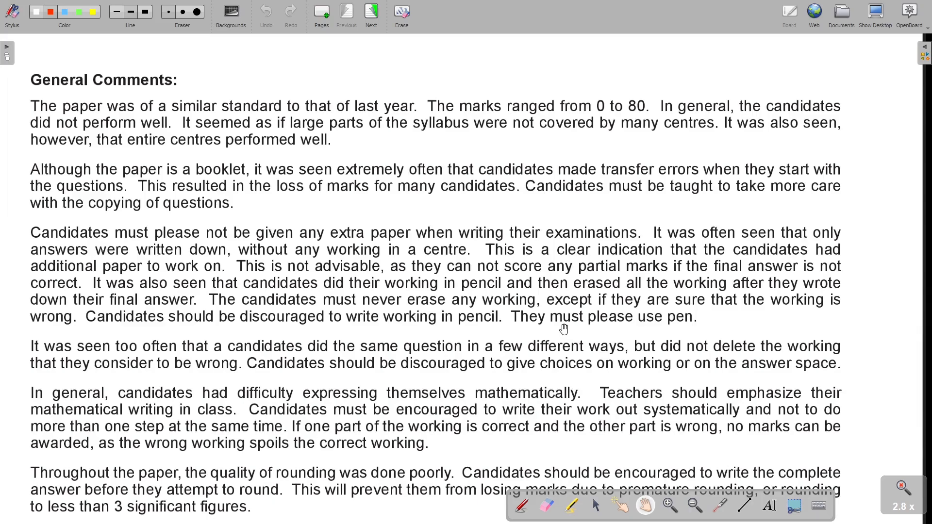
mouse_move(564, 333)
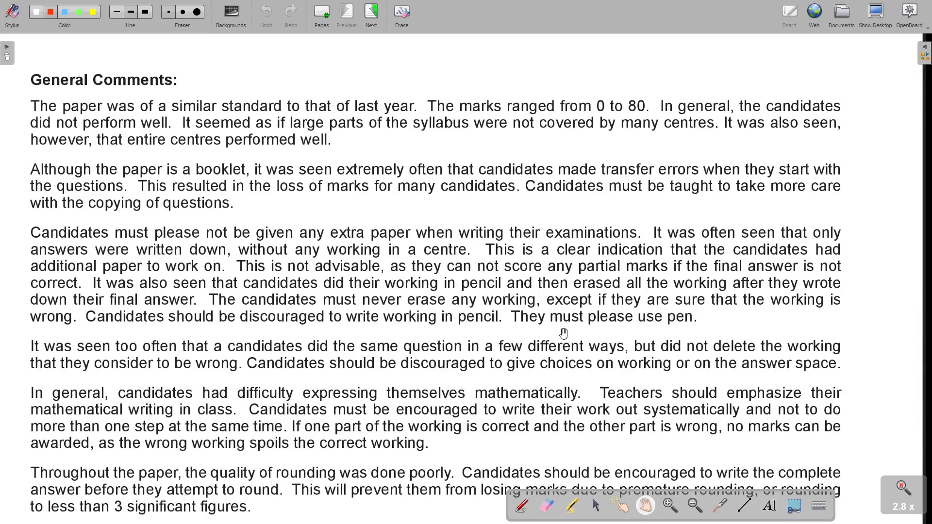
mouse_move(402, 377)
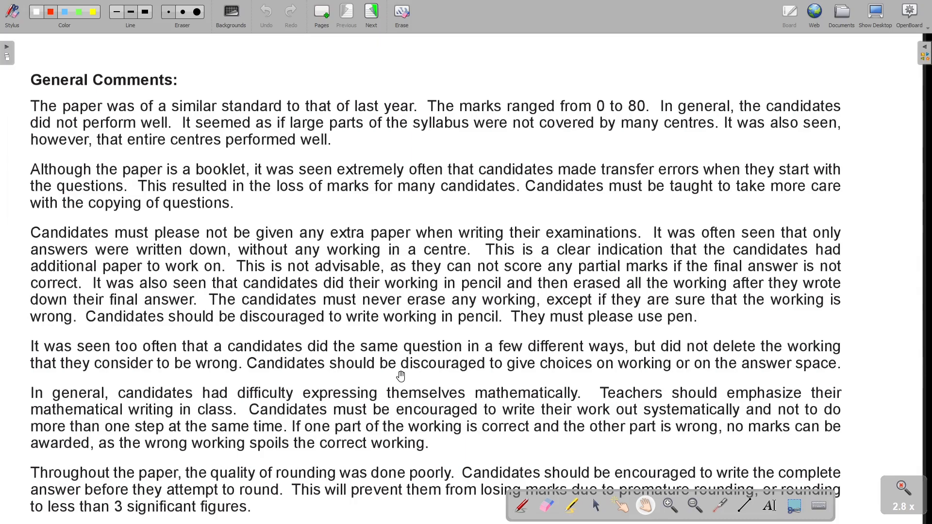
mouse_move(467, 358)
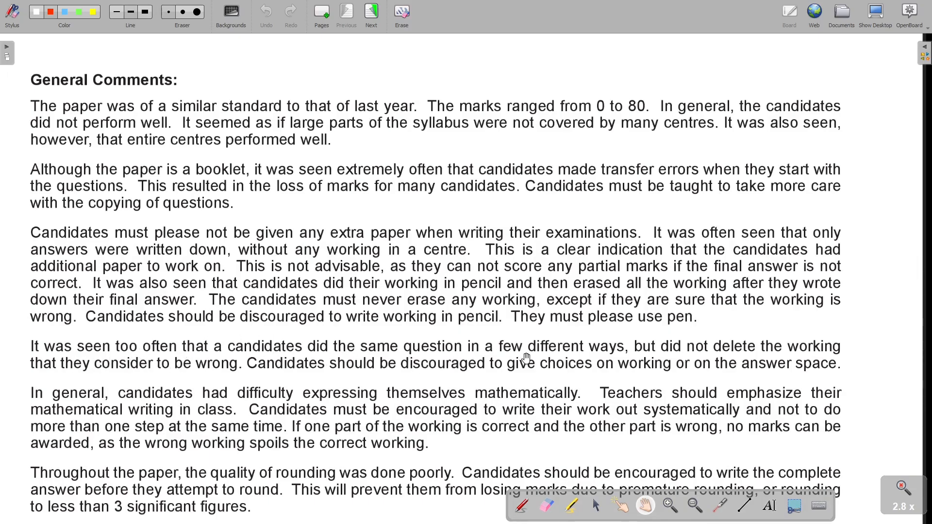
mouse_move(711, 381)
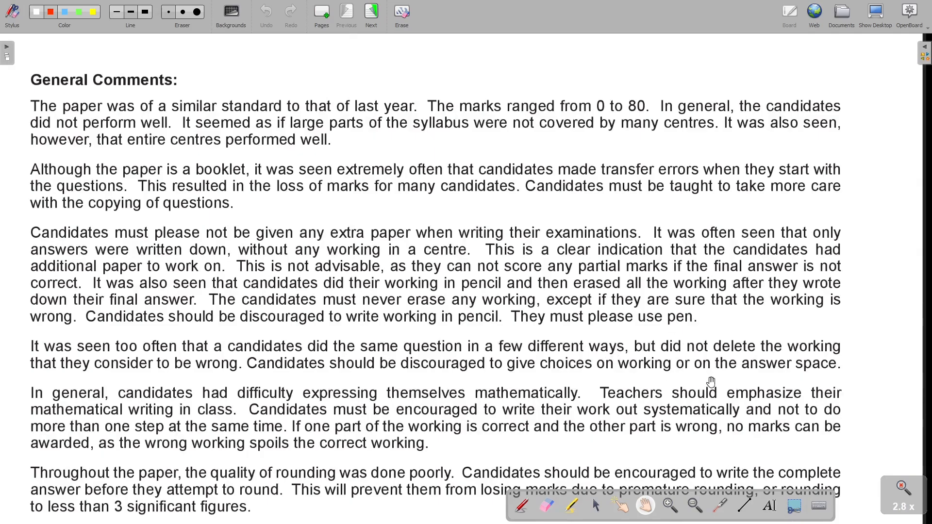
mouse_move(166, 372)
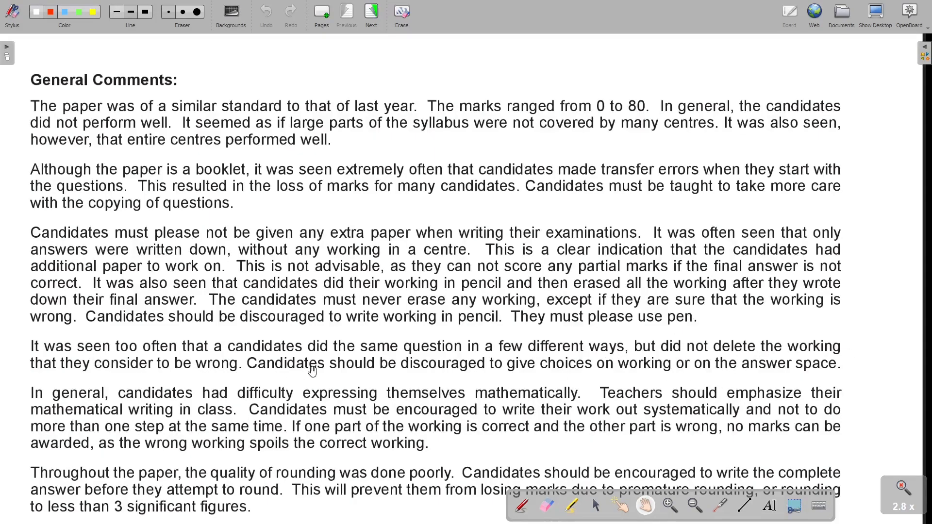
mouse_move(571, 378)
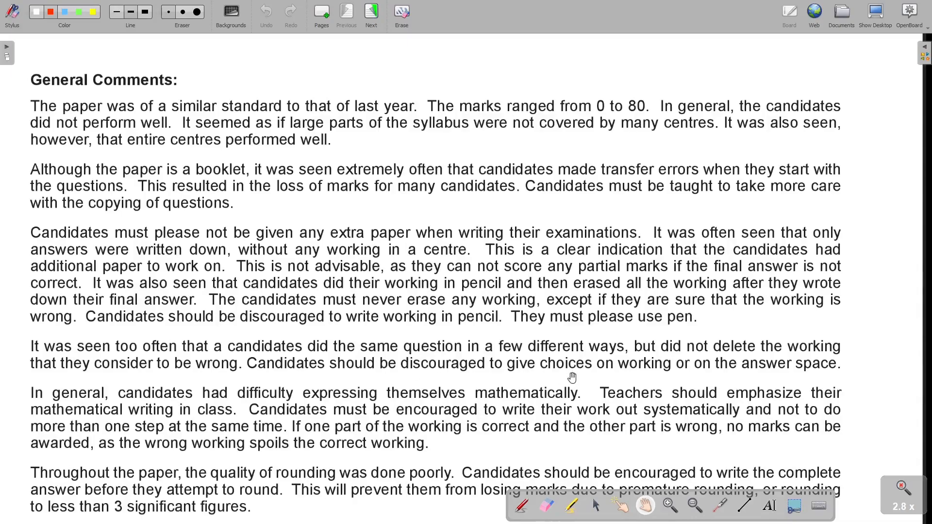
mouse_move(716, 378)
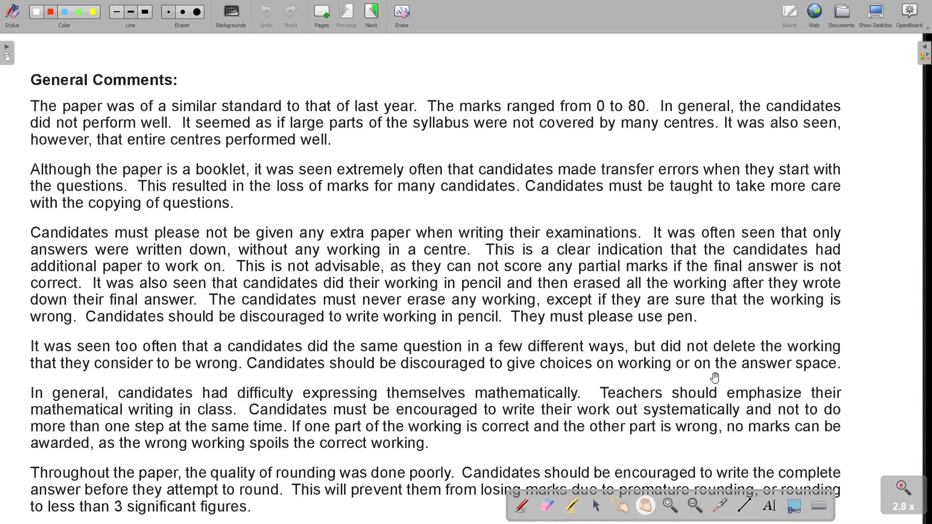
mouse_move(773, 373)
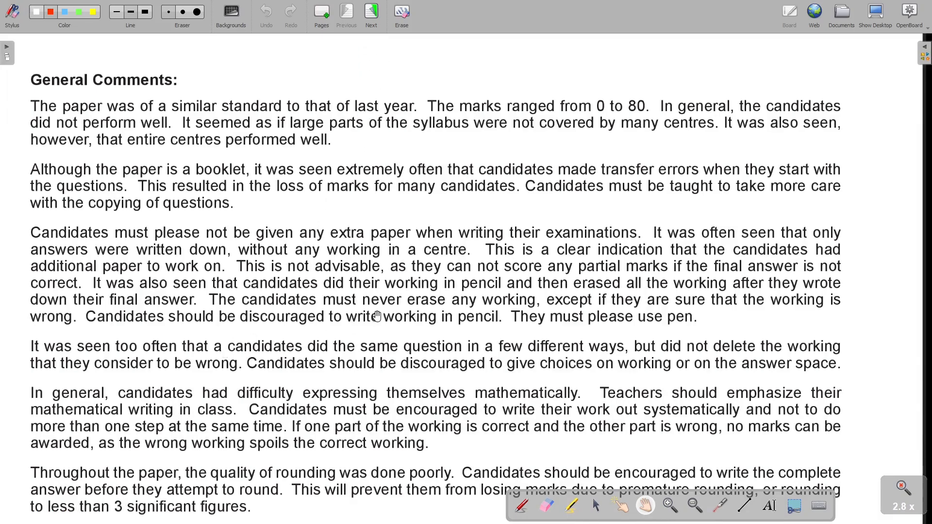
Scroll the report down through the general comments to the specific-questions heading
scroll(down, 3)
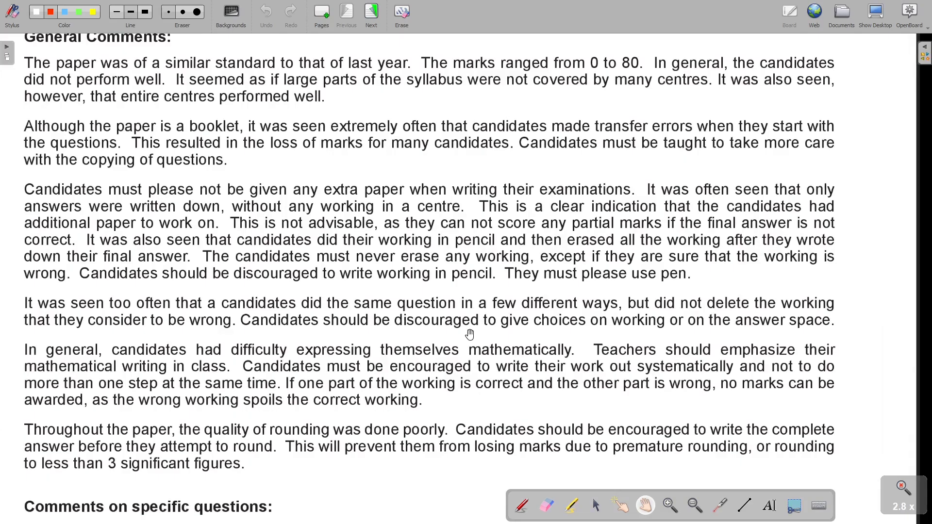
mouse_move(51, 361)
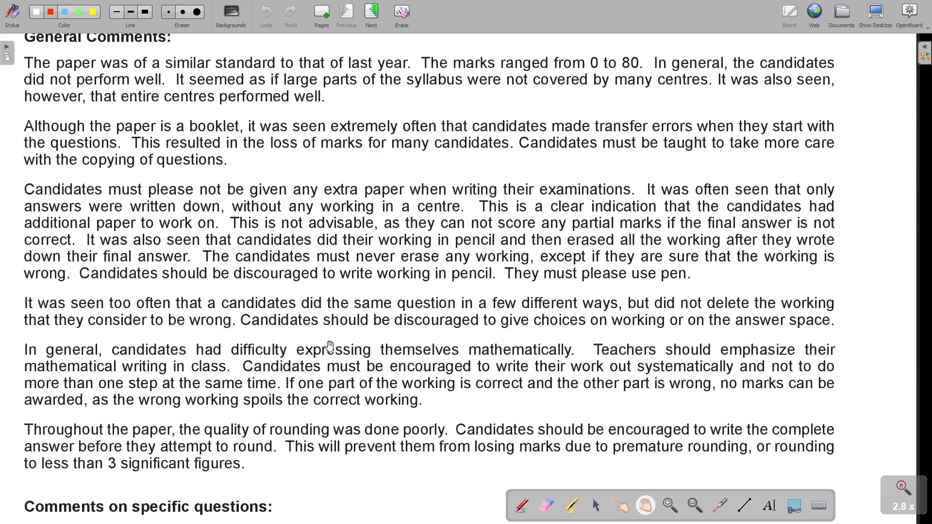
mouse_move(532, 361)
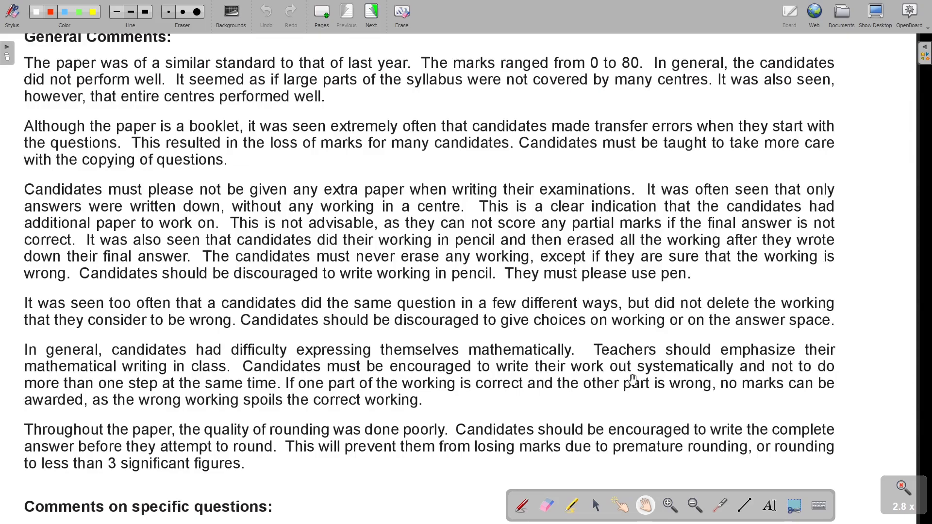
mouse_move(765, 377)
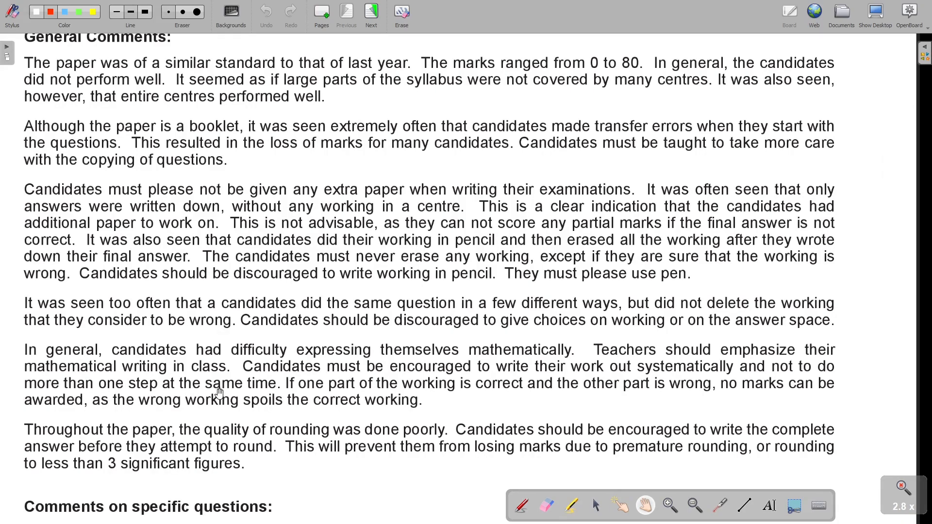
mouse_move(218, 391)
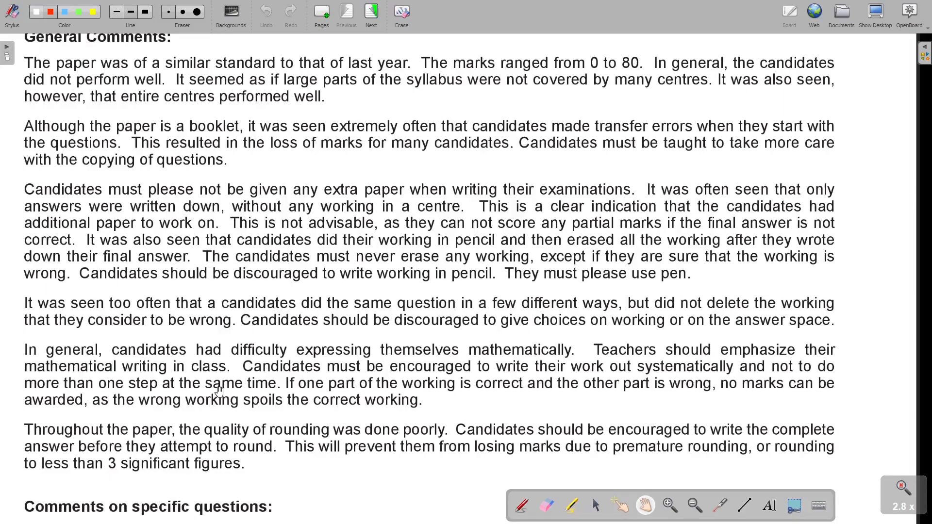
mouse_move(468, 405)
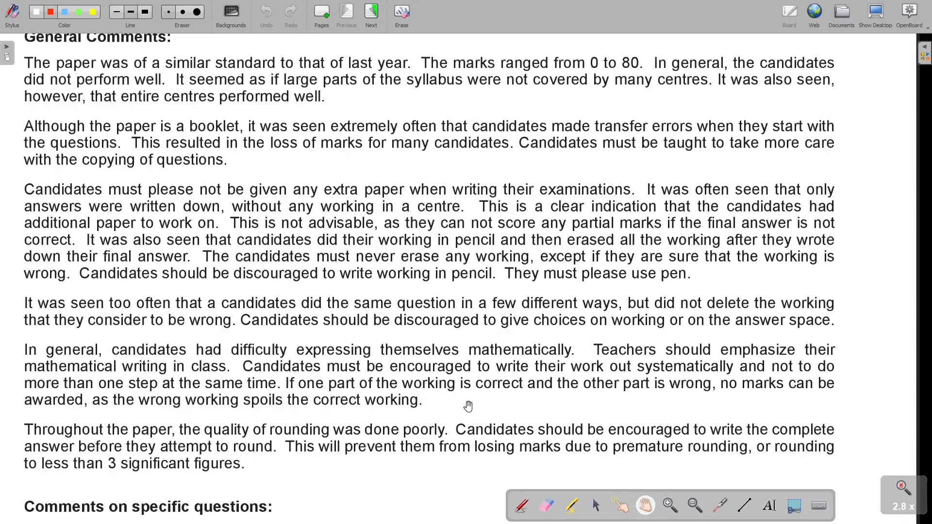
mouse_move(675, 398)
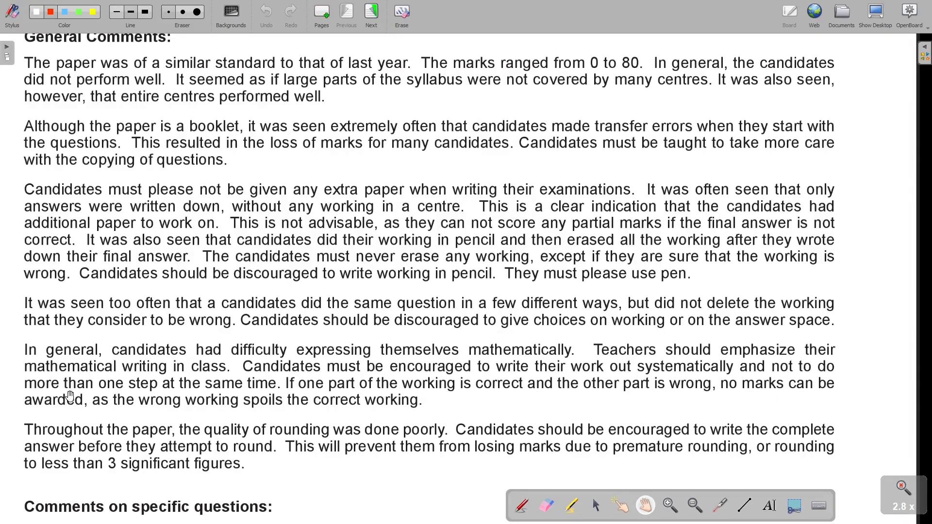
mouse_move(213, 420)
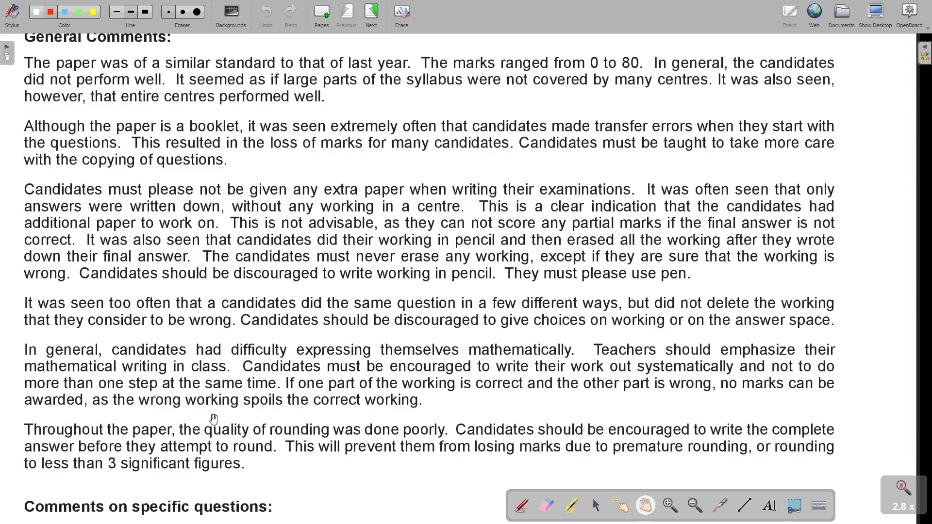
mouse_move(373, 414)
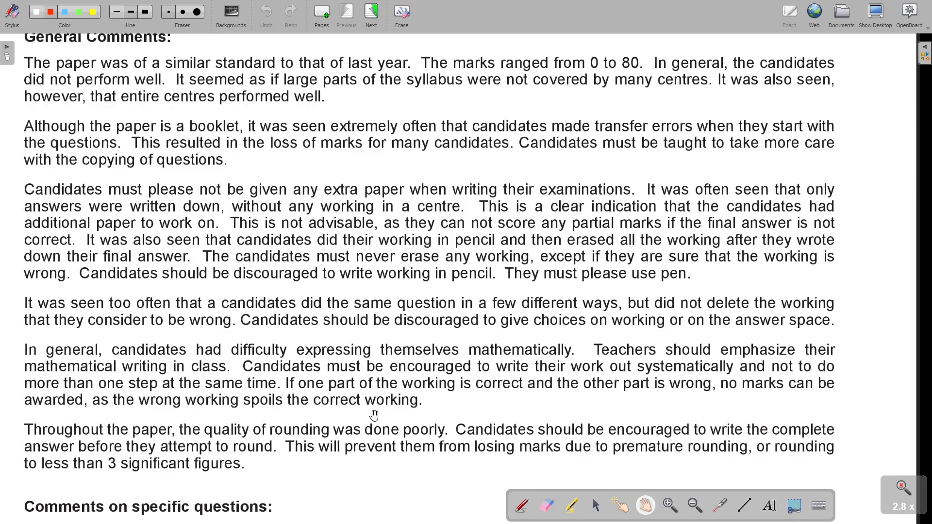
Scroll further to the Question 1 comment on rounding and its mark scheme table
scroll(down, 3)
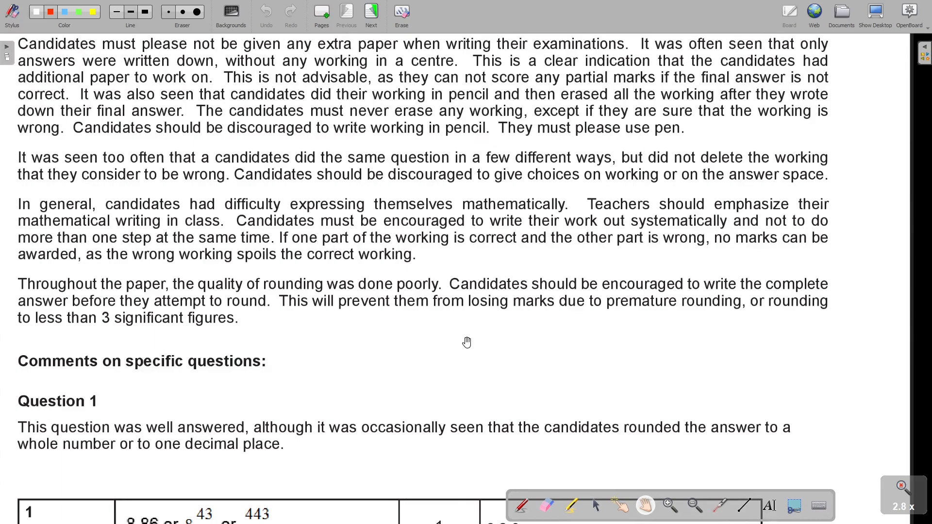
mouse_move(152, 302)
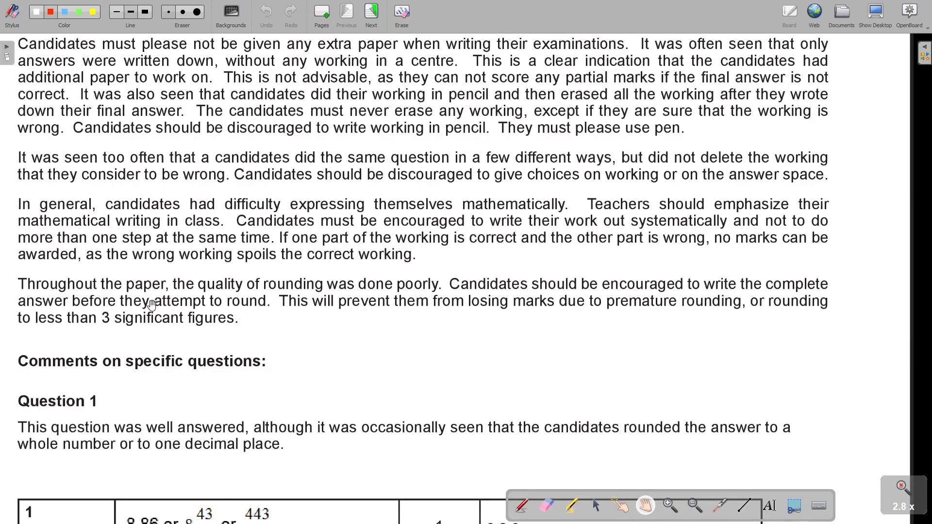
mouse_move(367, 300)
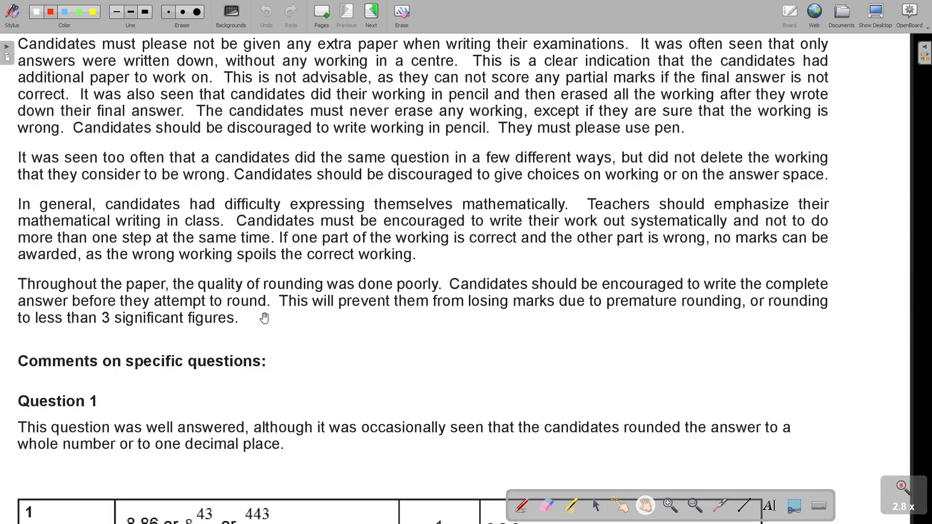
mouse_move(410, 318)
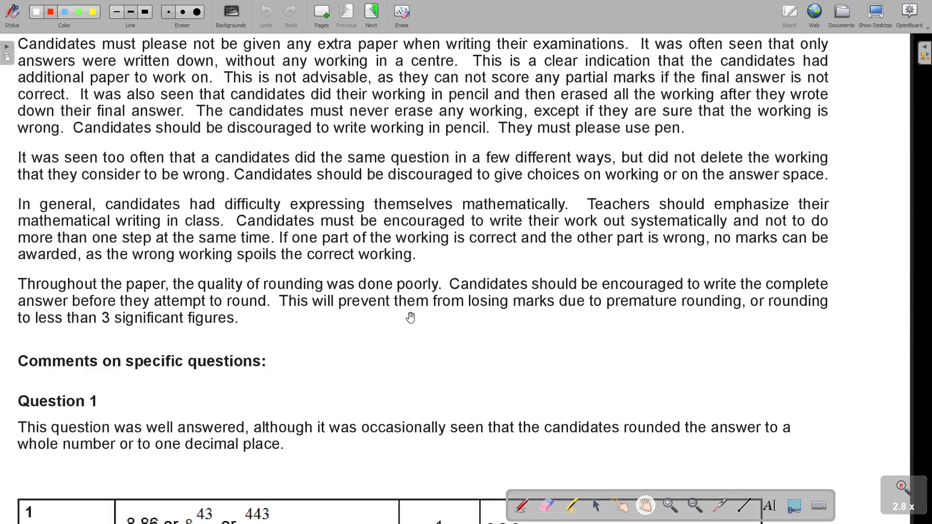
mouse_move(641, 310)
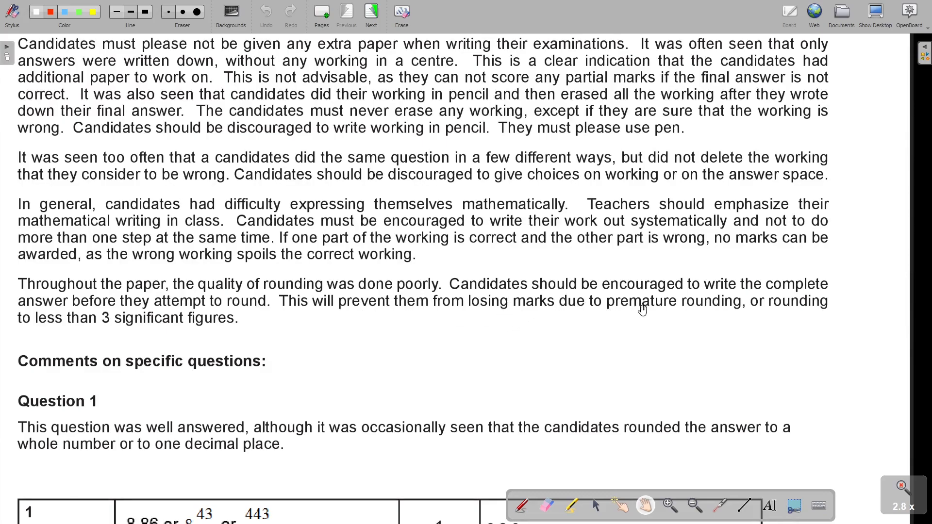
mouse_move(43, 336)
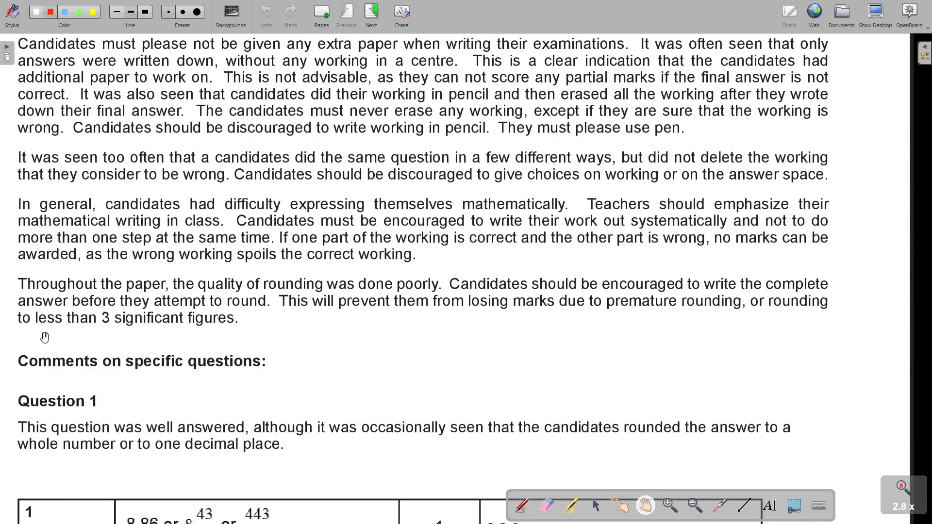
mouse_move(409, 369)
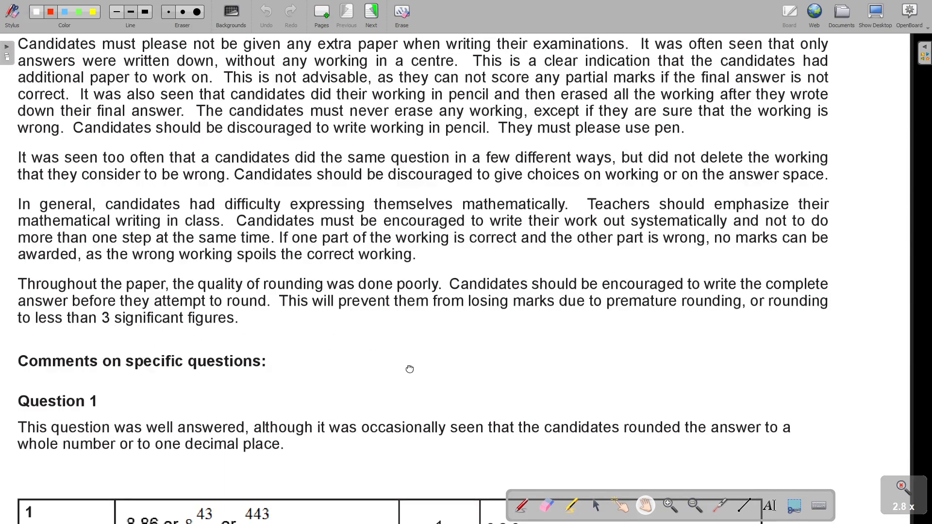
Scroll down to the Question 2 comment with its 265 900 mark scheme entry
scroll(down, 3)
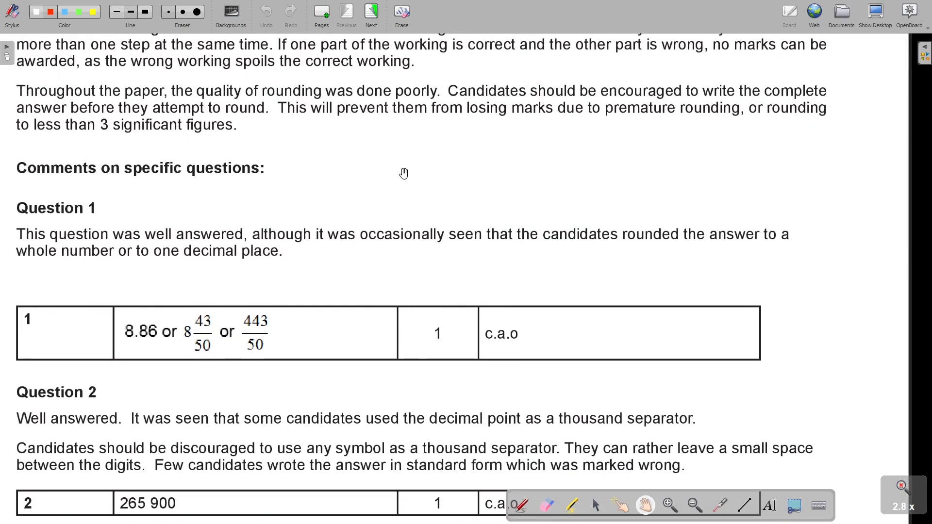
mouse_move(177, 346)
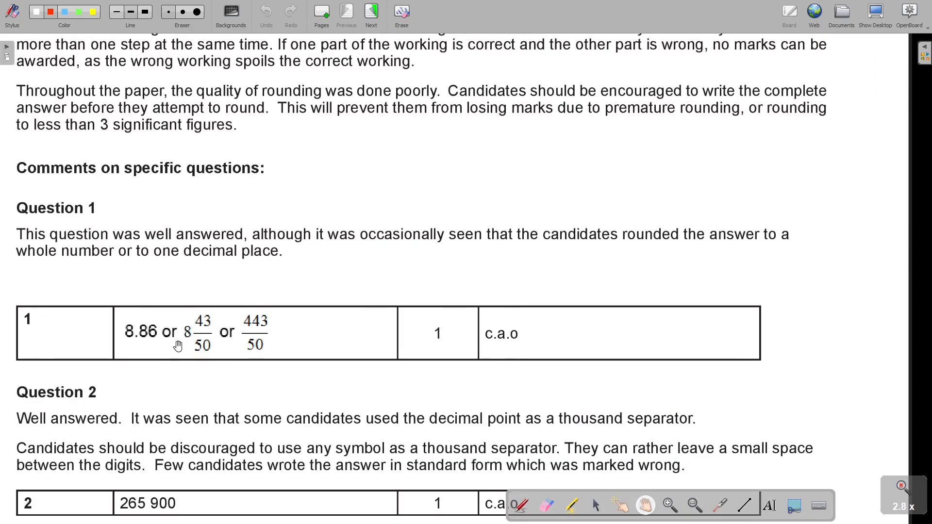
mouse_move(177, 350)
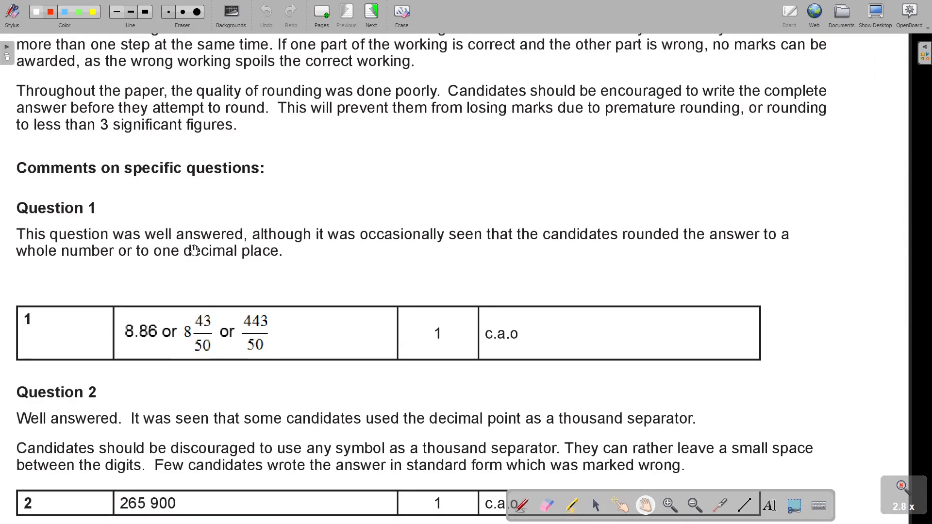
mouse_move(488, 251)
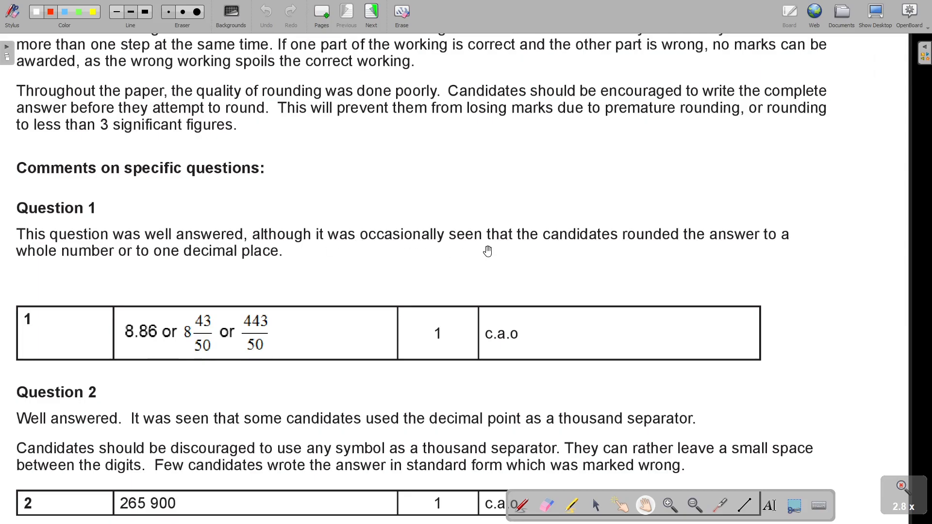
mouse_move(272, 282)
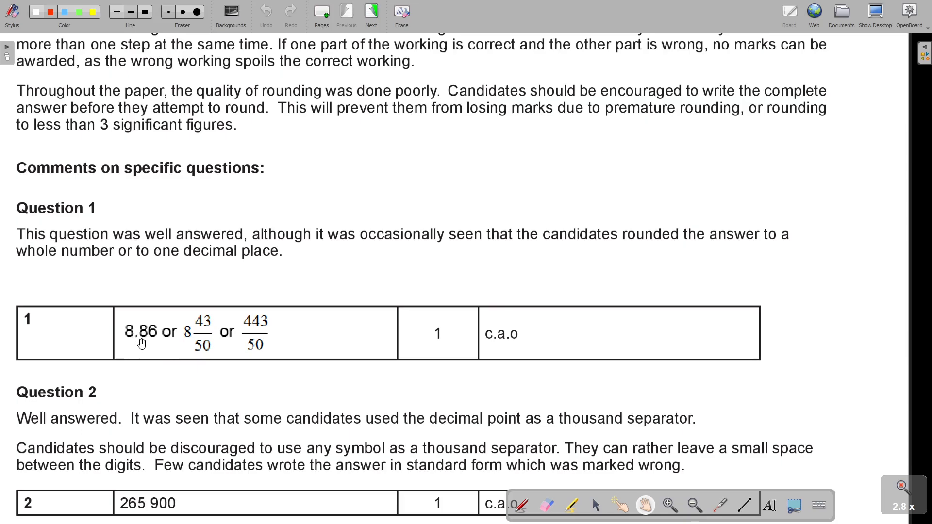
mouse_move(274, 378)
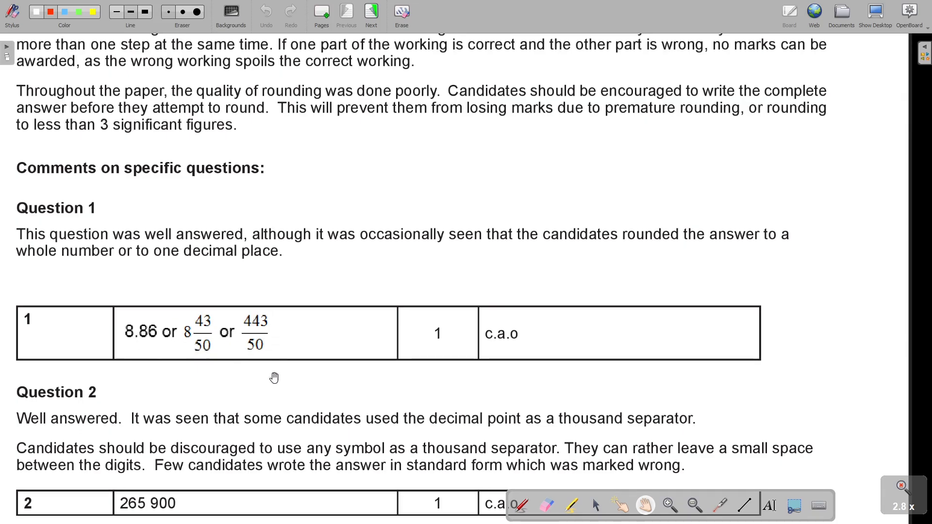
scroll(down, 3)
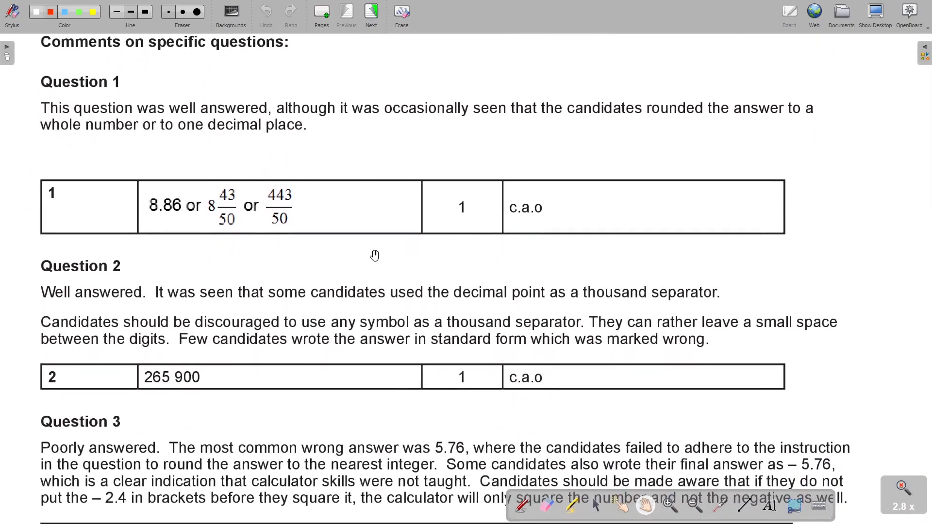
mouse_move(256, 206)
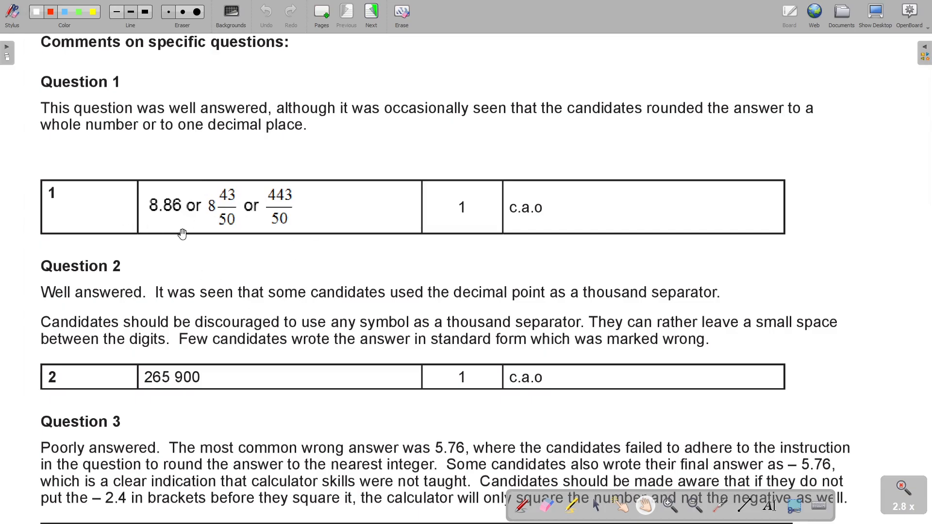
mouse_move(260, 120)
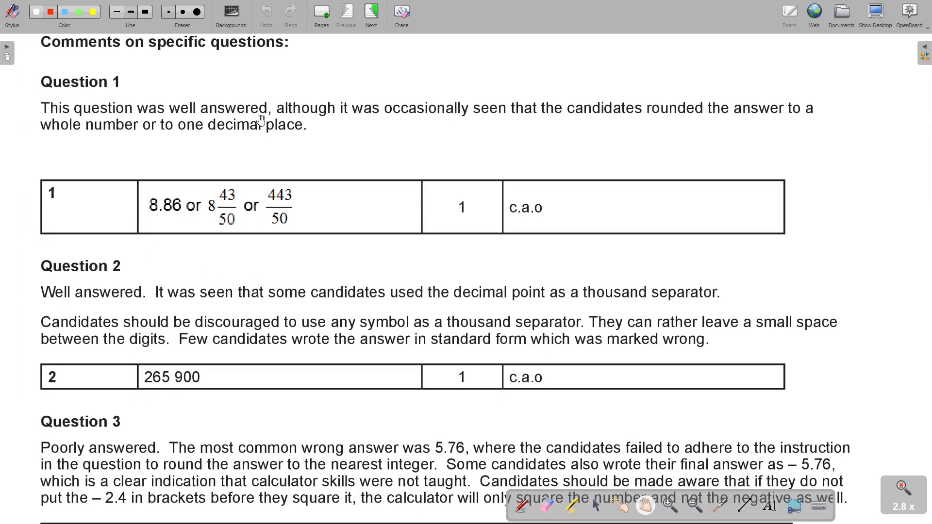
Scroll down report page 481 to reveal Question 3's full comment and its answer 6
scroll(down, 3)
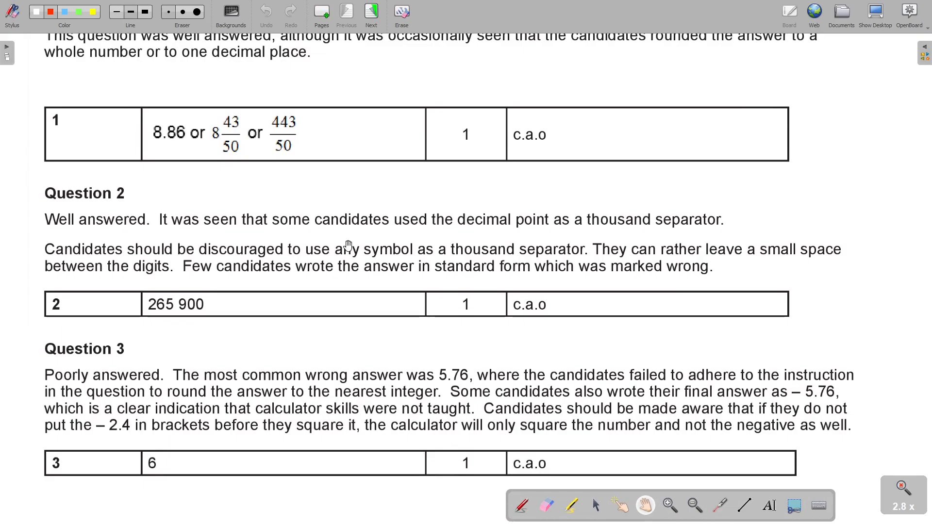
mouse_move(118, 199)
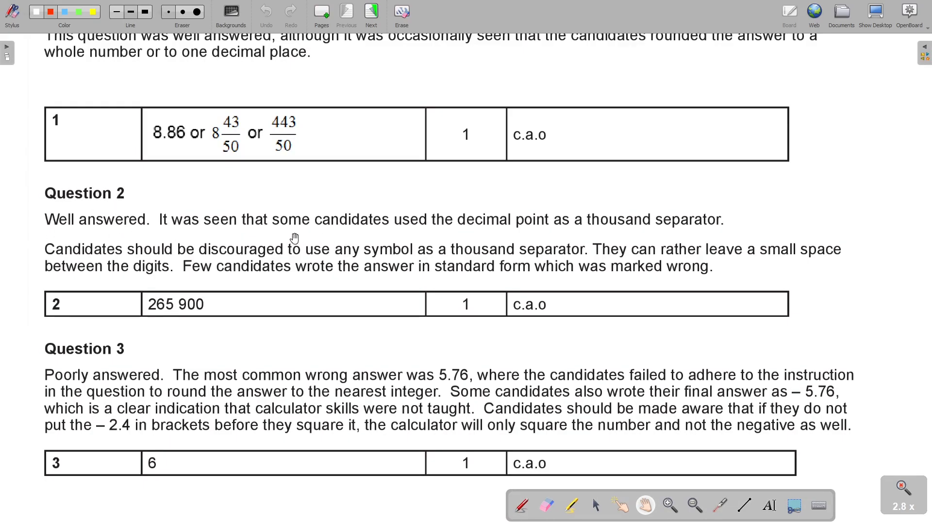
mouse_move(546, 232)
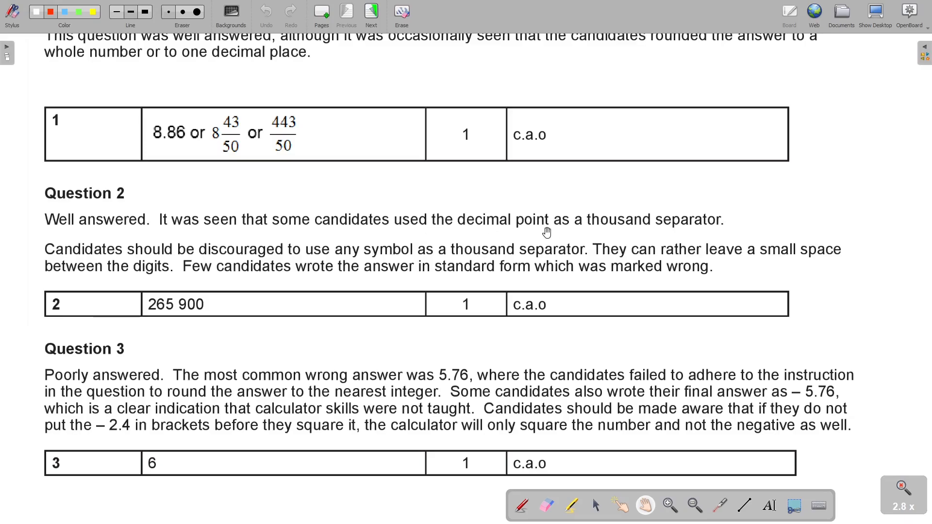
mouse_move(646, 233)
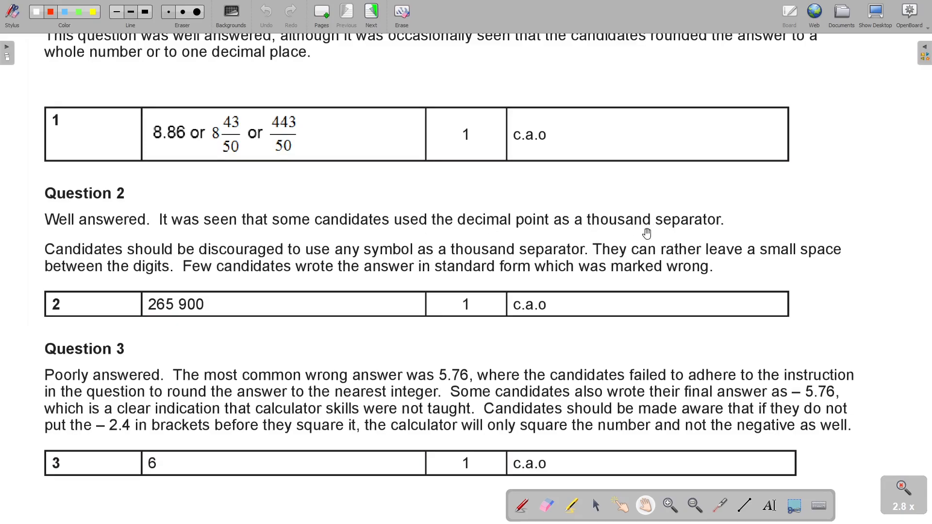
mouse_move(708, 231)
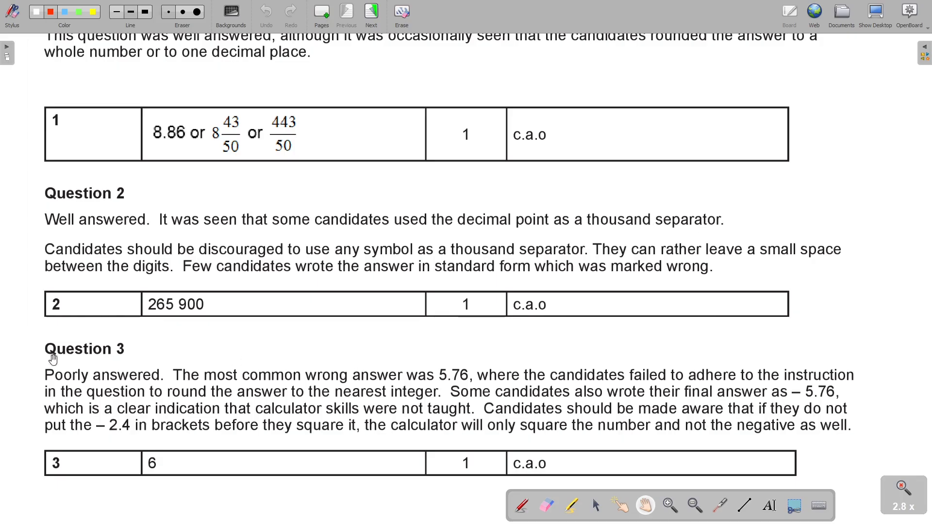
mouse_move(16, 315)
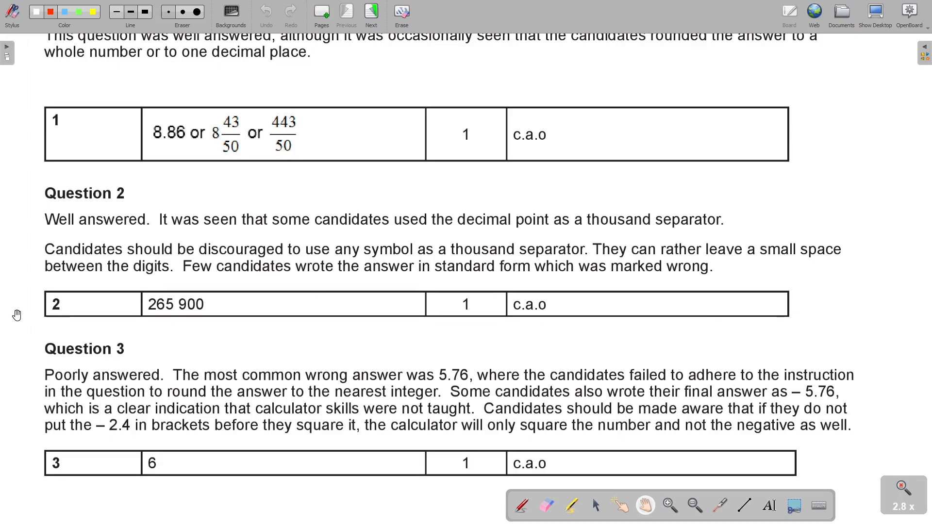
mouse_move(288, 261)
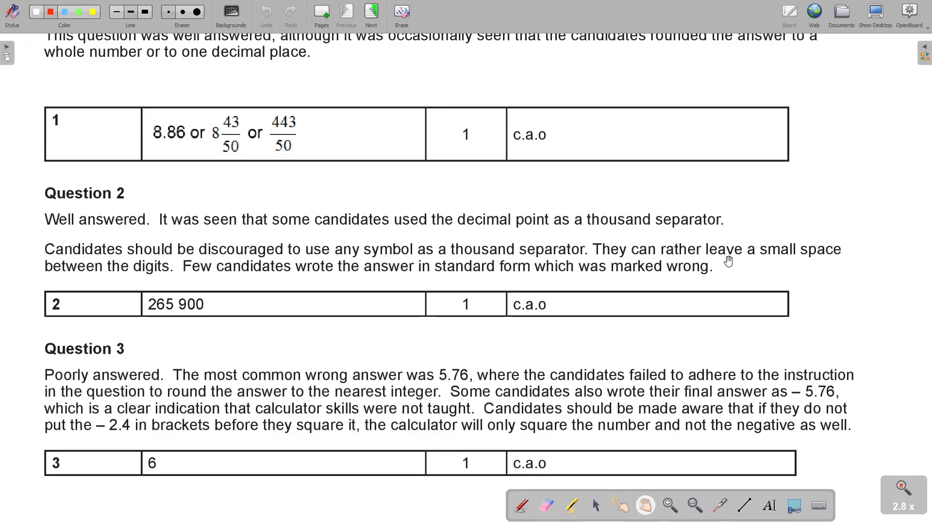
mouse_move(183, 282)
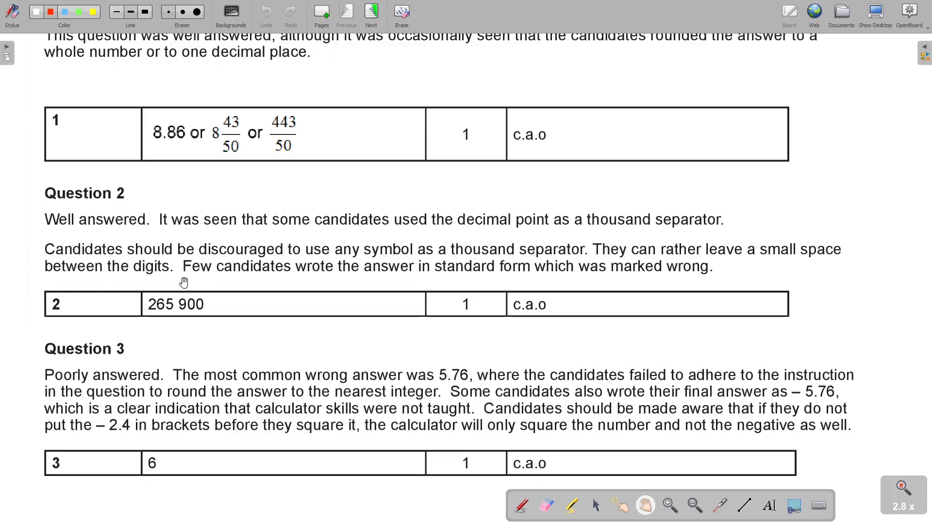
mouse_move(175, 313)
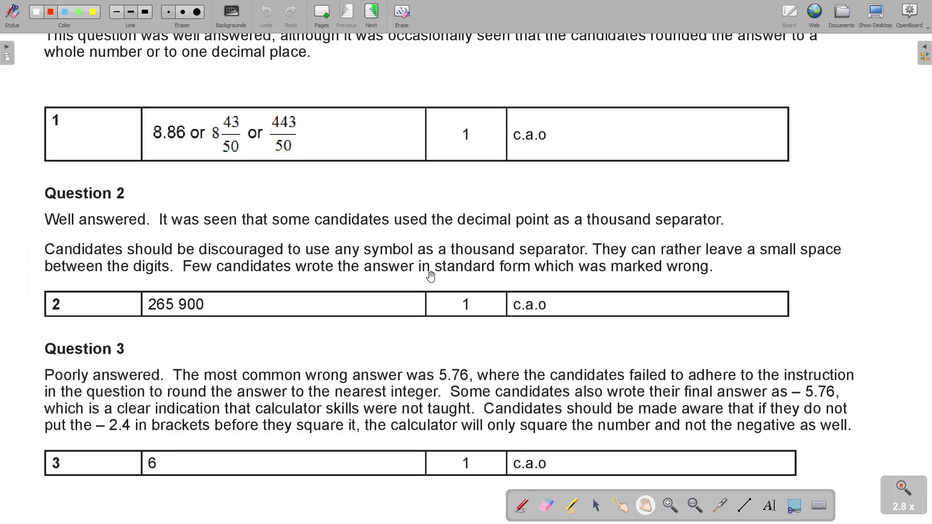
mouse_move(628, 280)
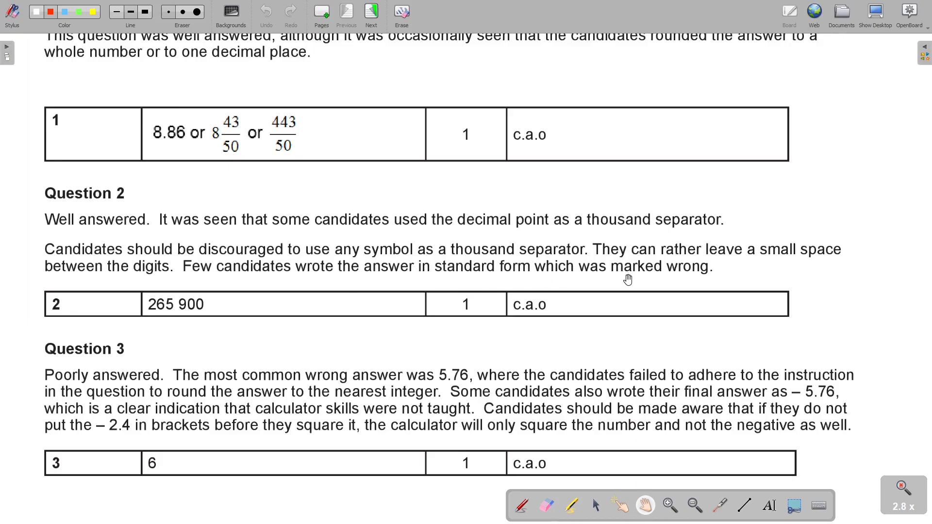
scroll(down, 3)
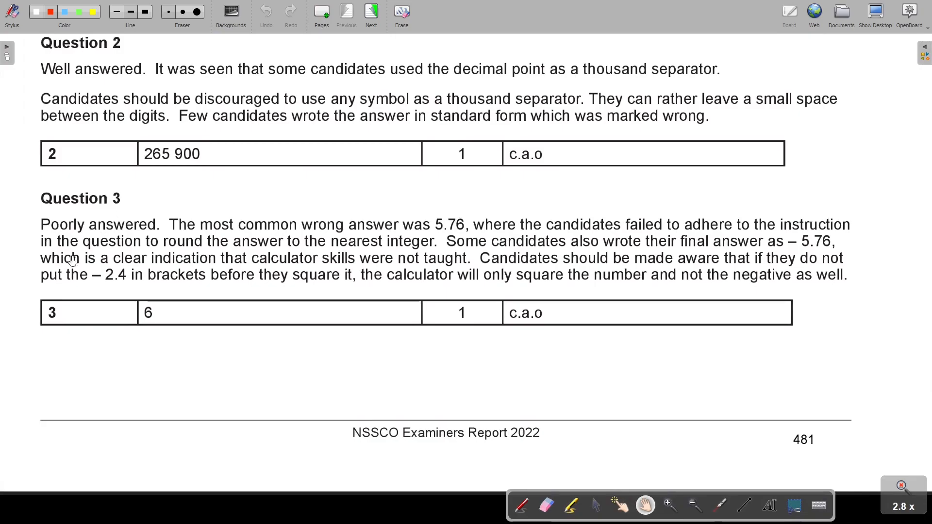
mouse_move(100, 243)
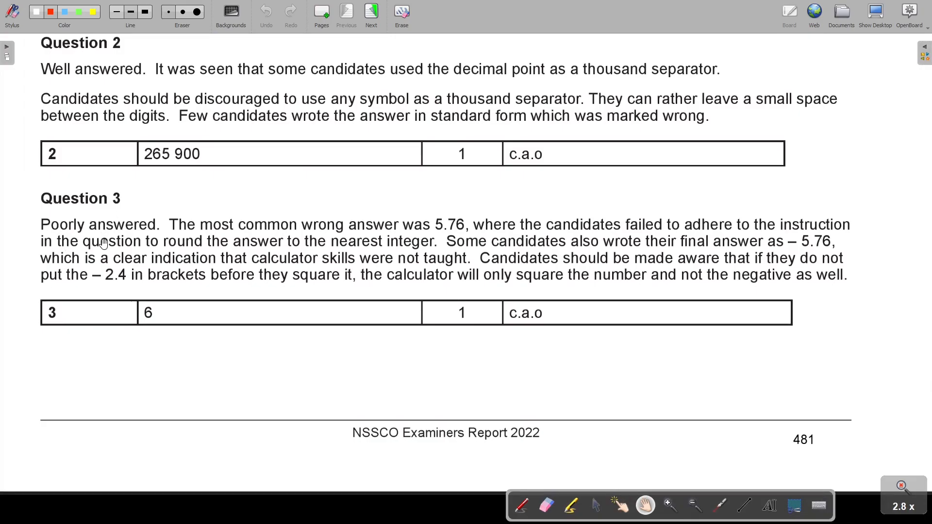
mouse_move(432, 233)
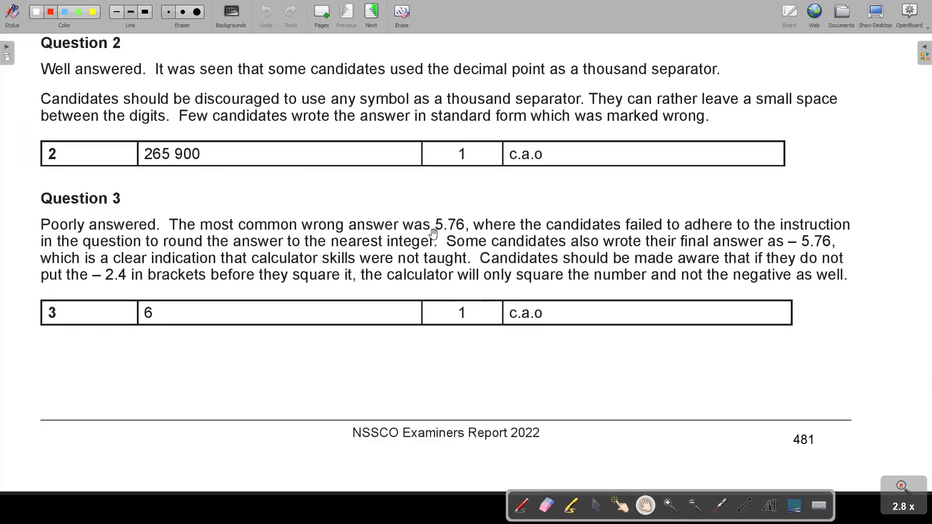
mouse_move(653, 229)
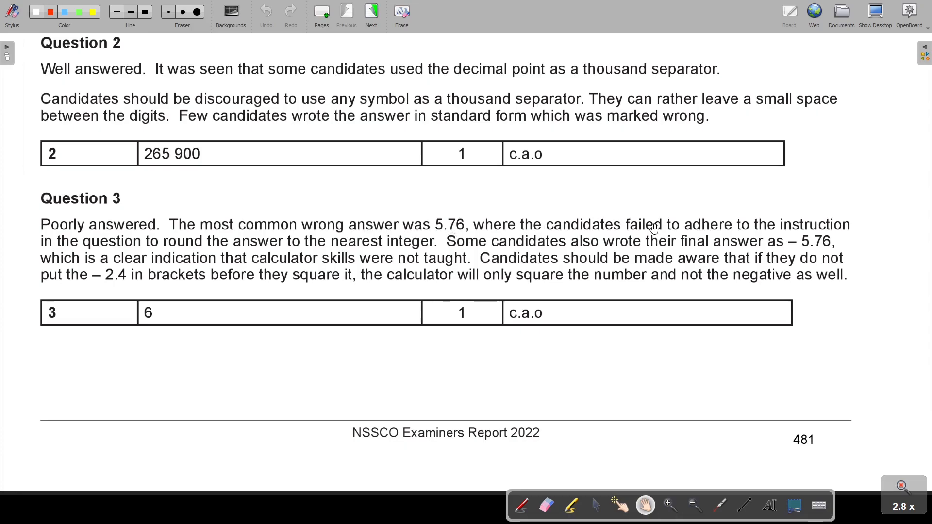
mouse_move(67, 245)
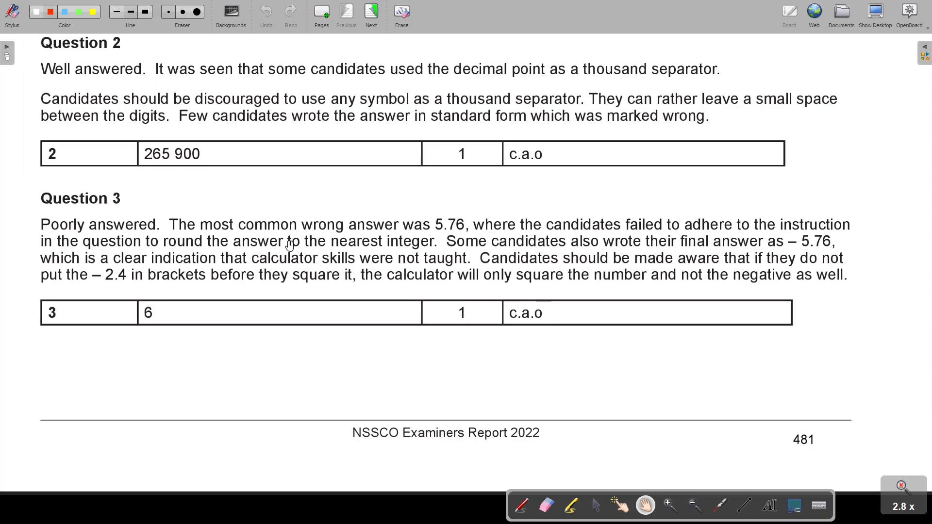
mouse_move(432, 244)
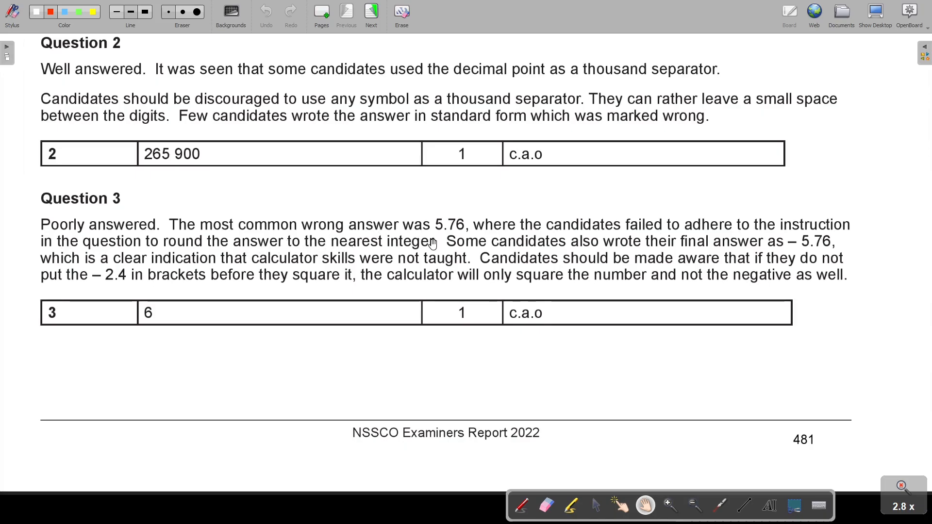
mouse_move(512, 248)
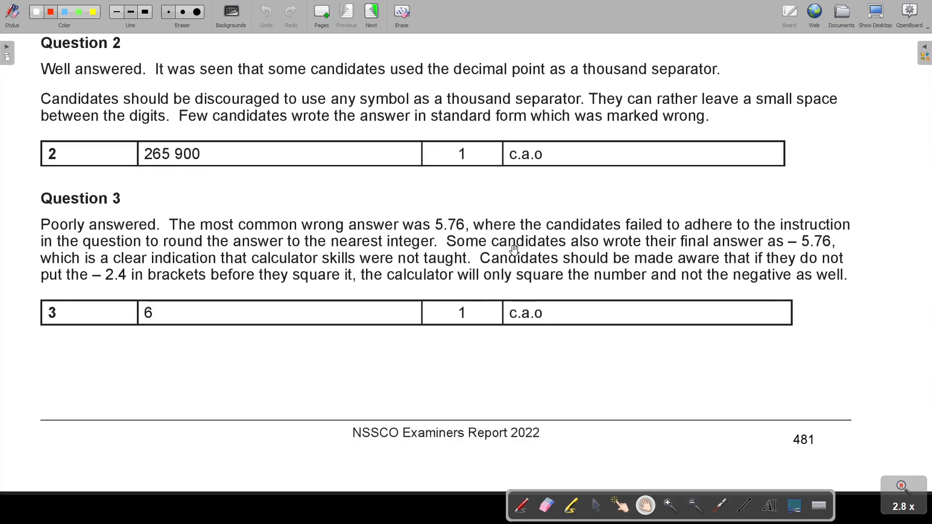
mouse_move(623, 251)
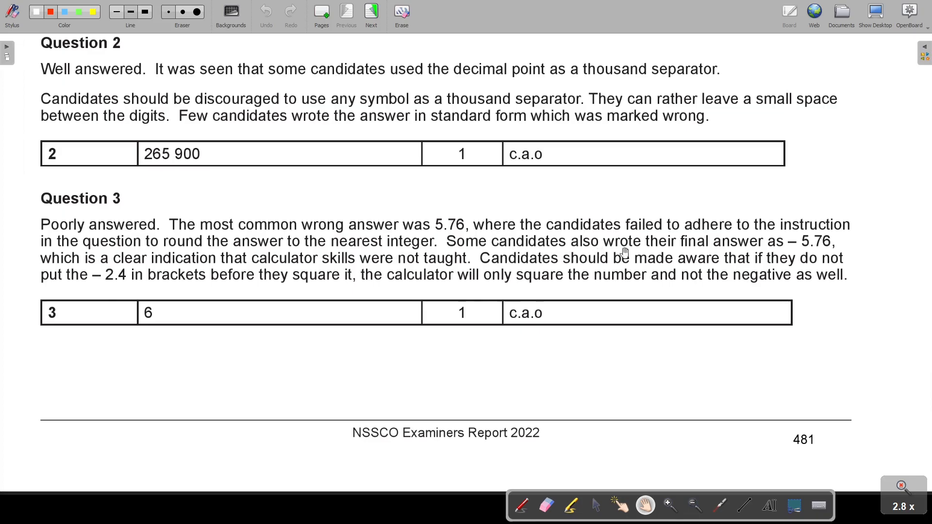
mouse_move(796, 253)
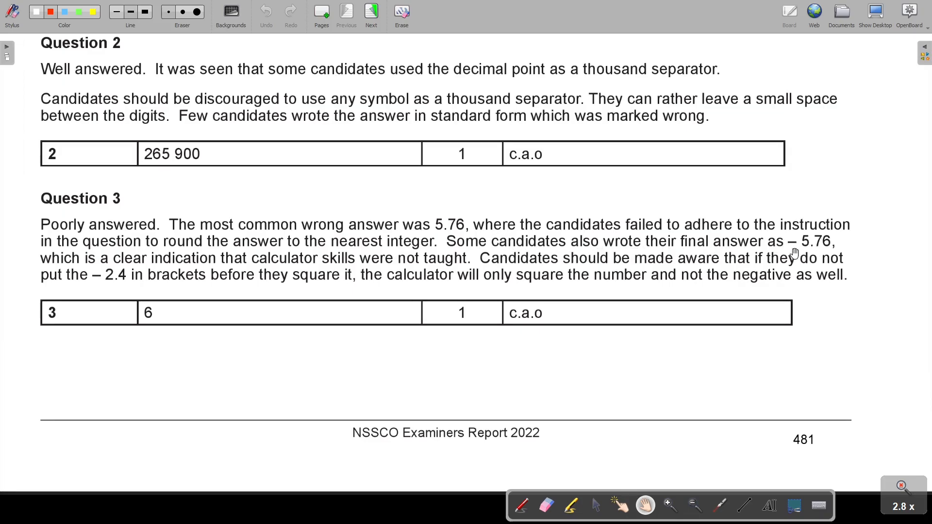
mouse_move(166, 273)
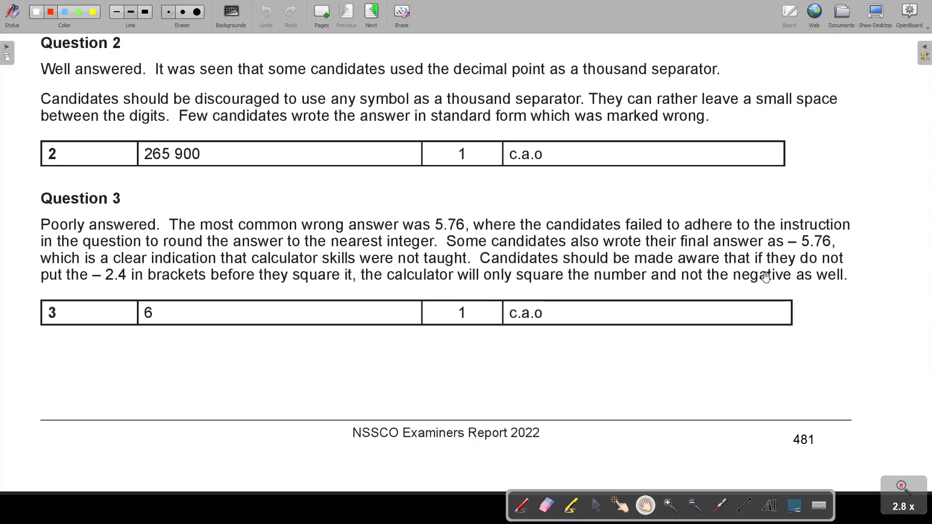
mouse_move(83, 283)
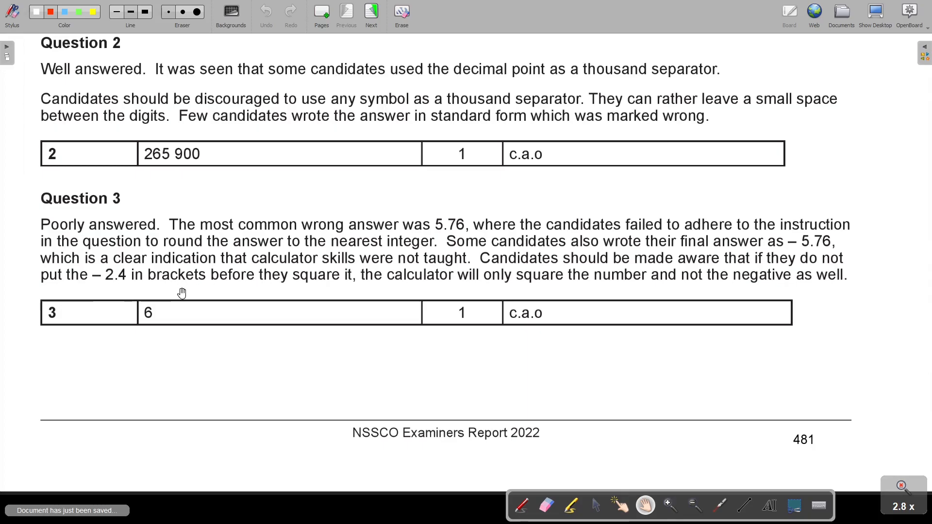
mouse_move(486, 278)
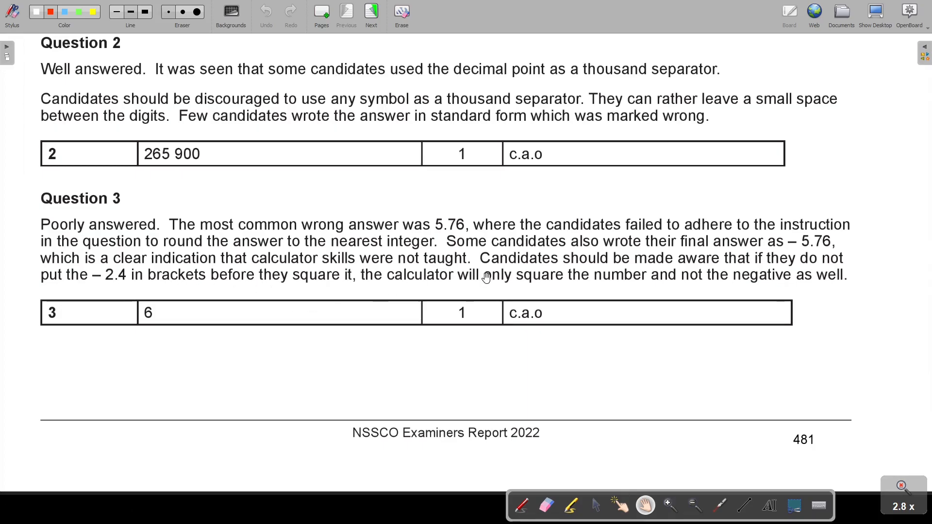
mouse_move(787, 282)
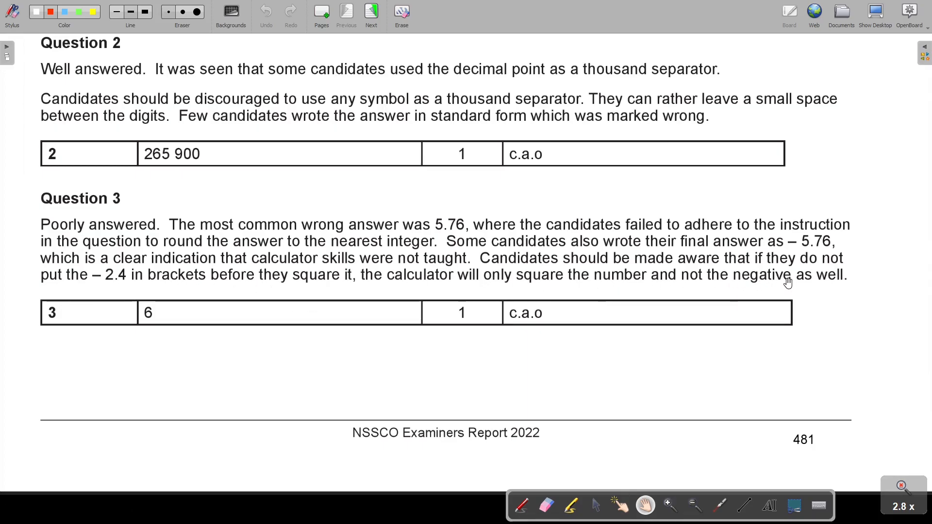
mouse_move(113, 263)
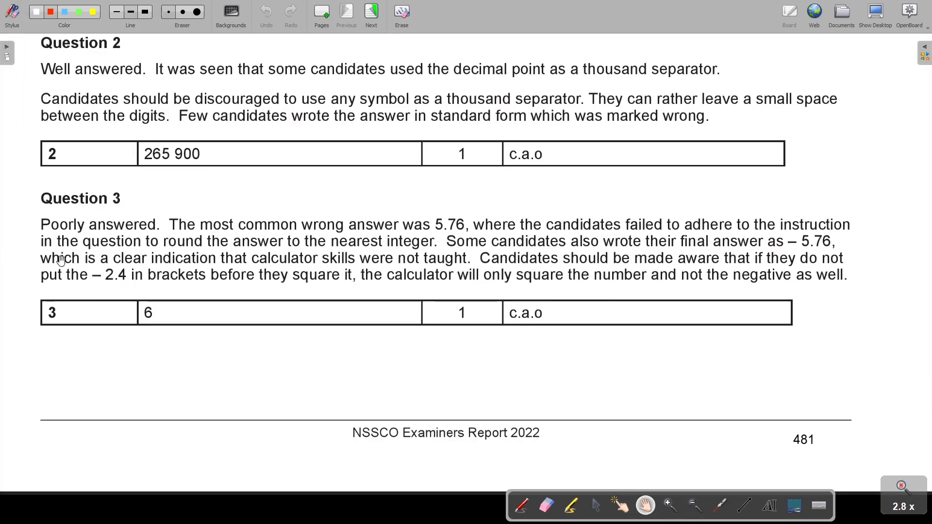
mouse_move(191, 302)
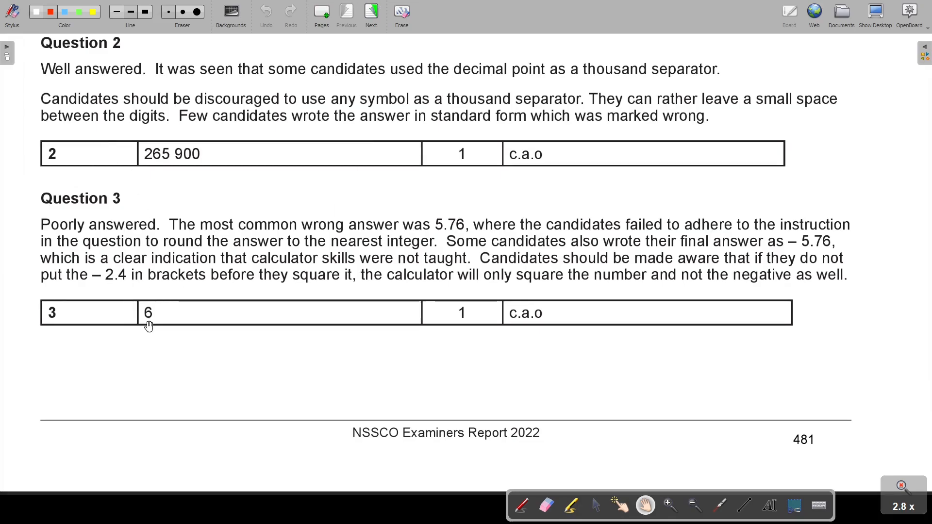
Advance to report page 482 and magnify the Questions 4 to 6 comments
click(371, 12)
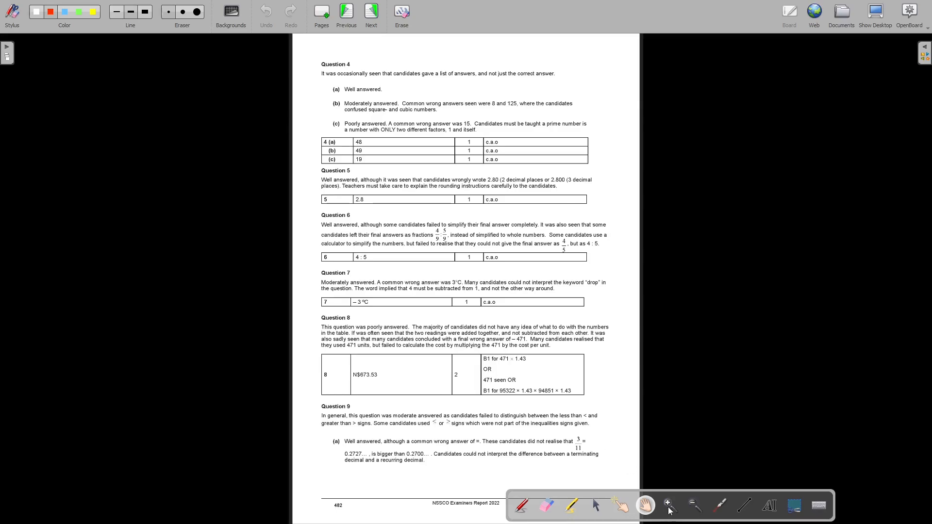
click(666, 506)
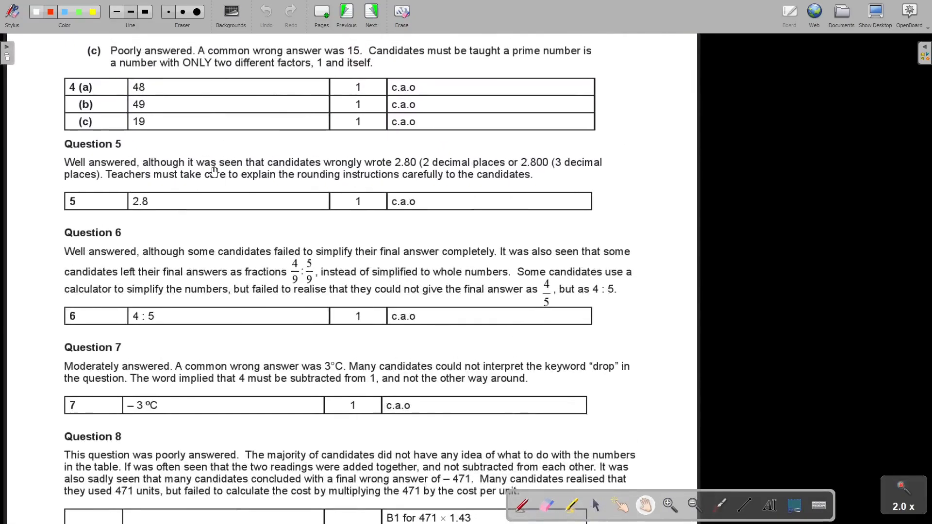
scroll(down, 3)
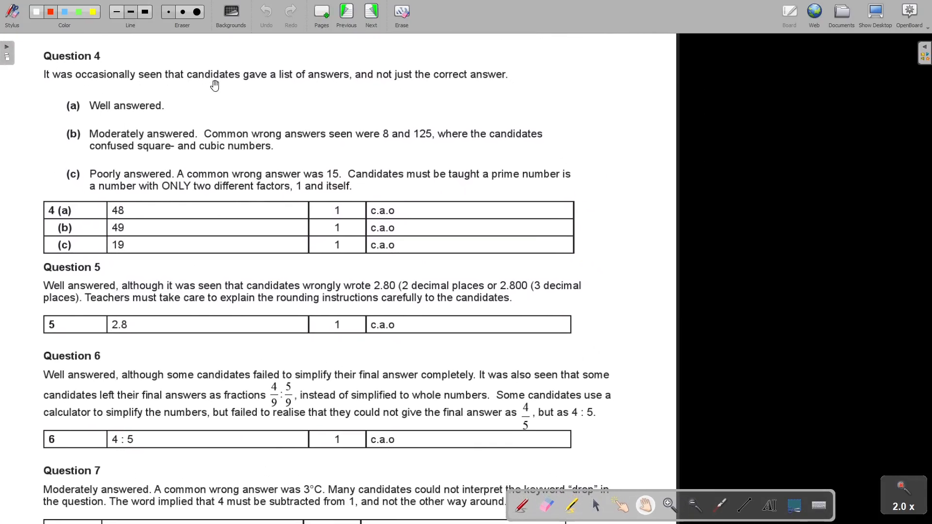
mouse_move(385, 81)
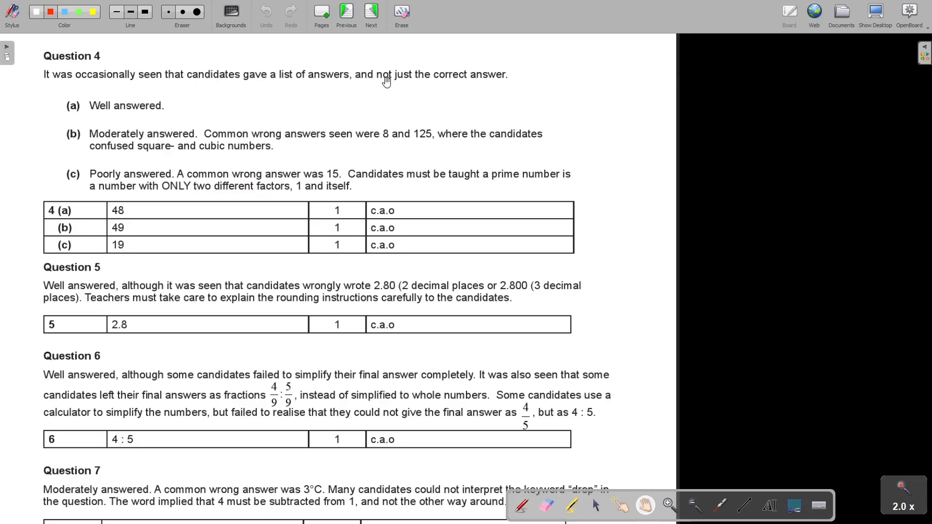
mouse_move(150, 120)
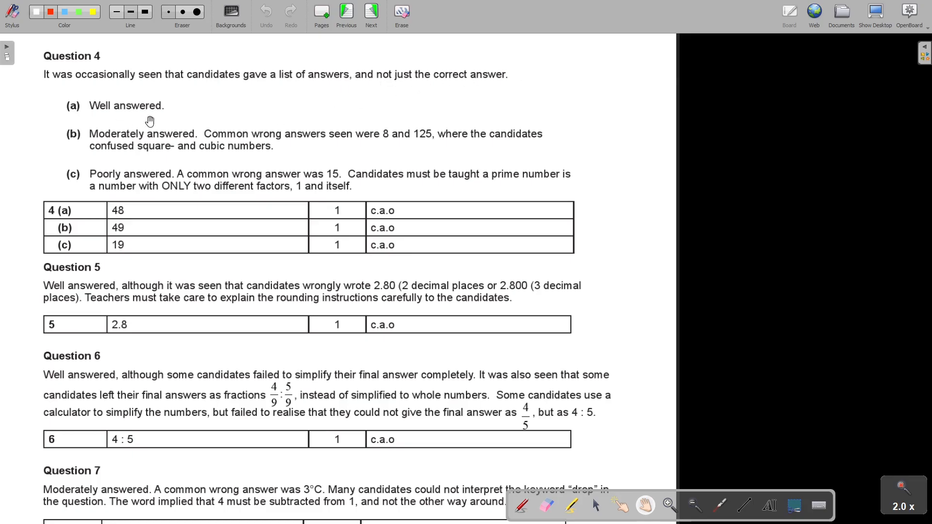
mouse_move(269, 140)
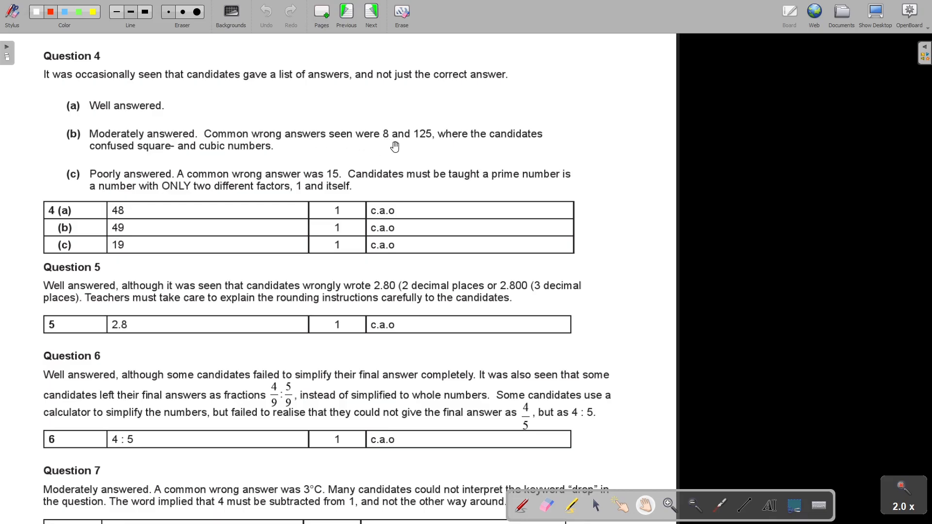
mouse_move(515, 126)
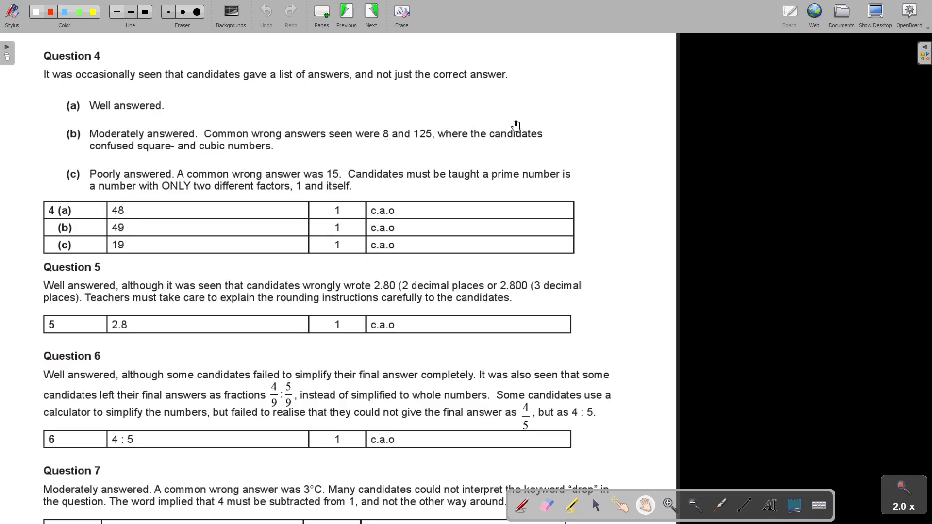
mouse_move(417, 138)
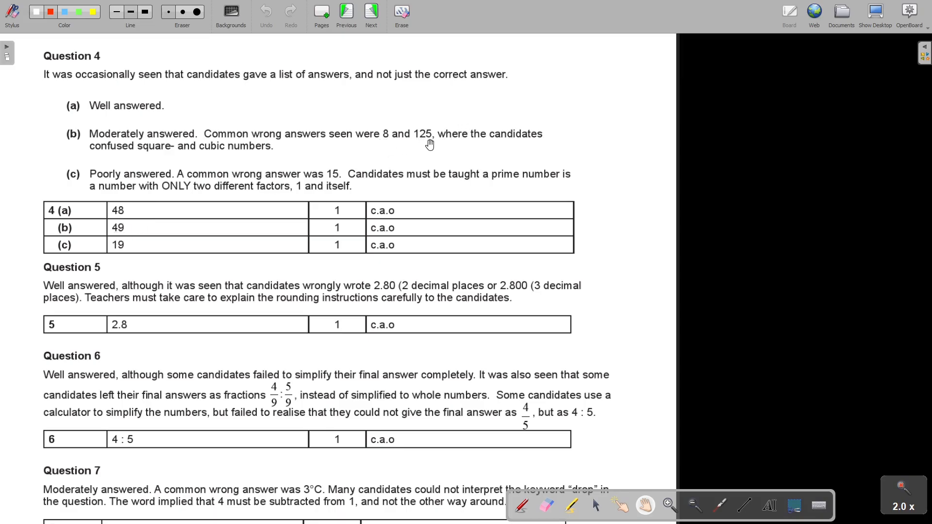
mouse_move(408, 147)
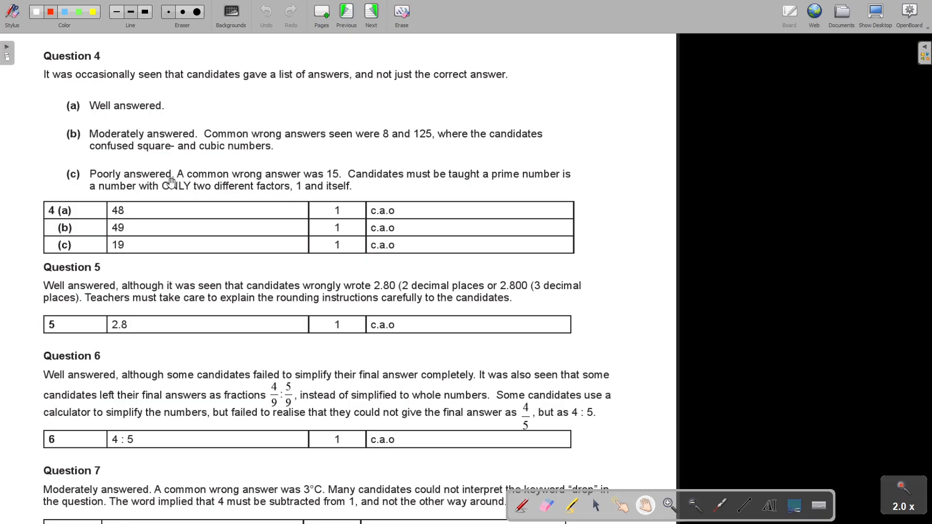
mouse_move(282, 179)
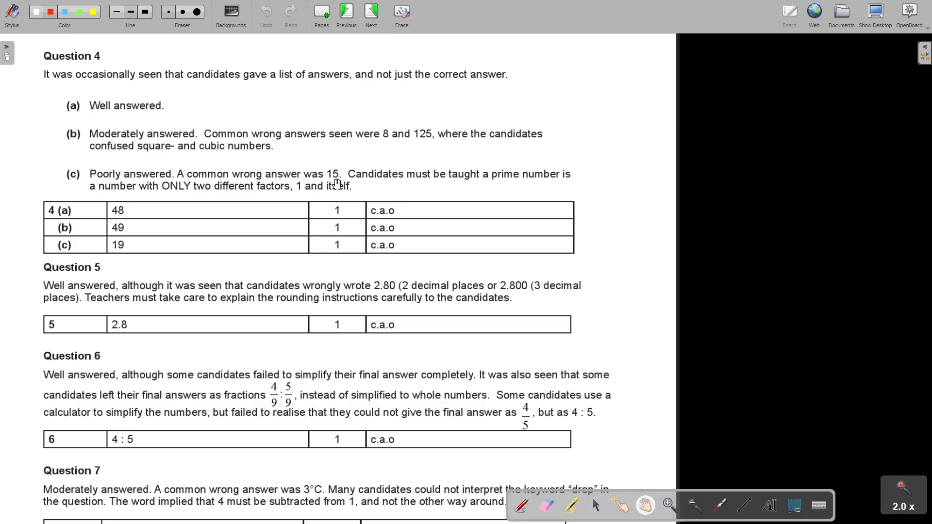
mouse_move(339, 182)
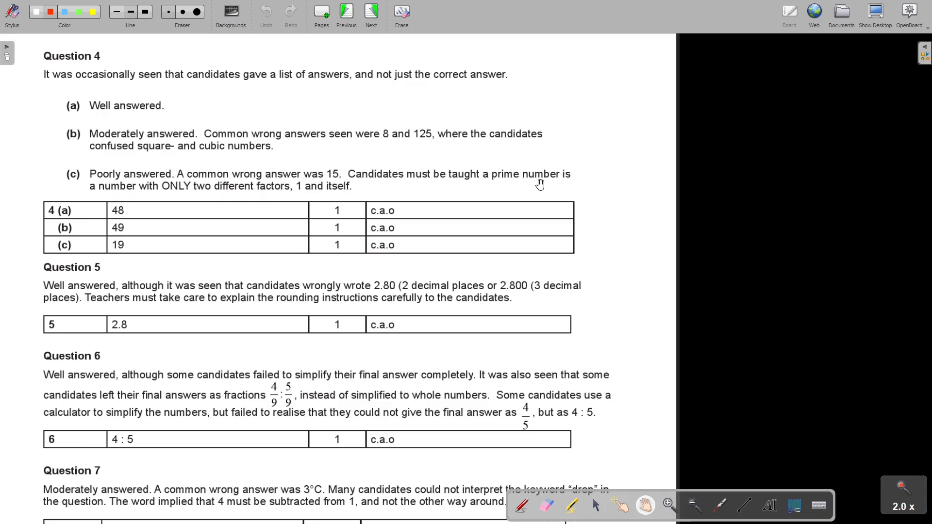
mouse_move(192, 194)
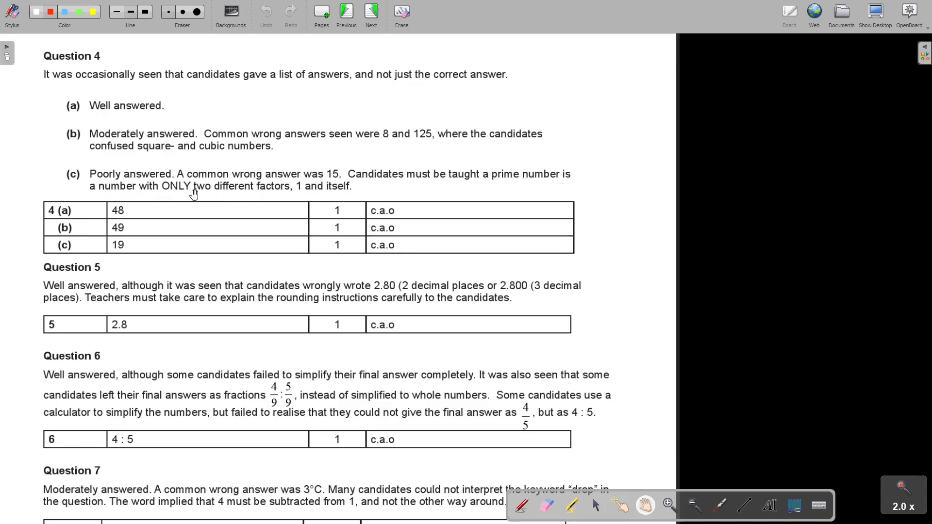
mouse_move(325, 195)
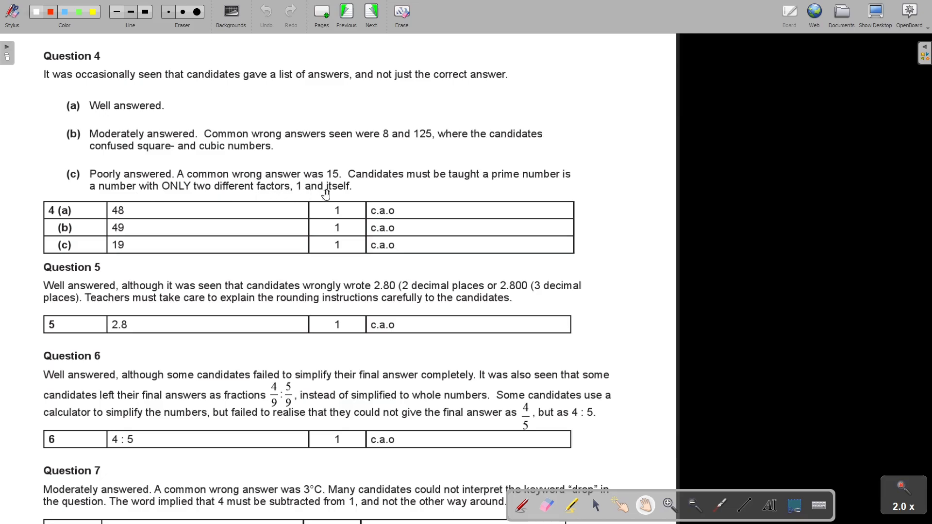
mouse_move(122, 261)
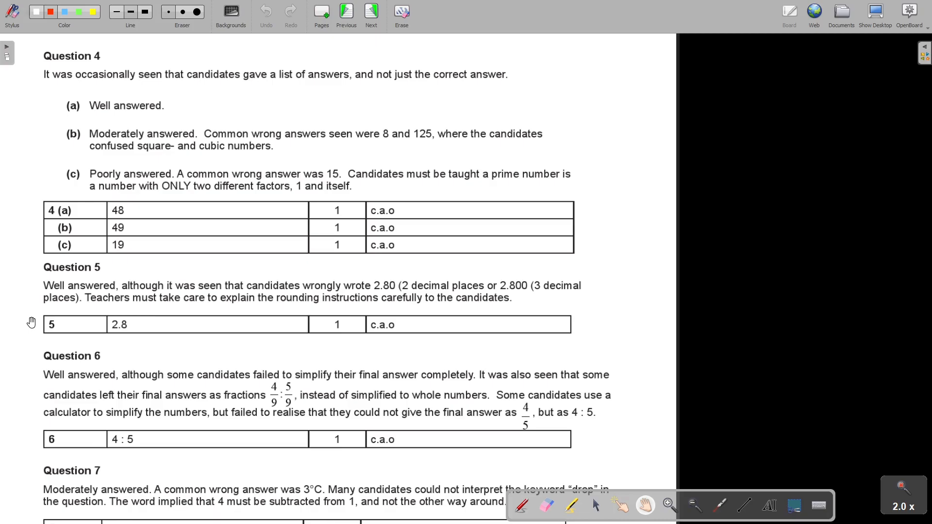
mouse_move(314, 306)
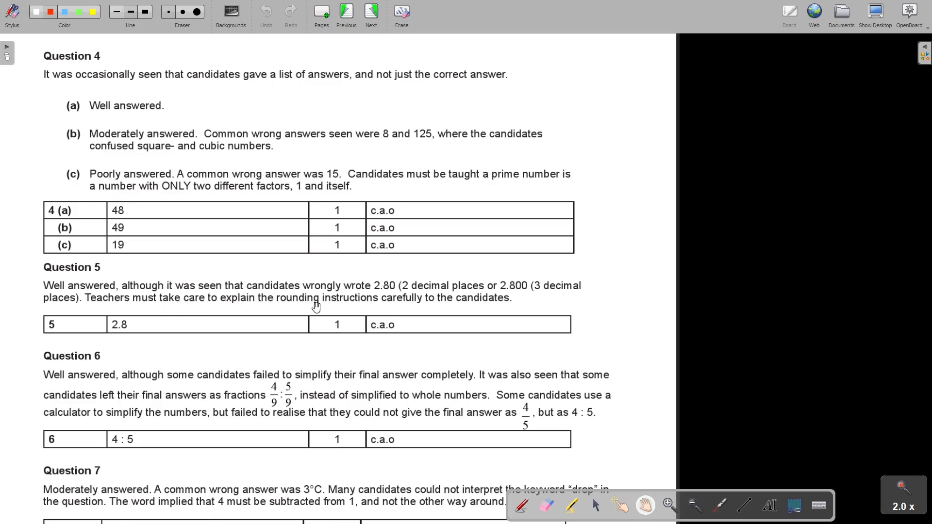
mouse_move(154, 333)
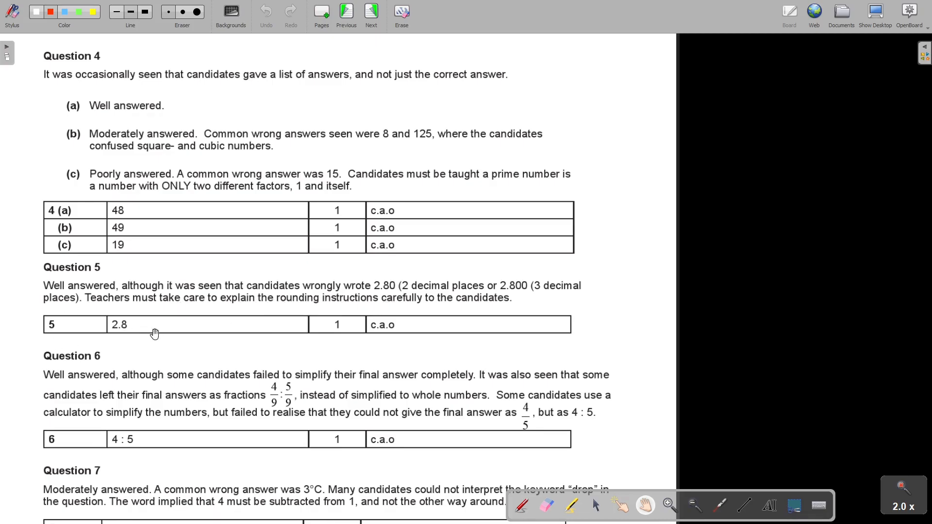
mouse_move(148, 326)
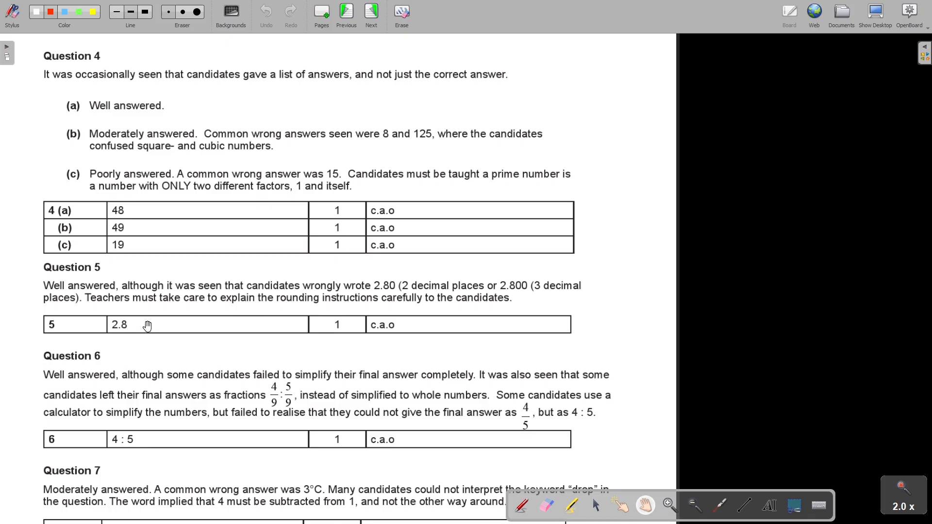
mouse_move(114, 336)
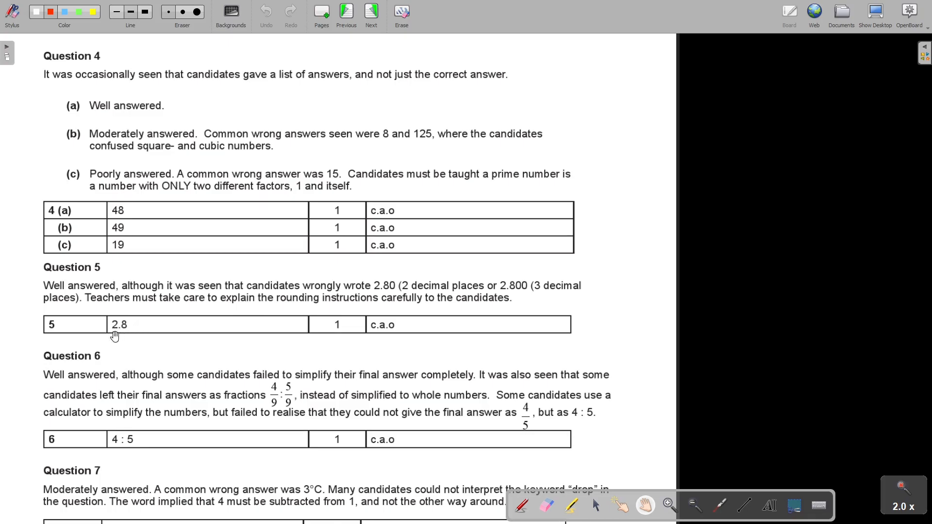
mouse_move(134, 348)
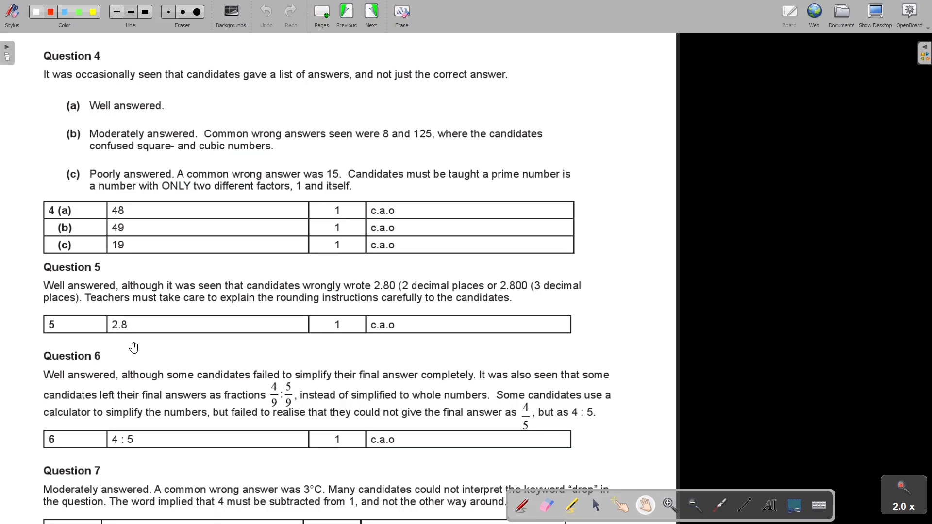
mouse_move(128, 343)
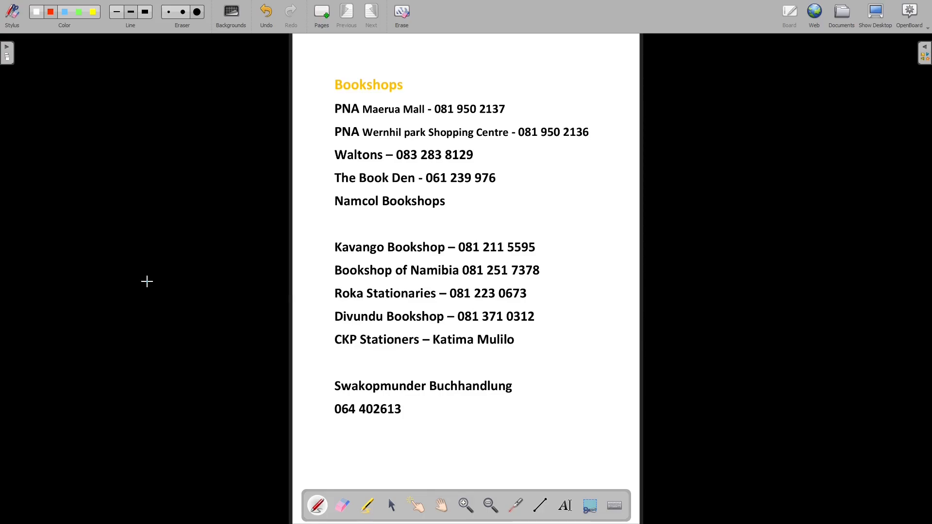
mouse_move(240, 216)
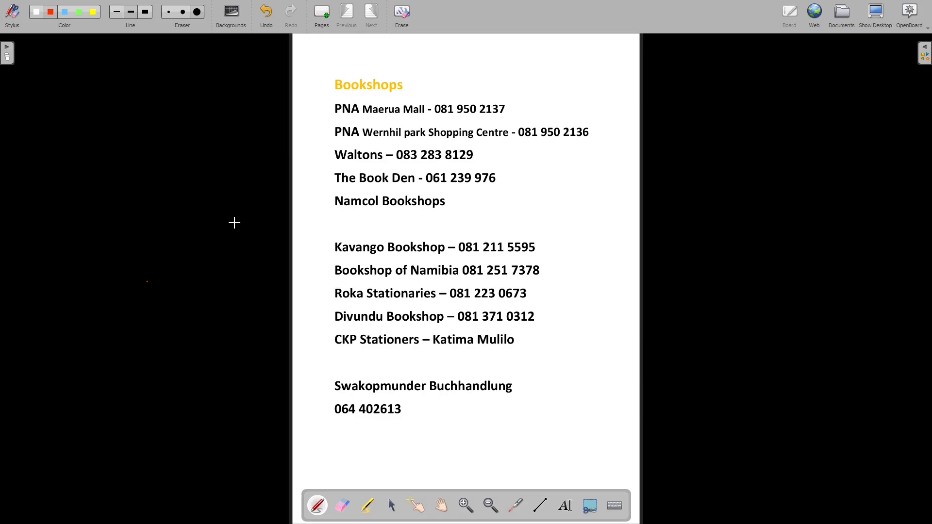
Show the catalogue page with the Grade 12 Mathematics posters, then the Straightline Publishing contact page
click(347, 12)
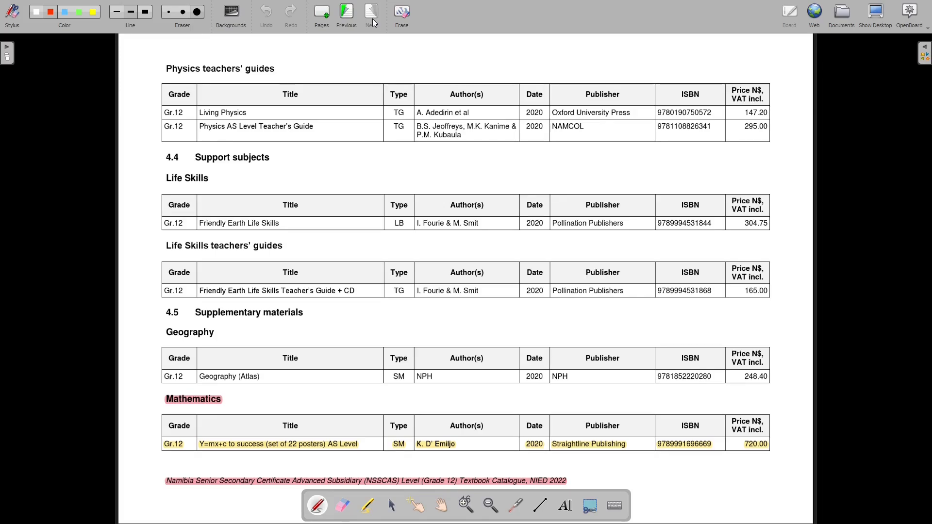
click(370, 12)
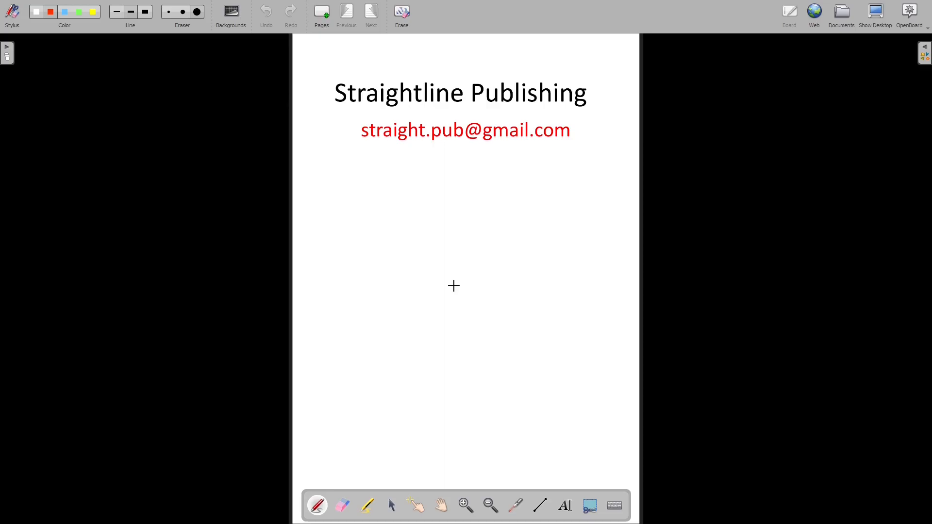
mouse_move(339, 132)
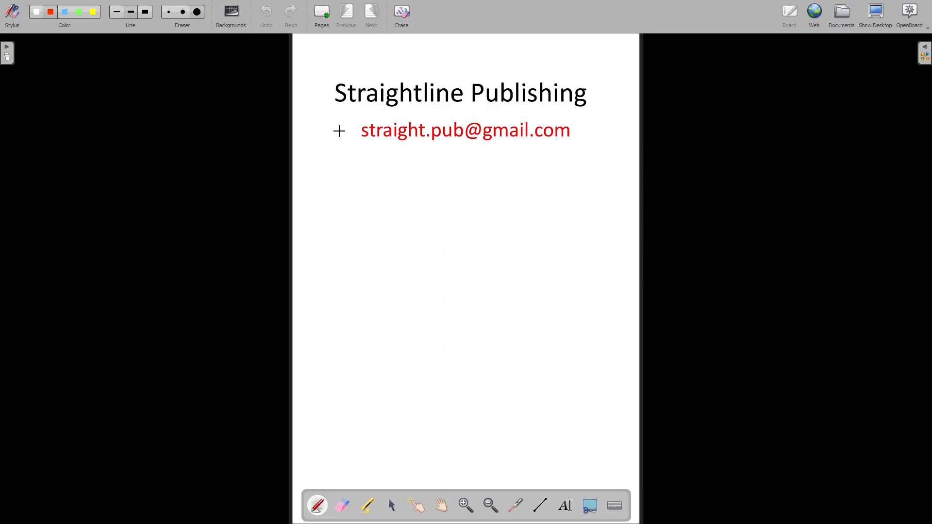